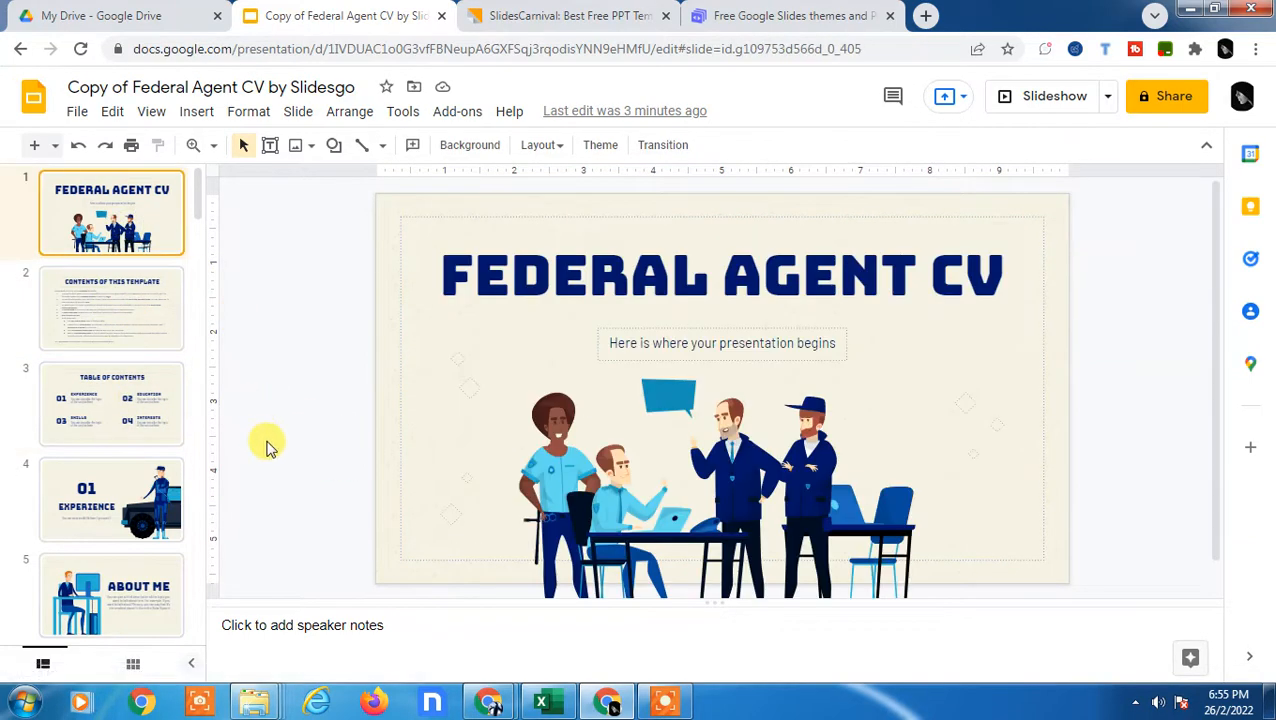
mouse_move(352, 472)
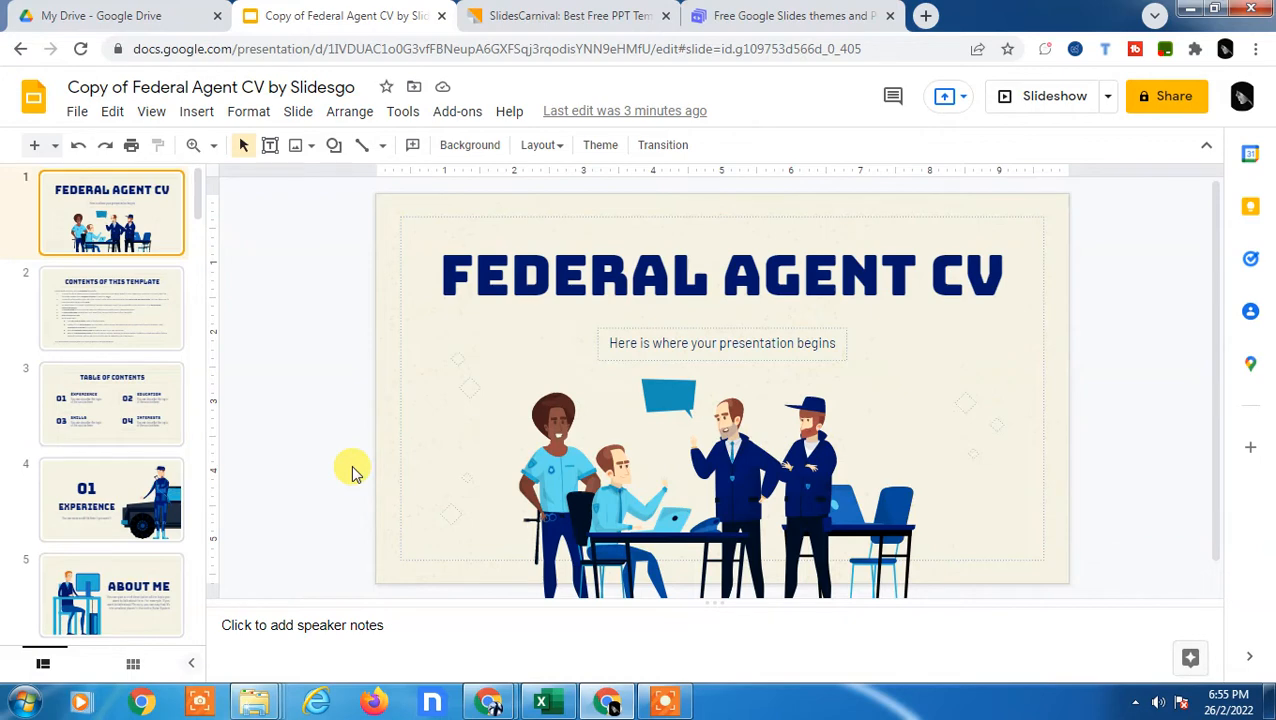
Review a Federal Agent CV template slide, then return to the title slide.
left_click(111, 307)
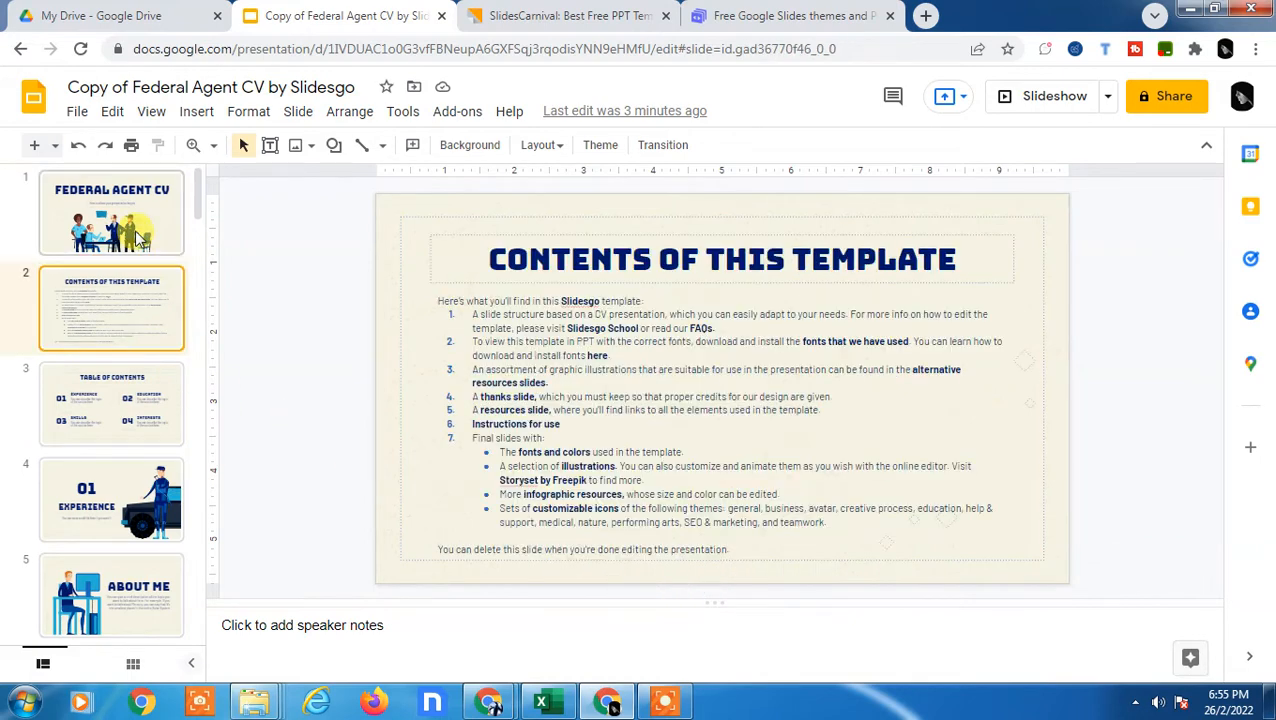
left_click(111, 212)
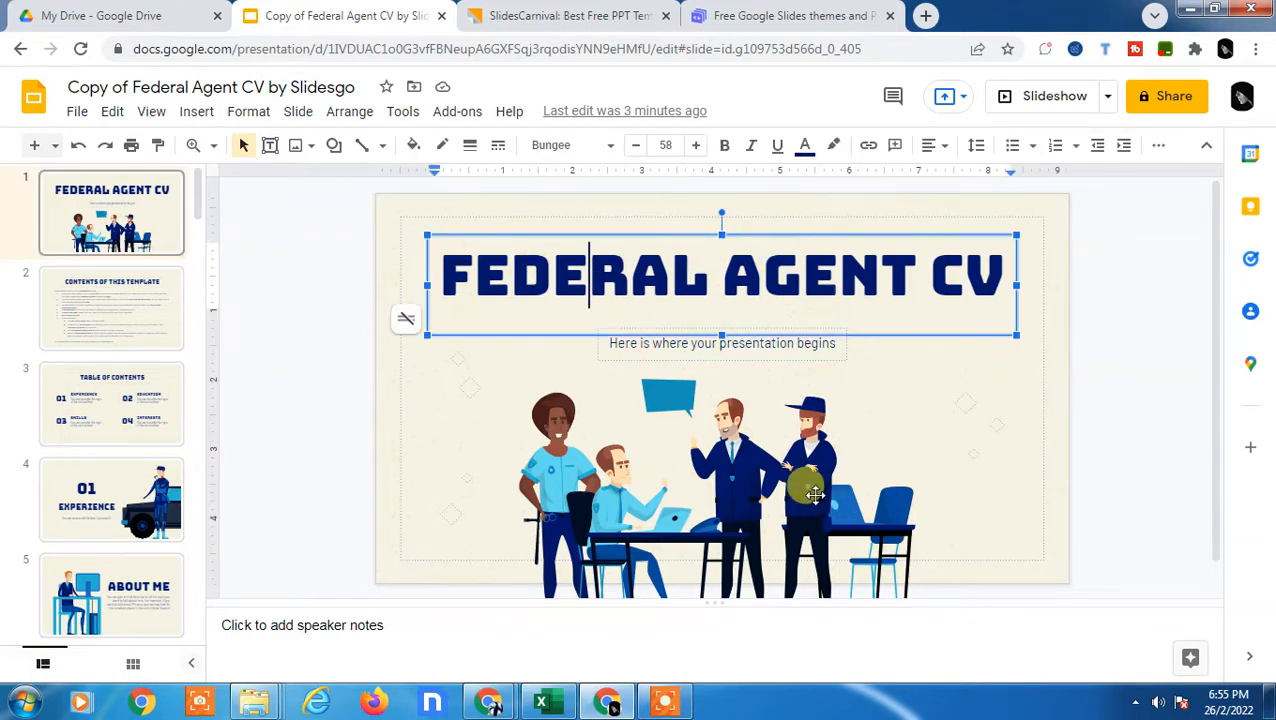
mouse_move(370, 155)
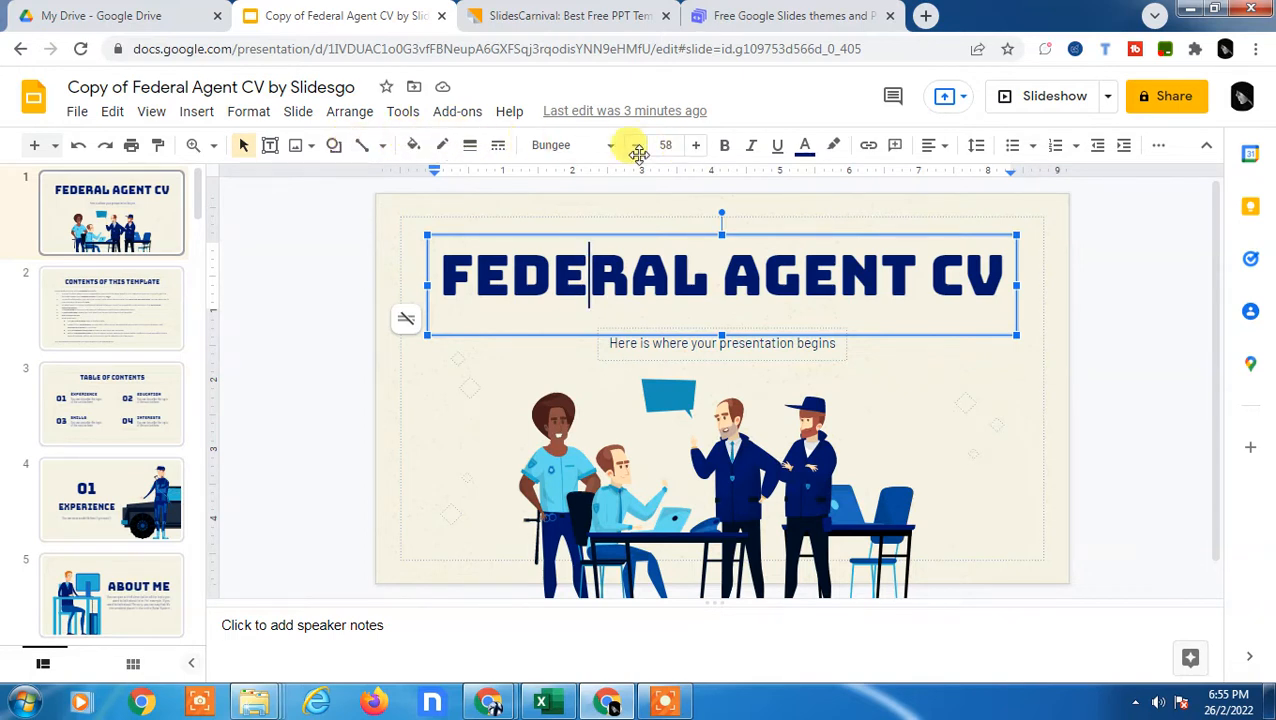
left_click(720, 480)
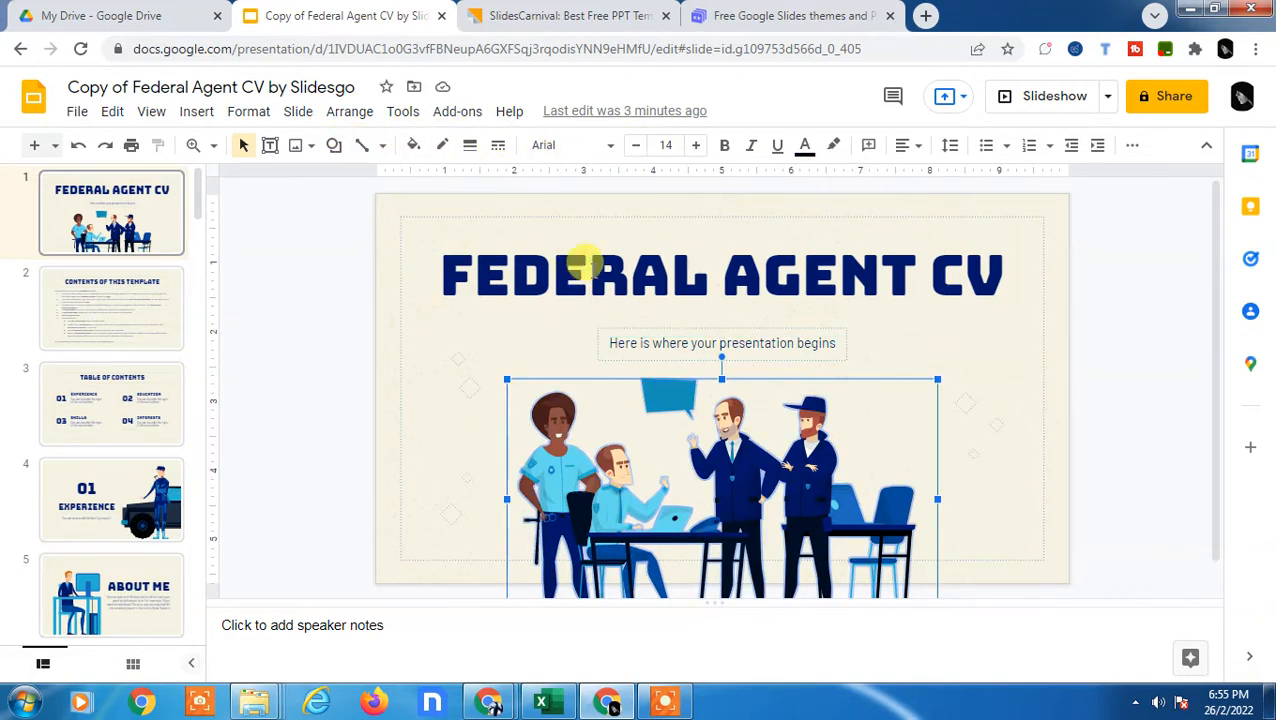
mouse_move(1035, 248)
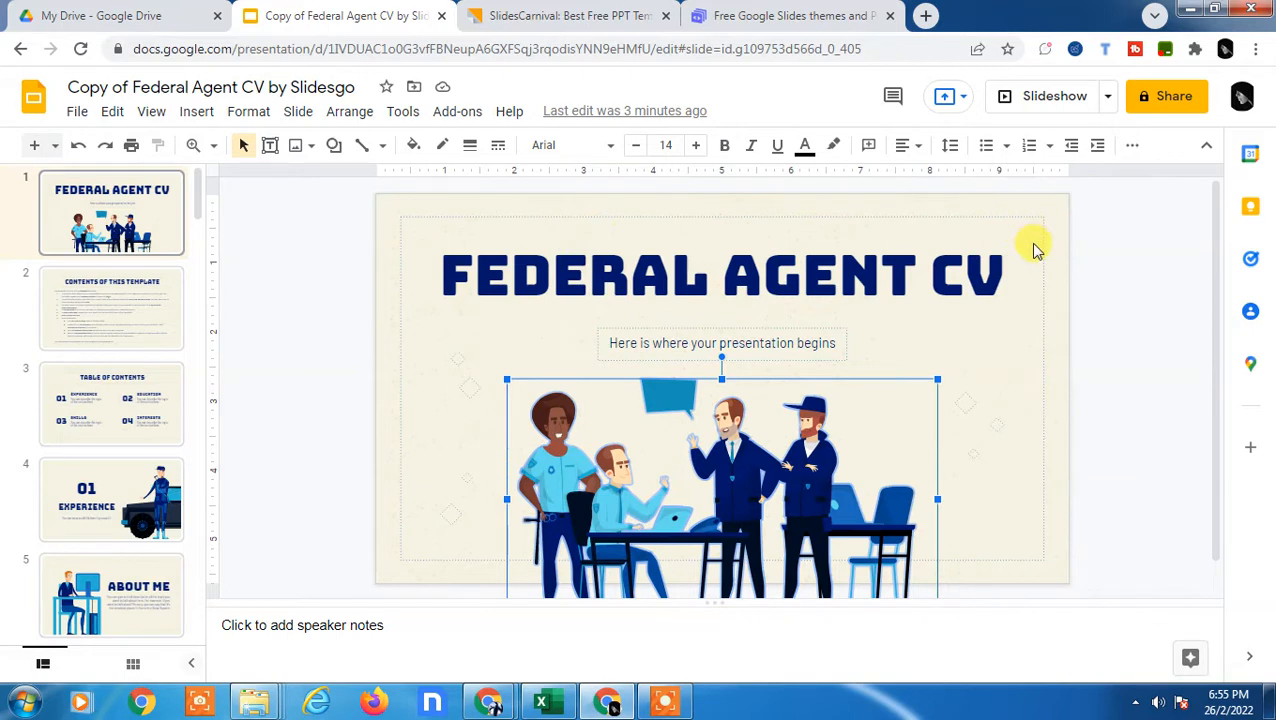
left_click(1043, 389)
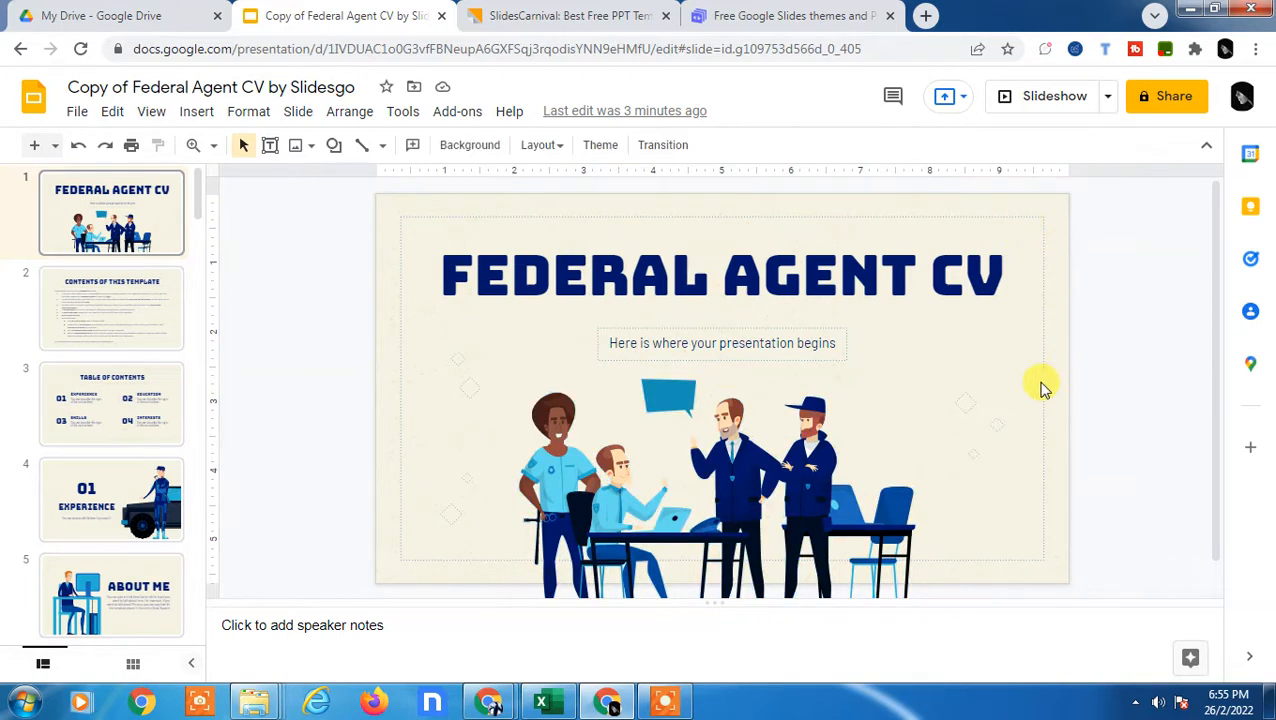
mouse_move(608, 315)
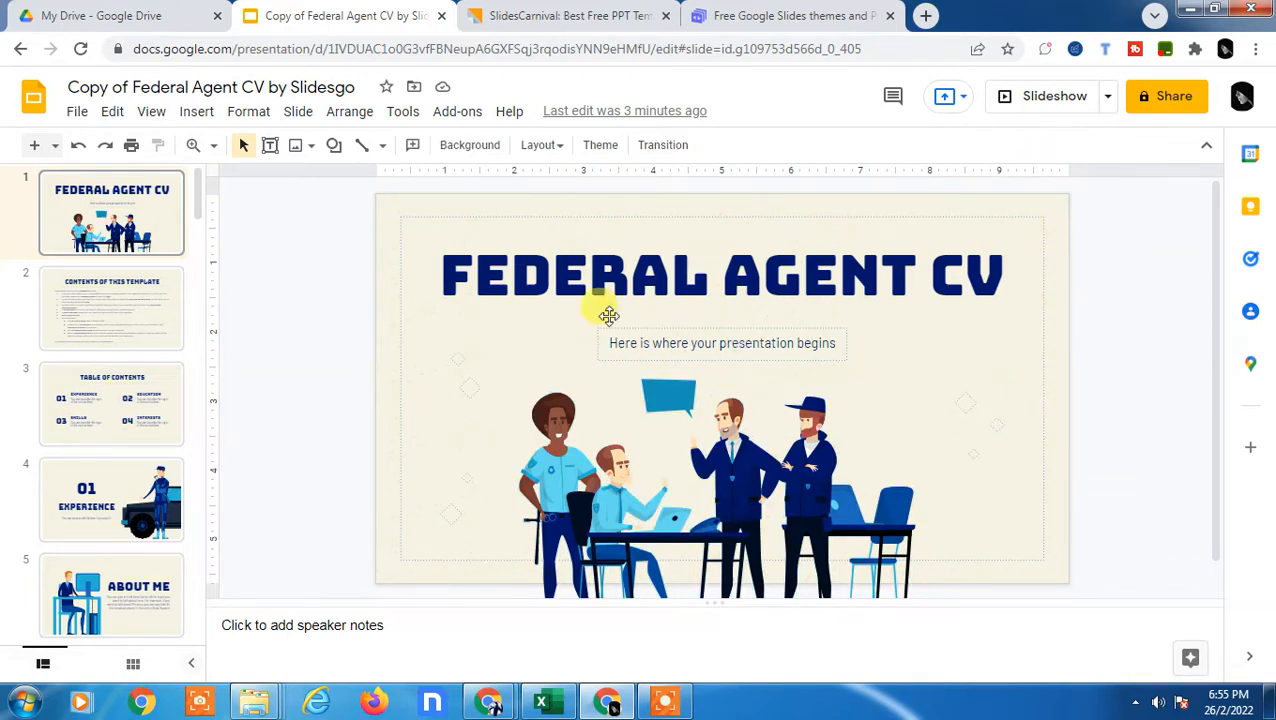
mouse_move(469, 145)
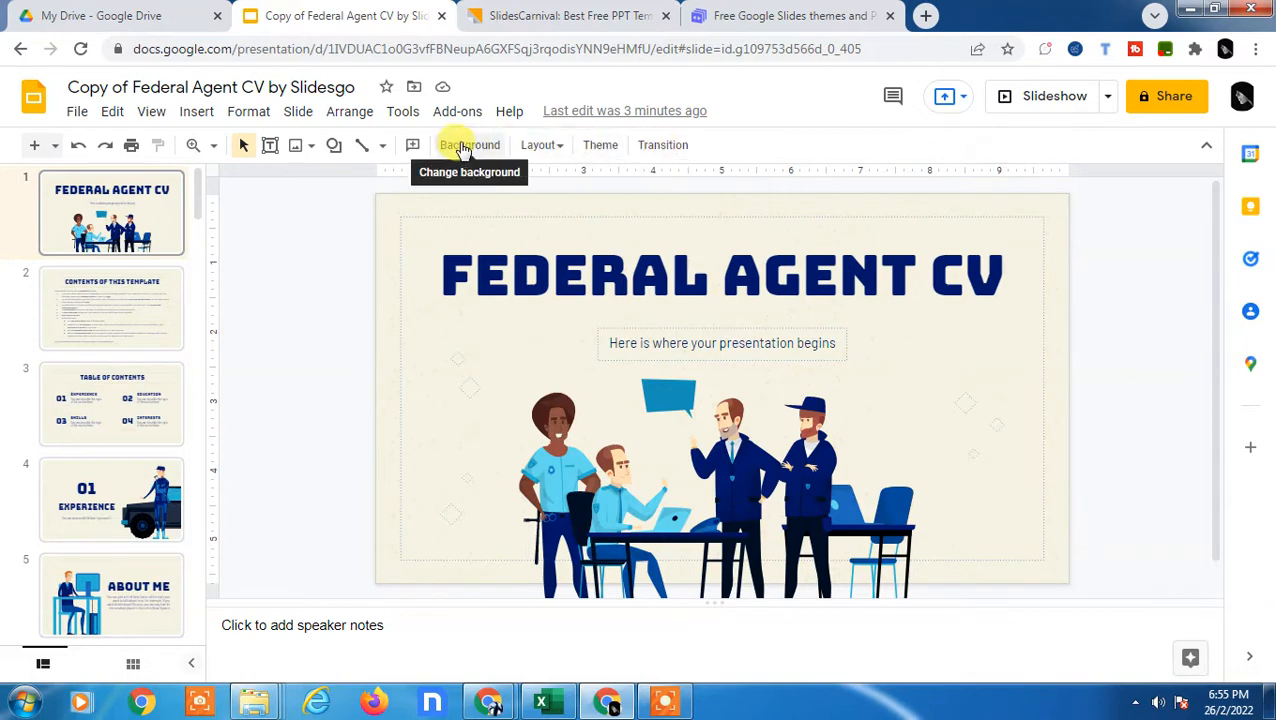
mouse_move(600, 145)
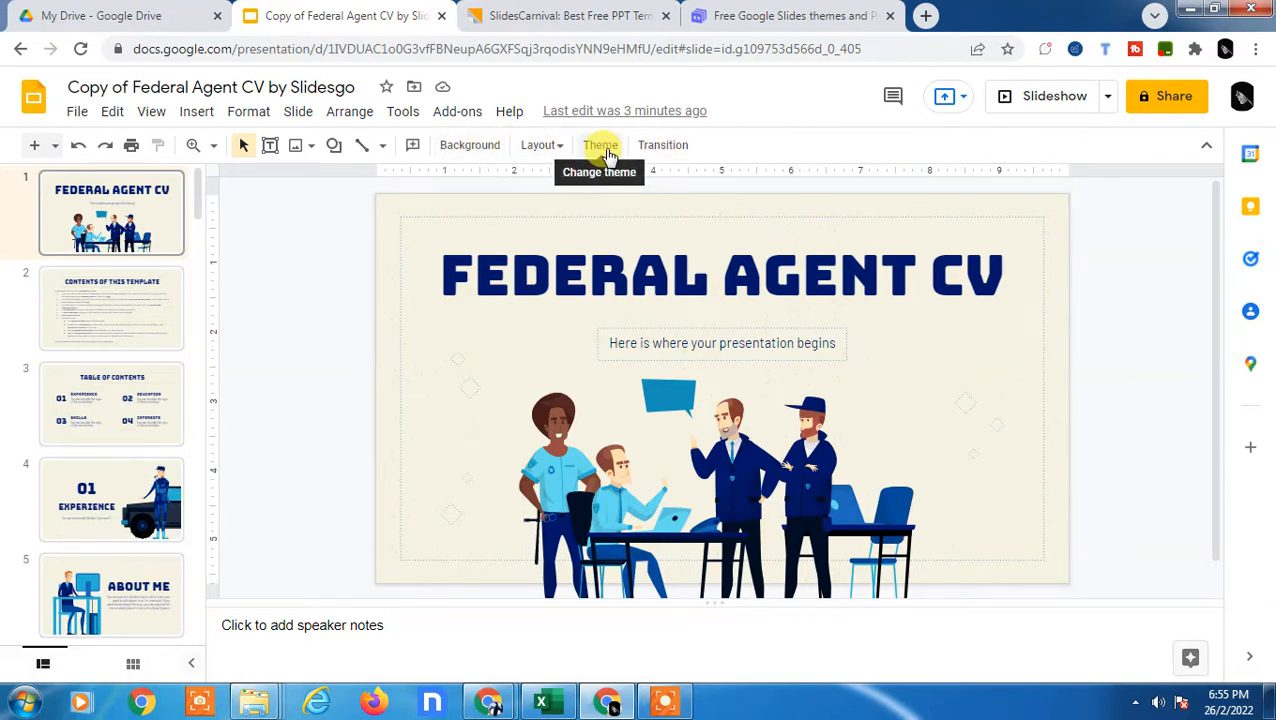
Browse the Themes panel and apply the dark blue Marina theme.
left_click(600, 145)
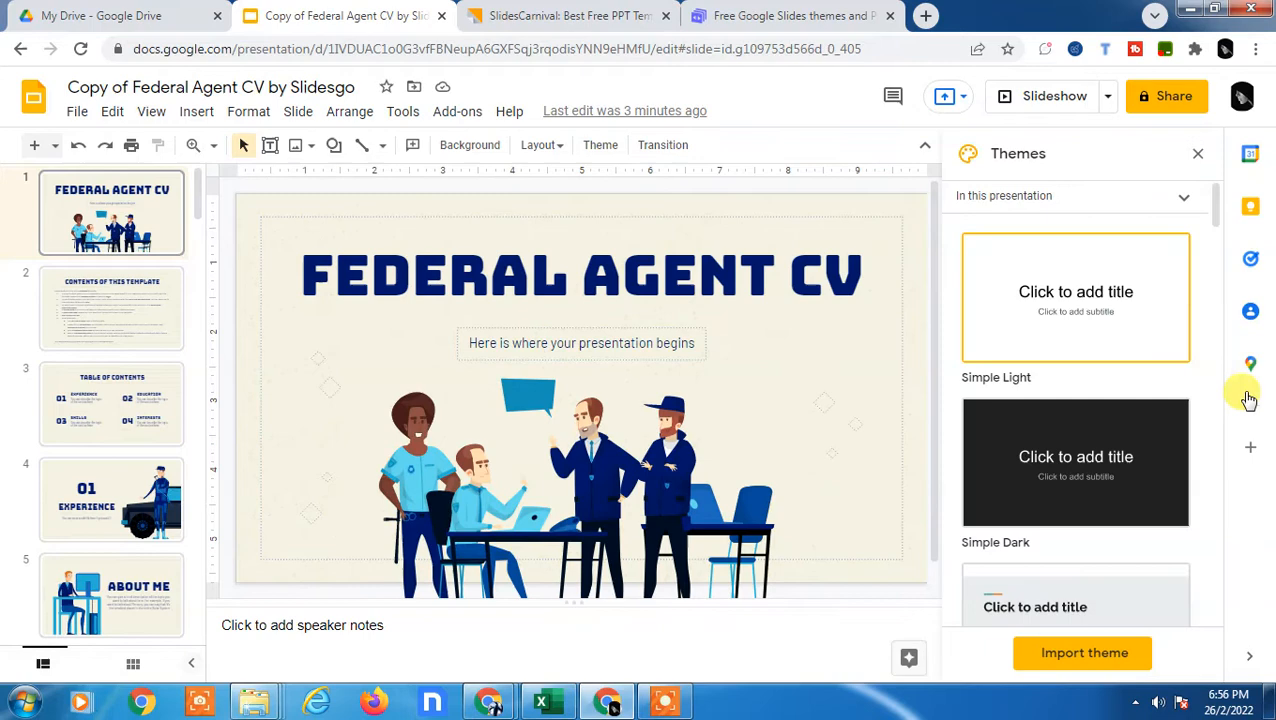
scroll("down", 3)
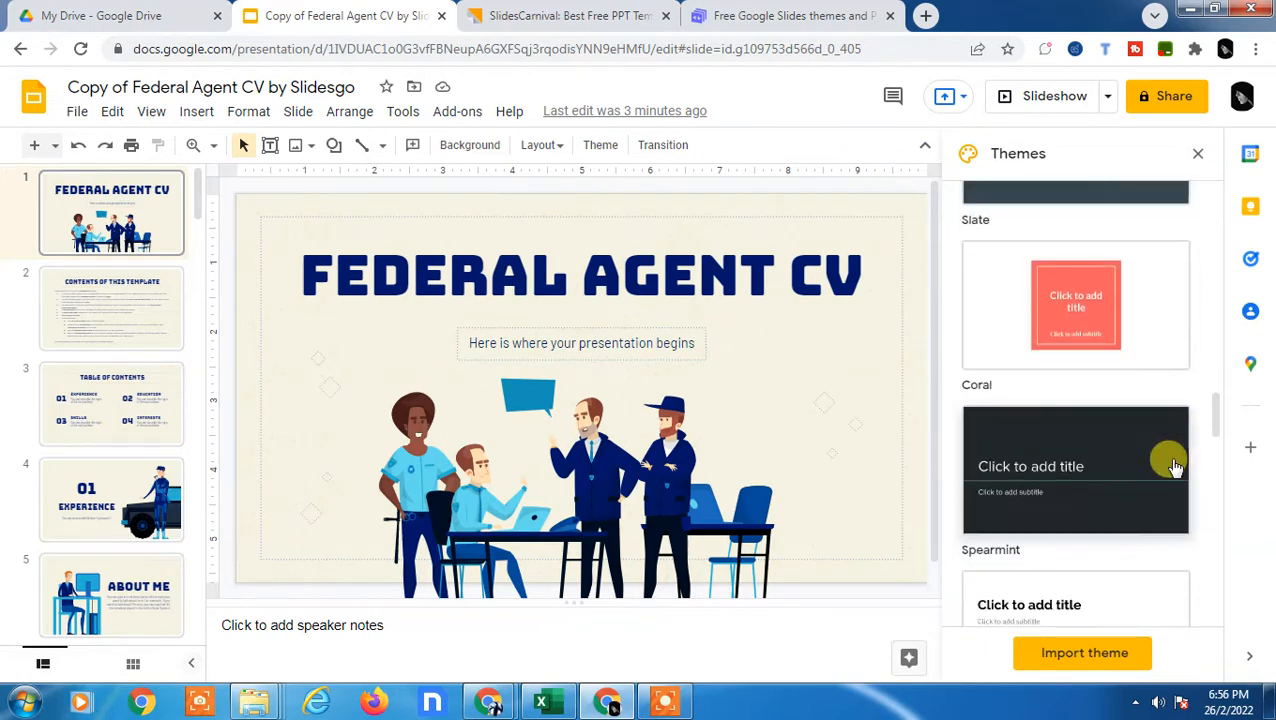
scroll("down", 3)
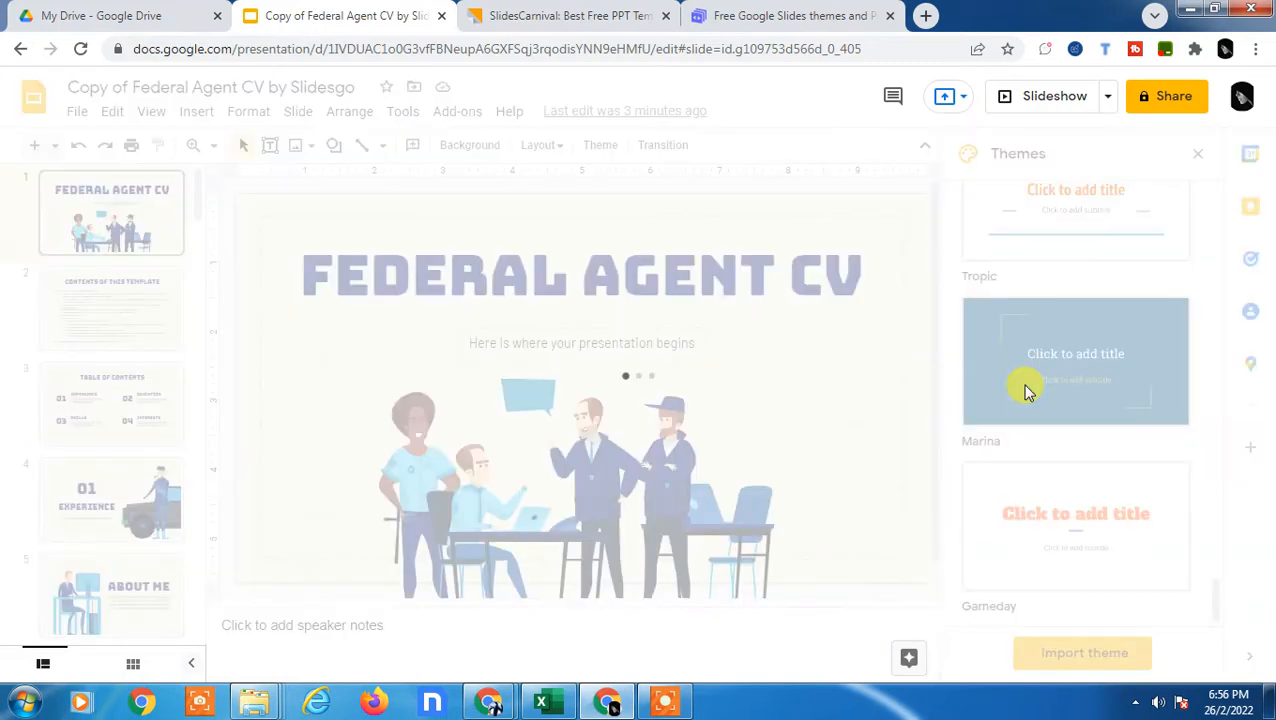
mouse_move(543, 307)
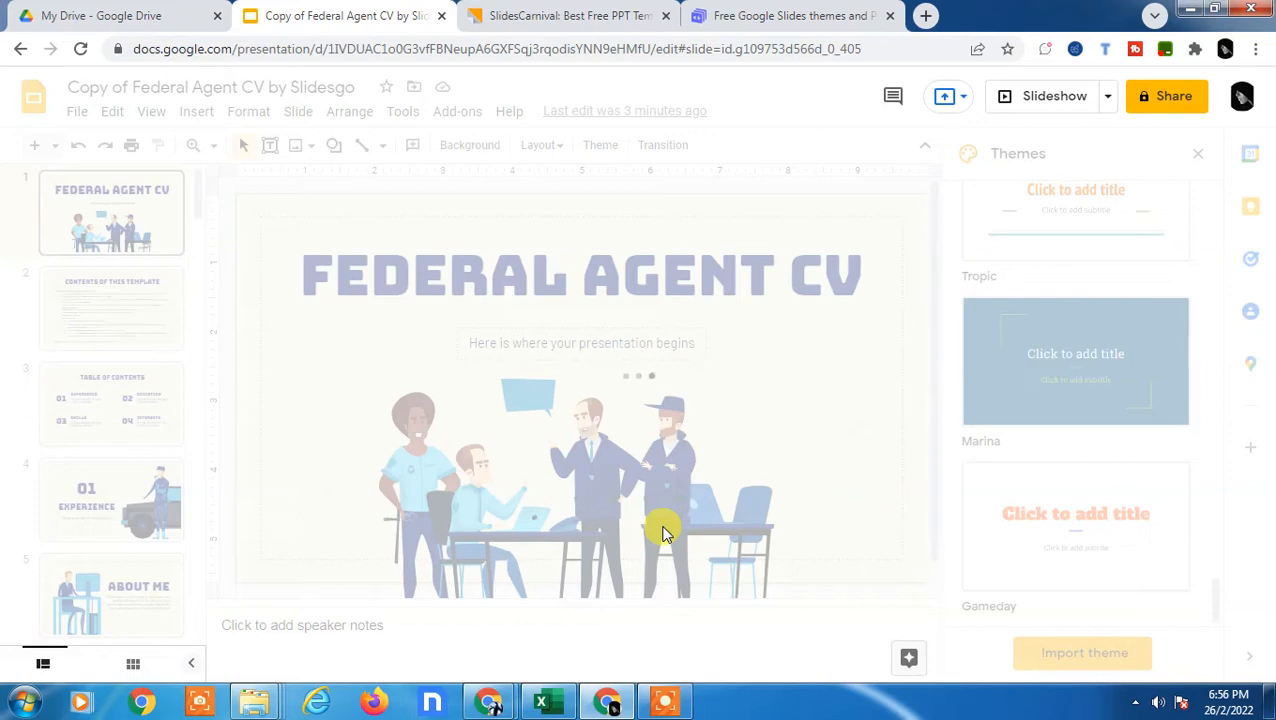
mouse_move(906, 521)
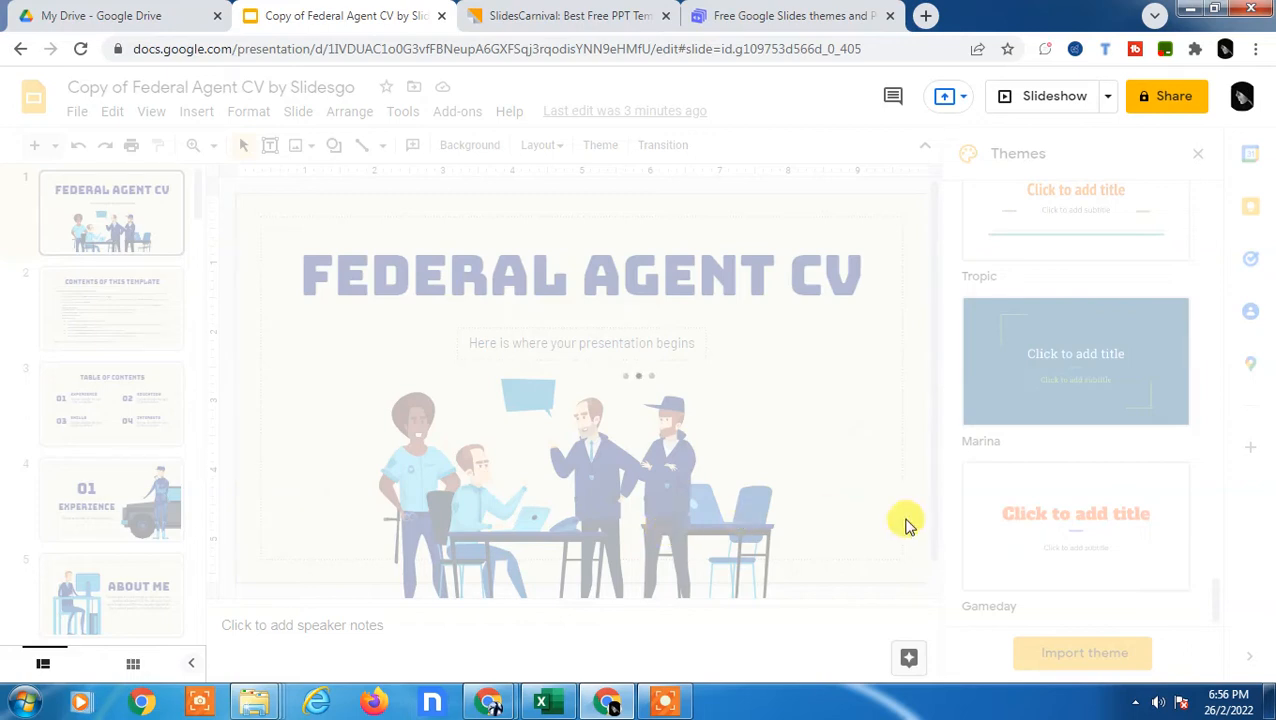
mouse_move(1040, 560)
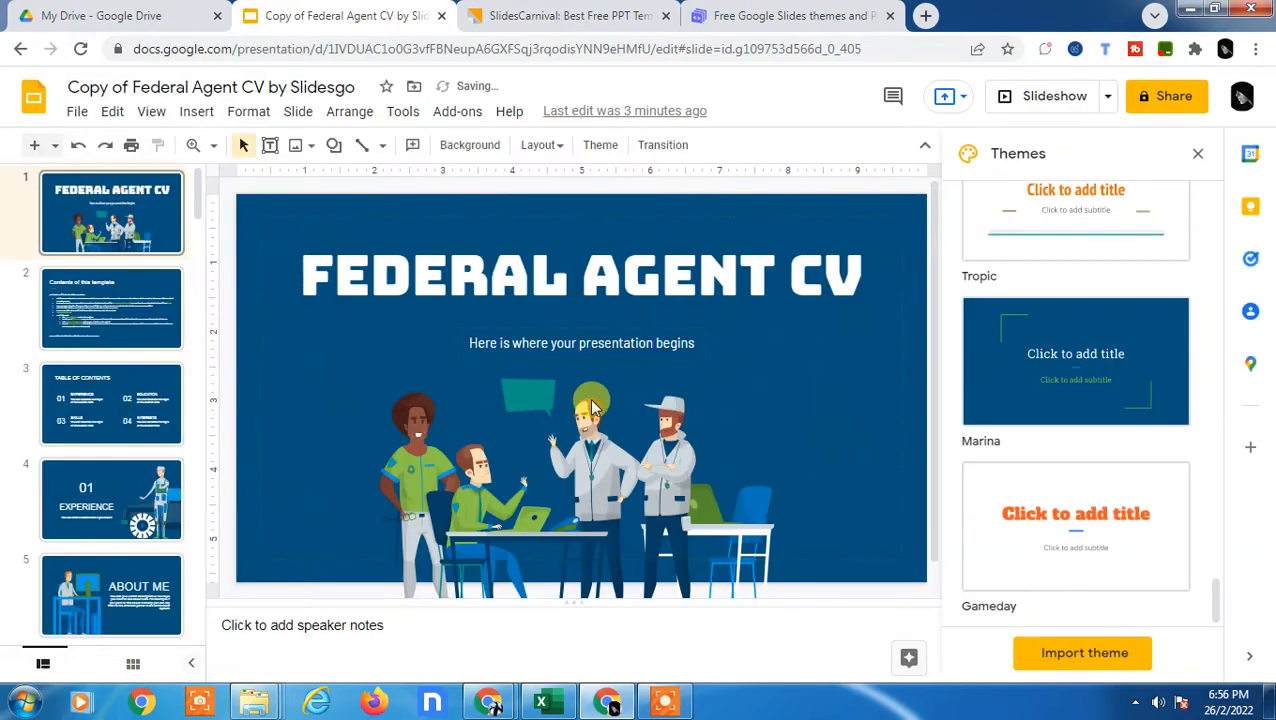
scroll("up", 3)
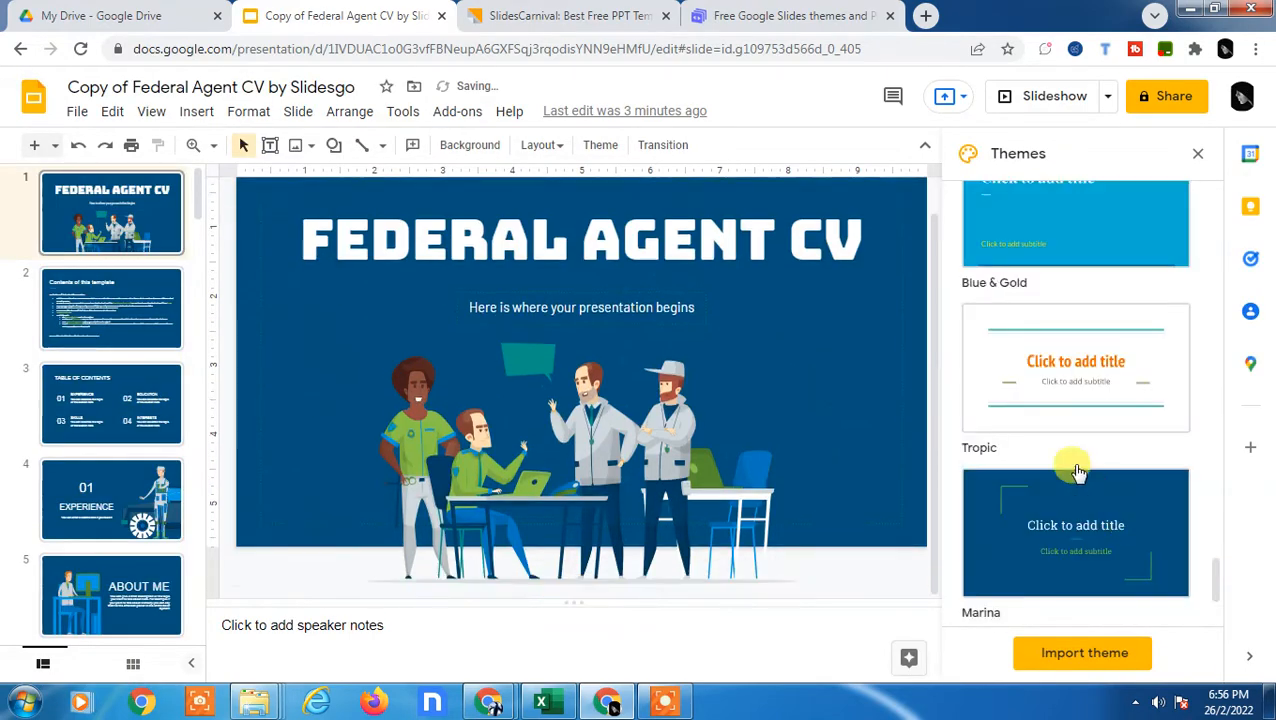
scroll("down", 3)
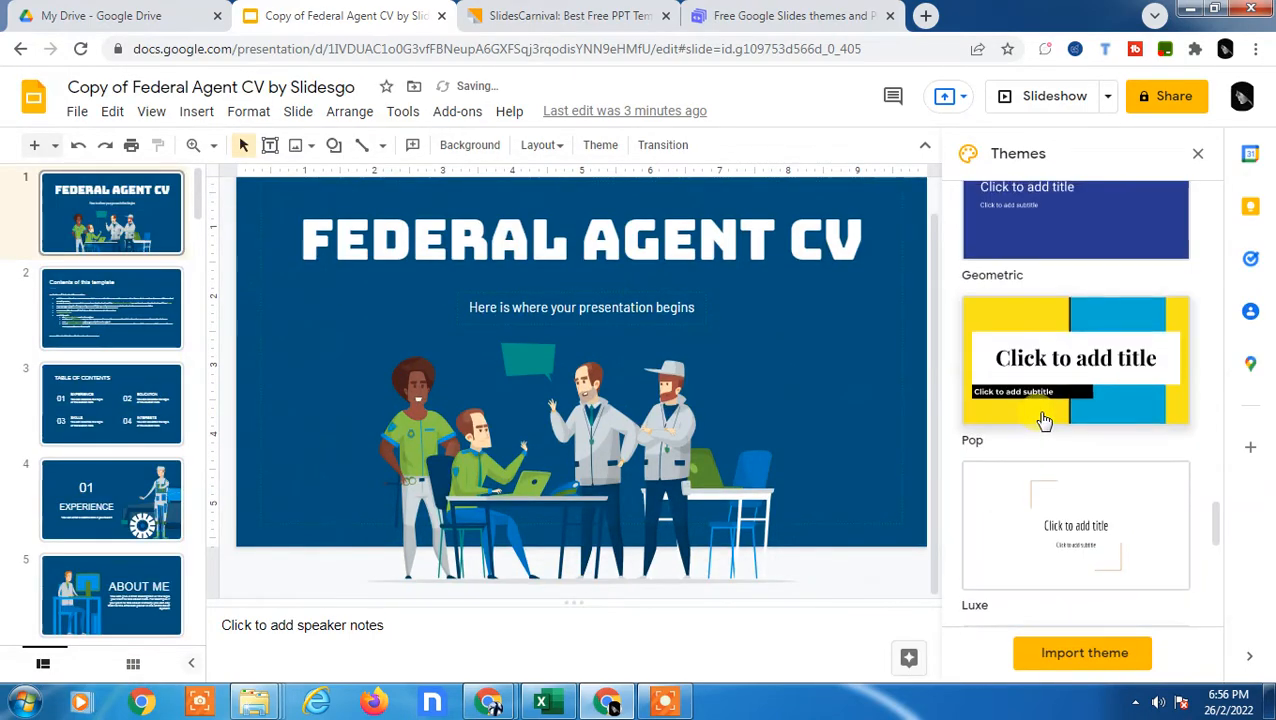
Switch to the SlidesCarnival tab and accept the site's privacy notice.
left_click(567, 15)
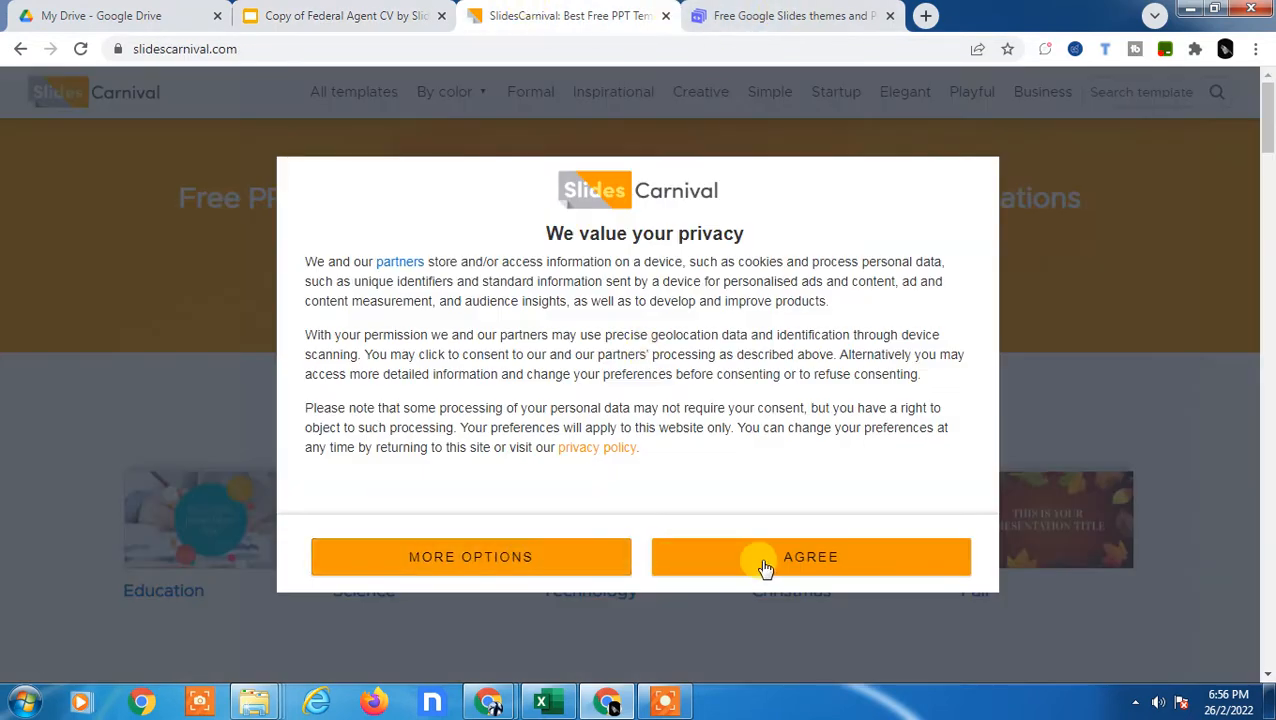
left_click(810, 557)
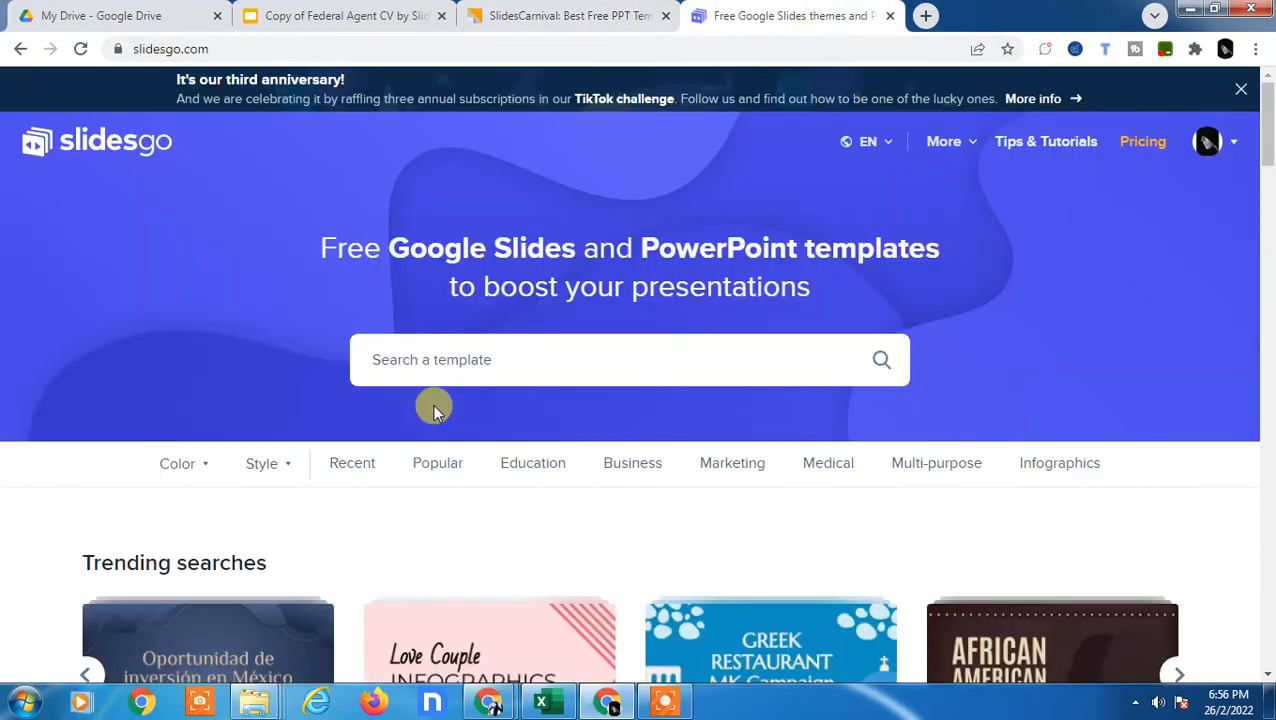
scroll("down", 3)
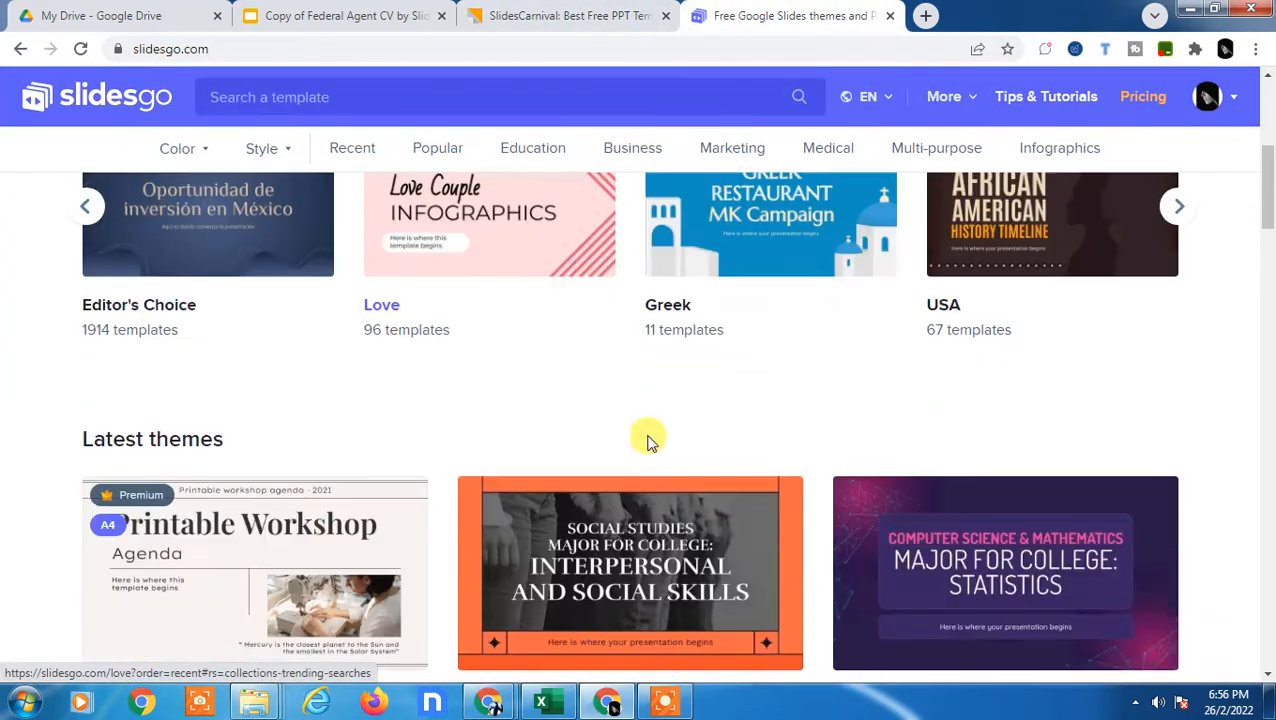
scroll("up", 3)
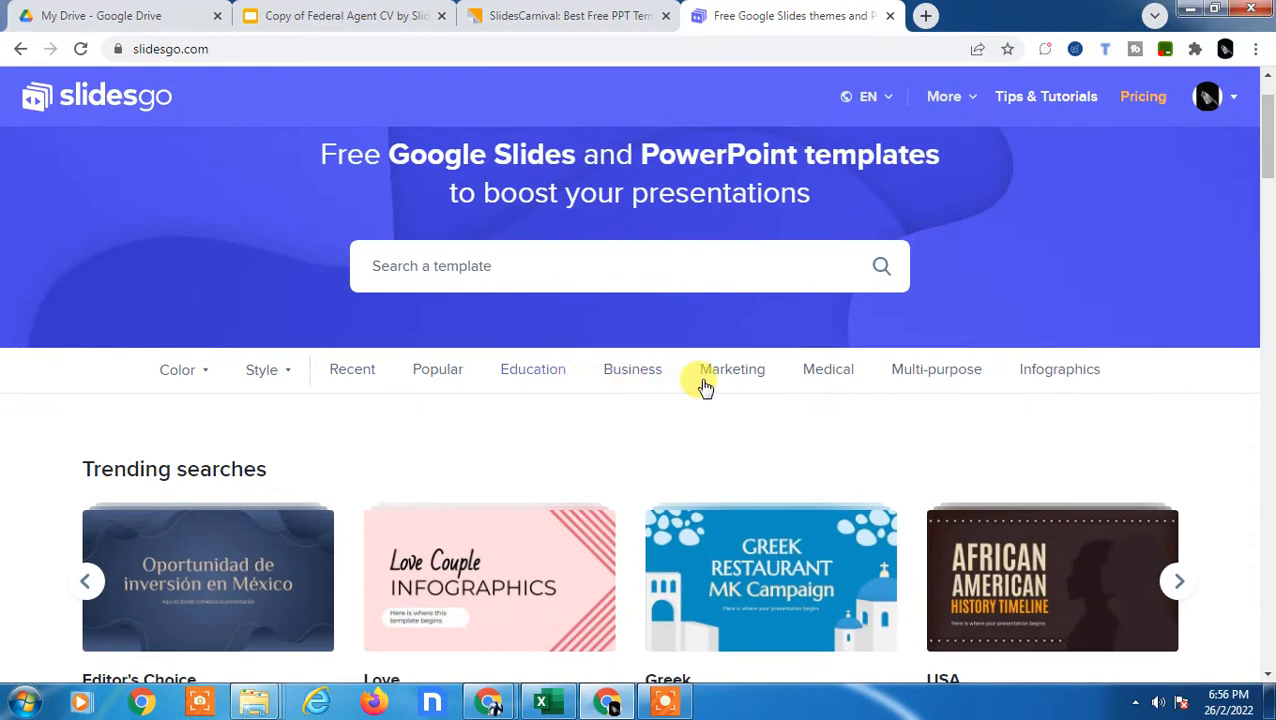
scroll("down", 3)
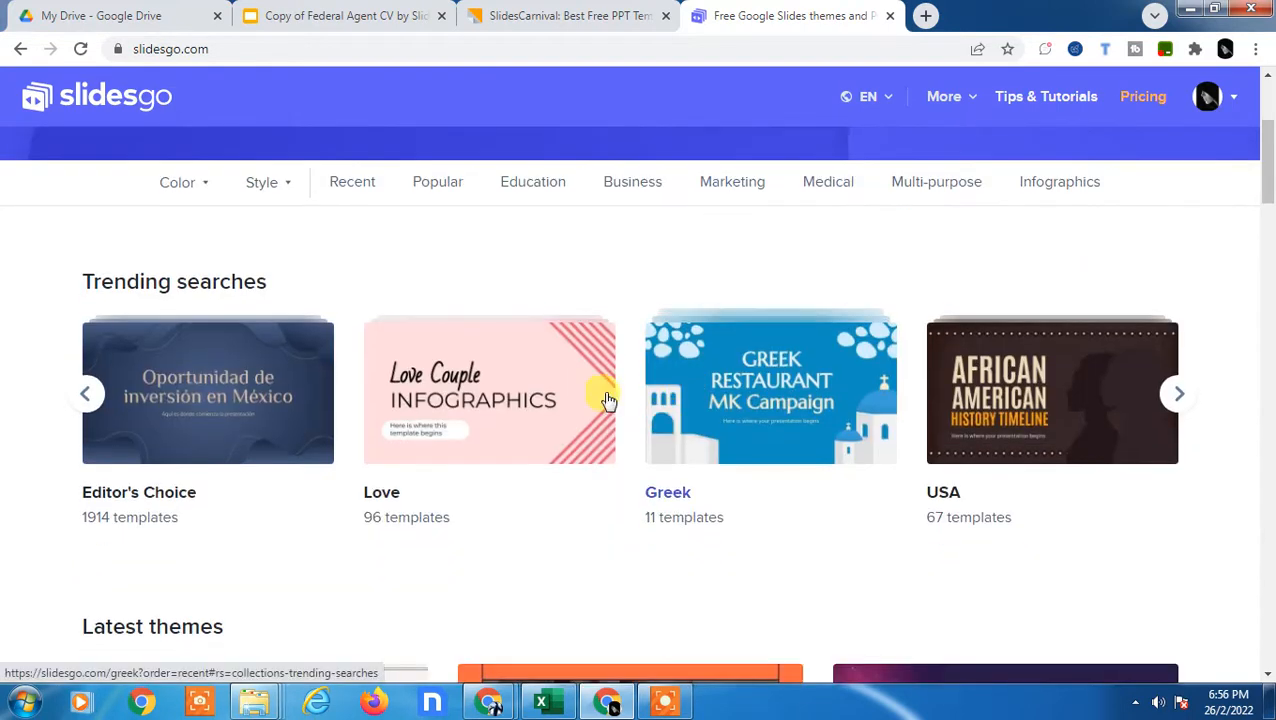
Preview Love Couple Infographics, then return to the Love templates grid.
left_click(489, 390)
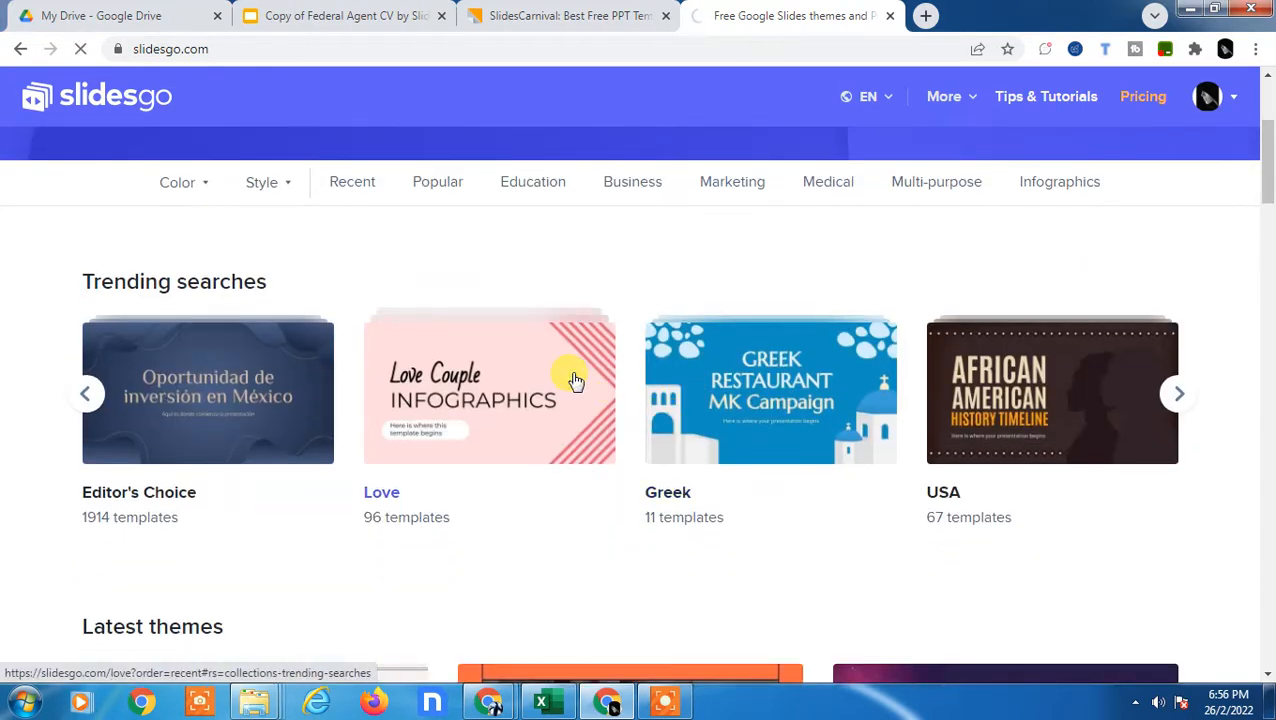
left_click(489, 390)
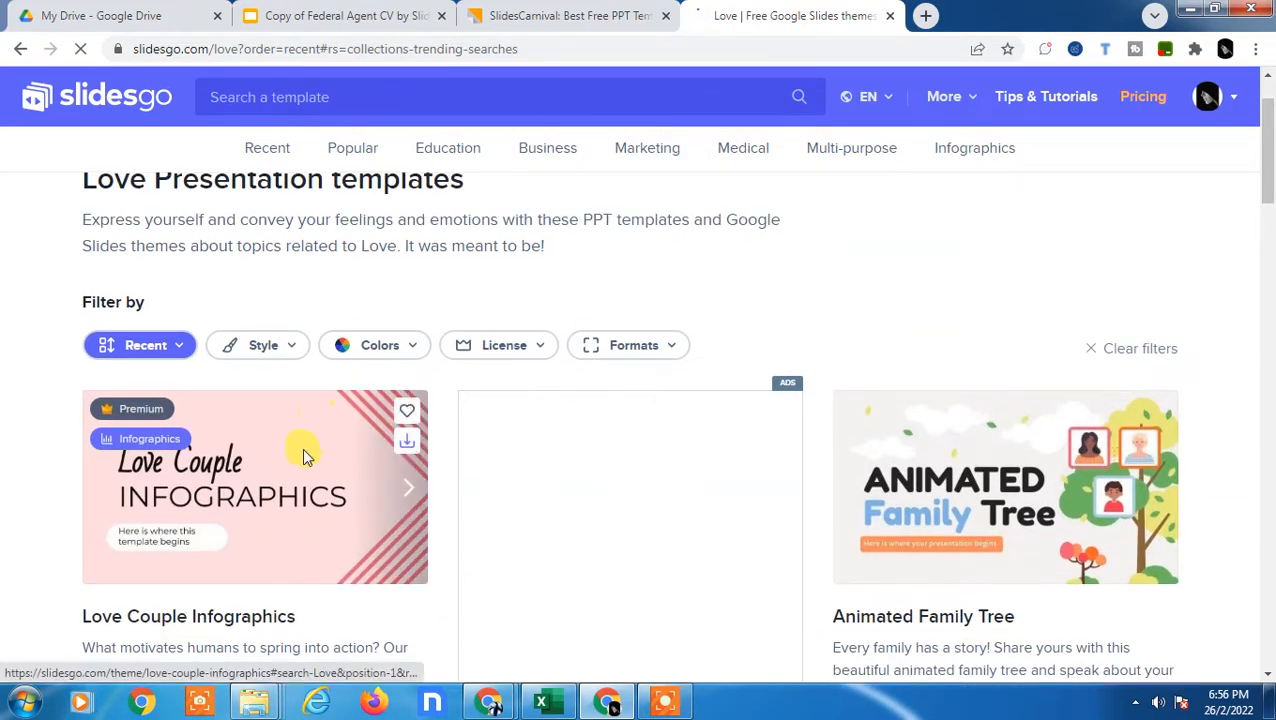
left_click(254, 487)
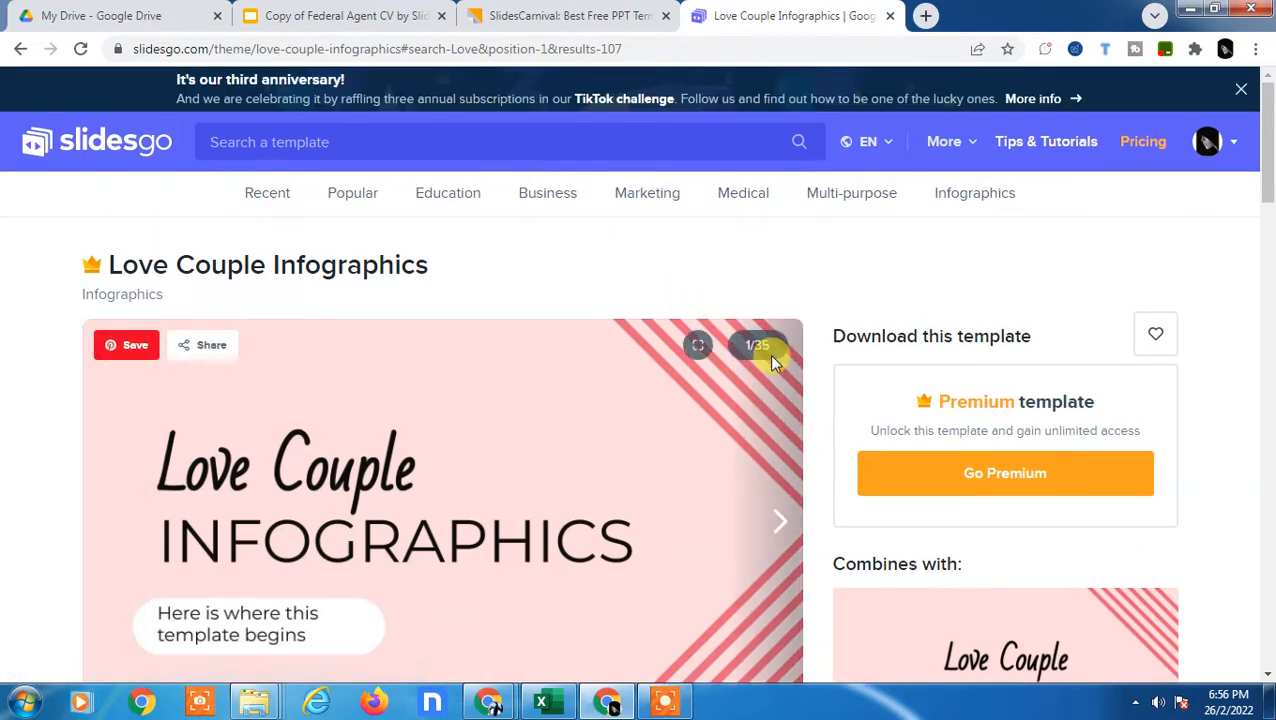
scroll("down", 3)
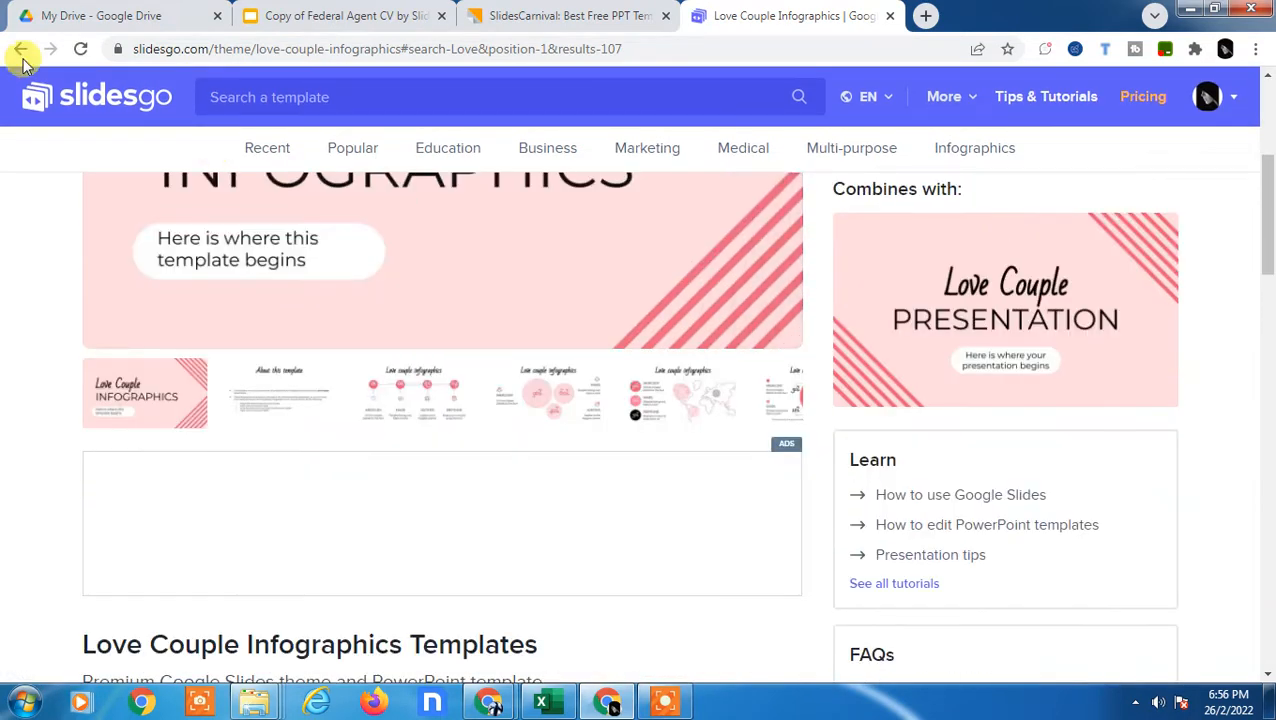
left_click(22, 49)
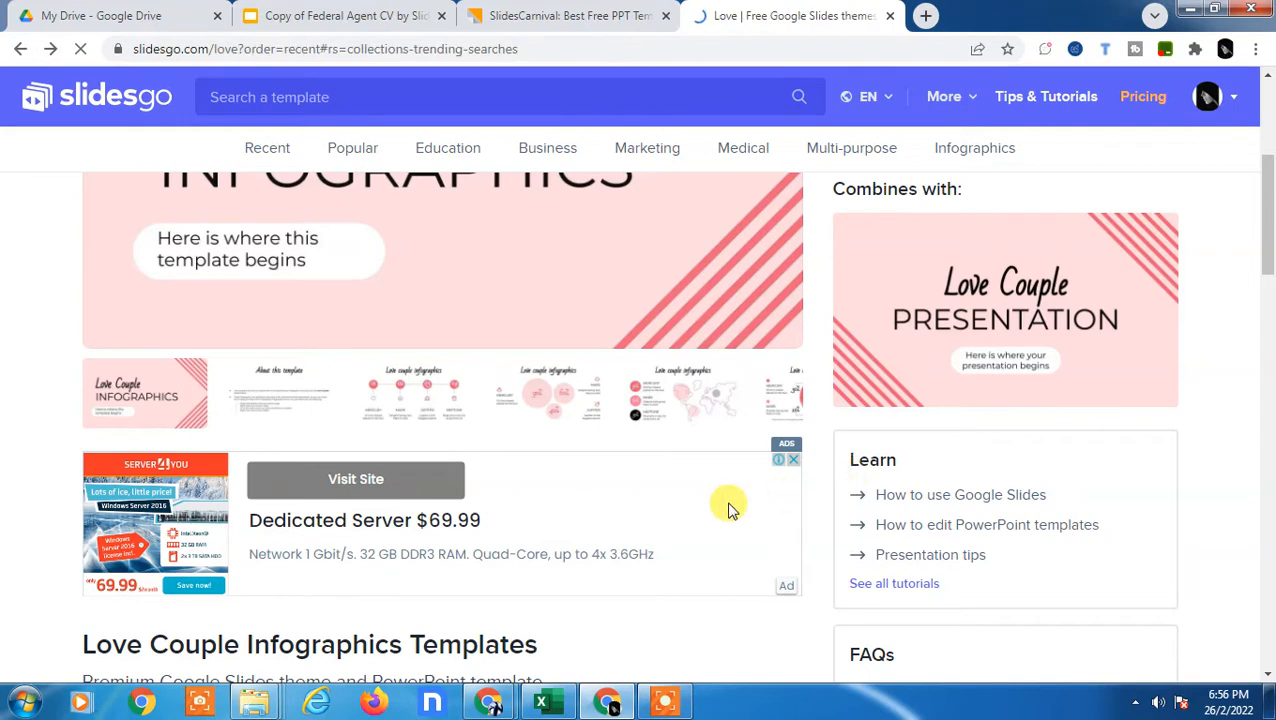
scroll("up", 3)
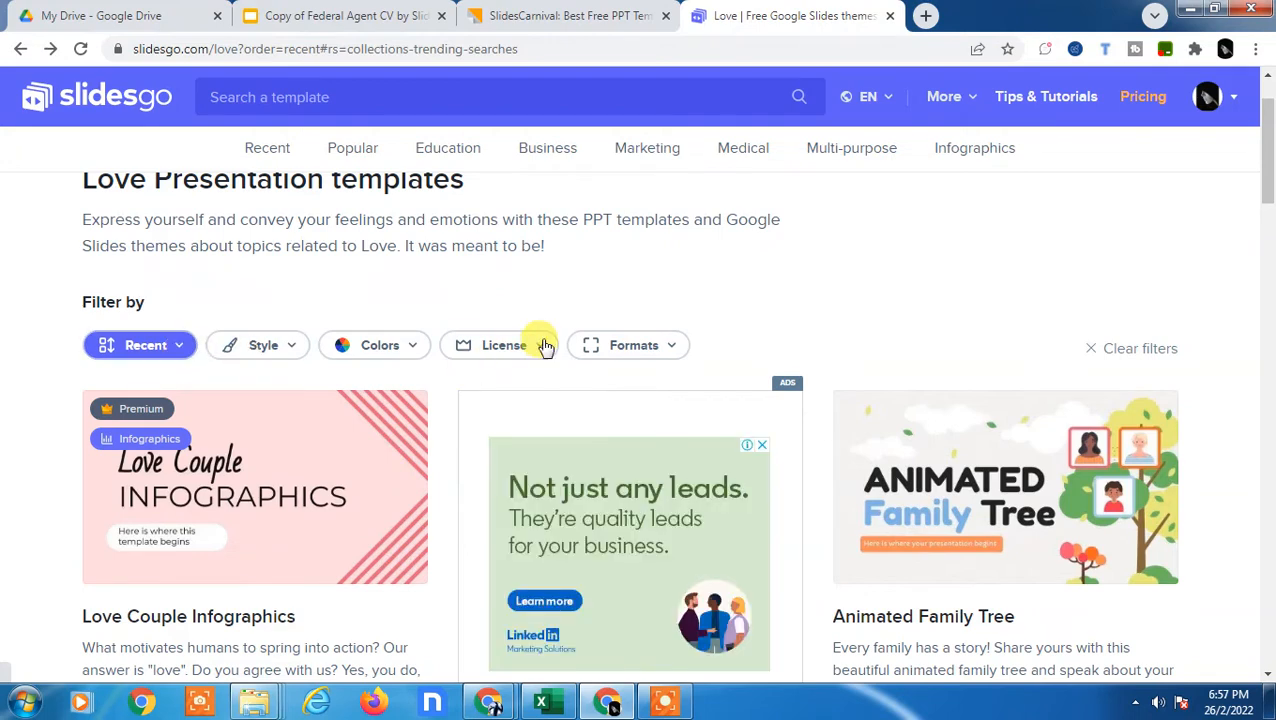
Filter Love templates to Free and get Animated Family Tree for Google Slides.
left_click(499, 345)
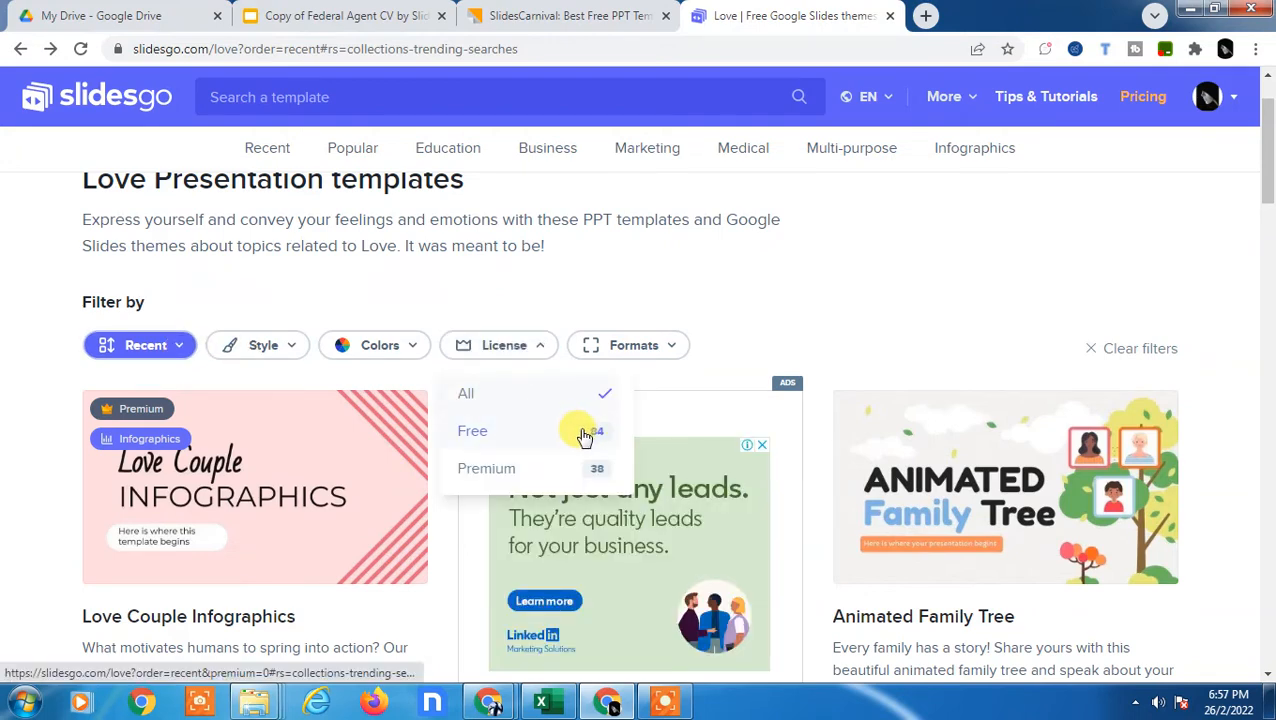
left_click(472, 430)
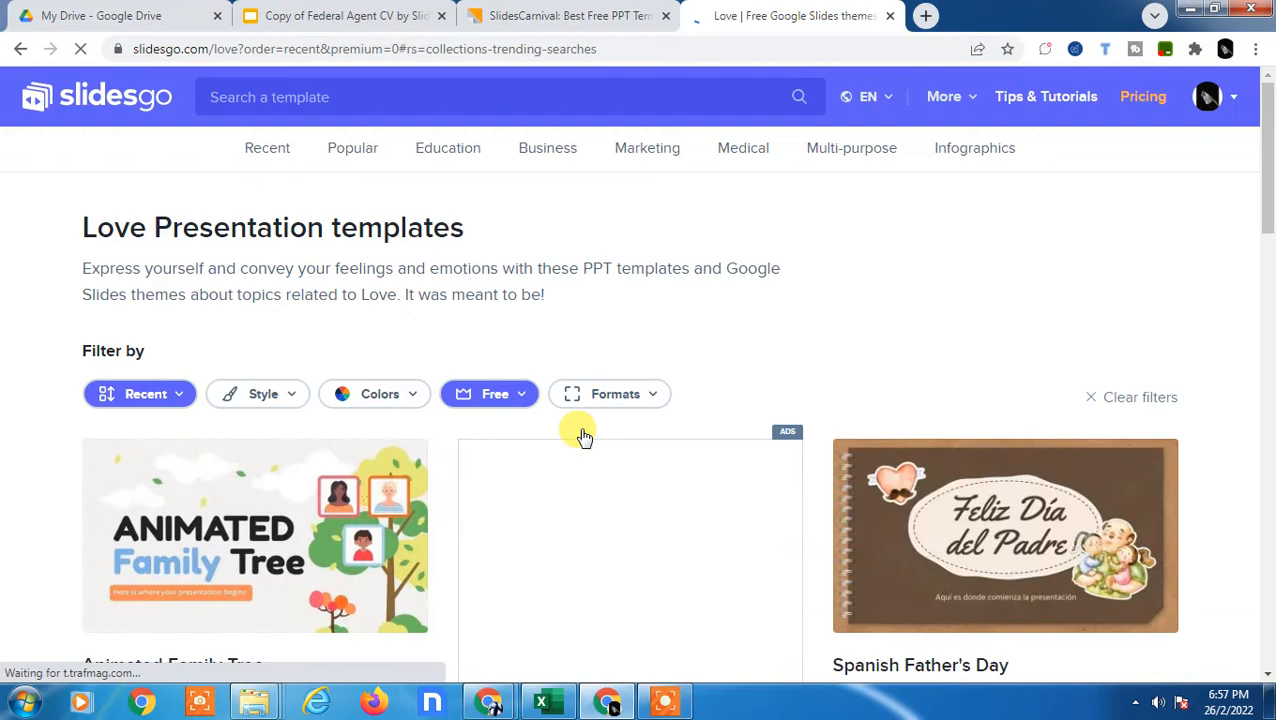
scroll("down", 3)
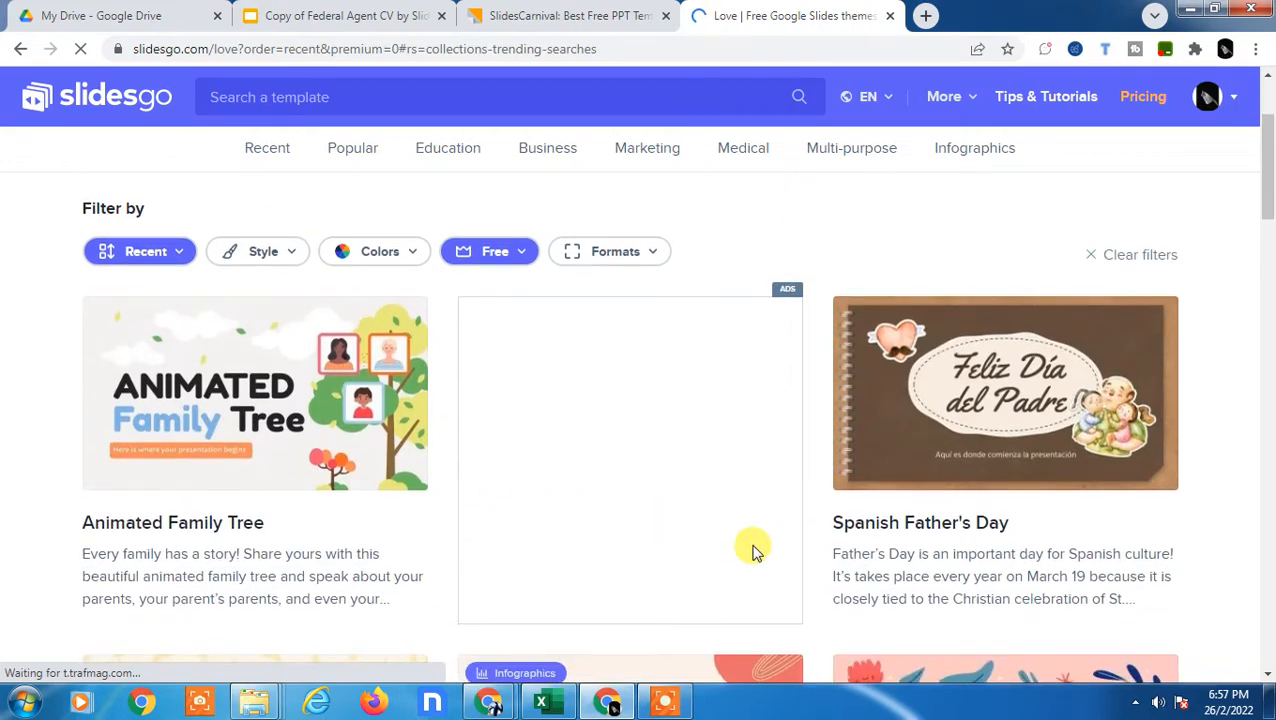
mouse_move(405, 345)
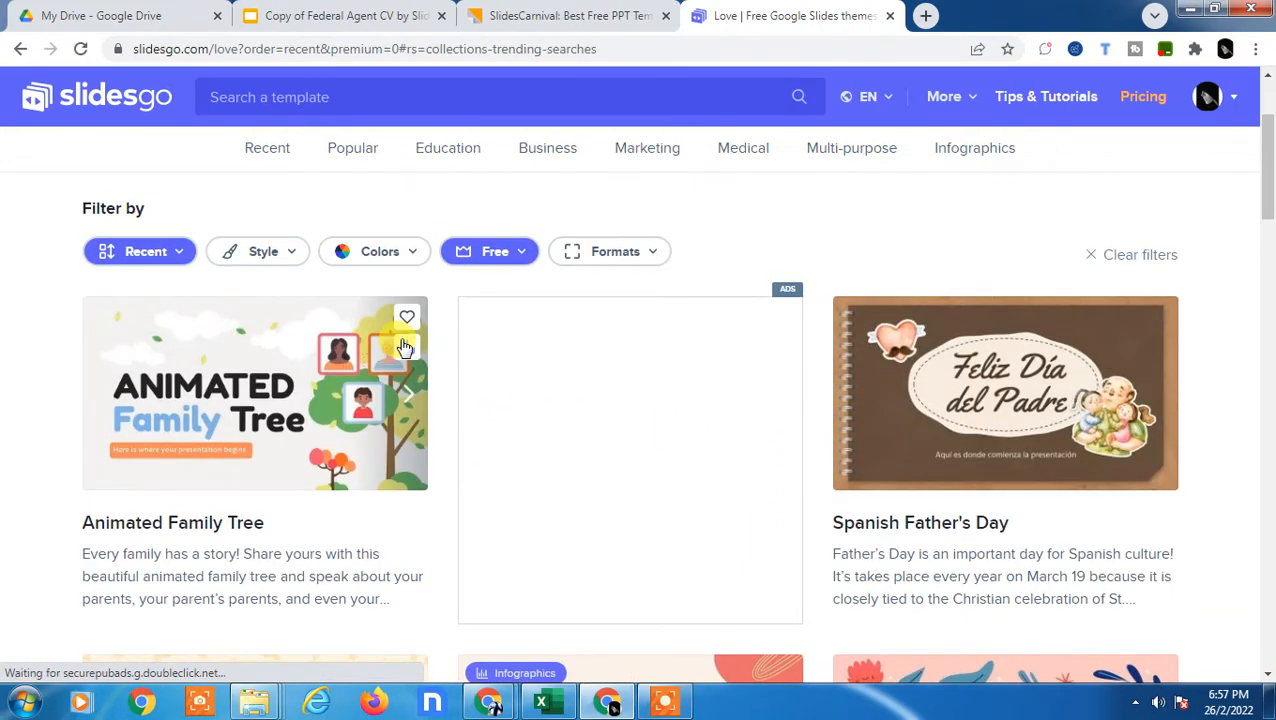
mouse_move(405, 347)
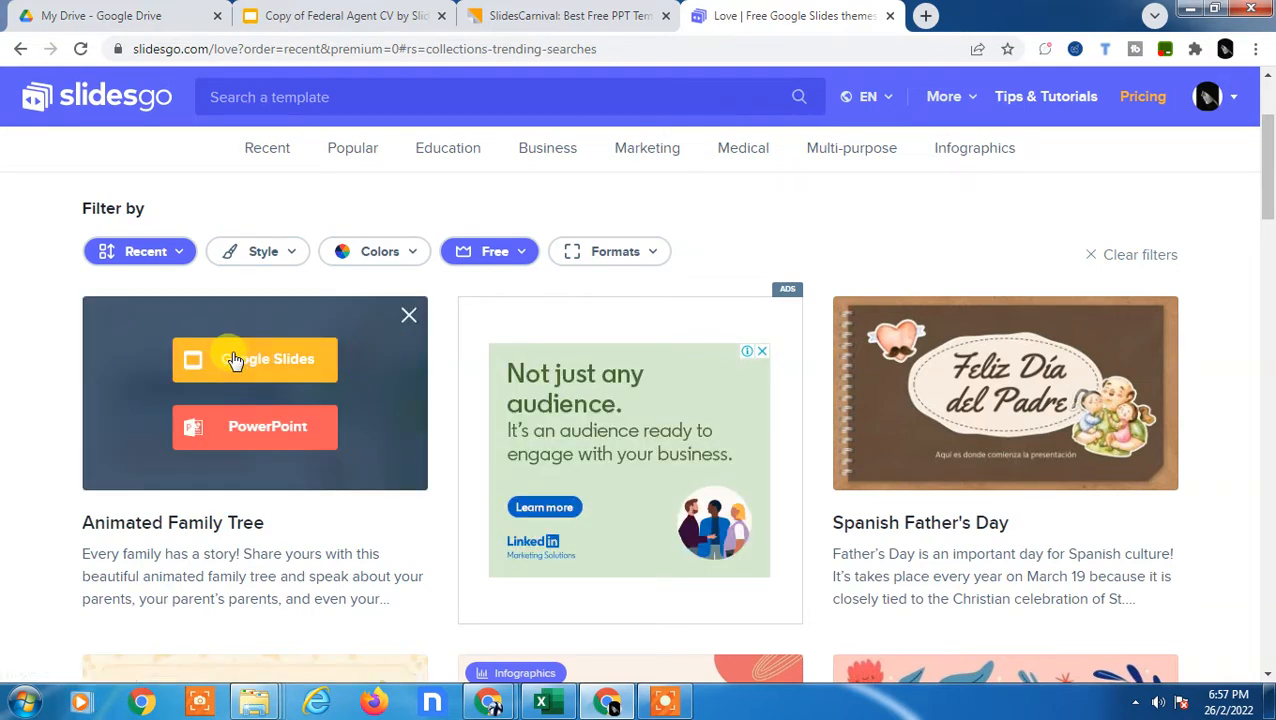
mouse_move(255, 355)
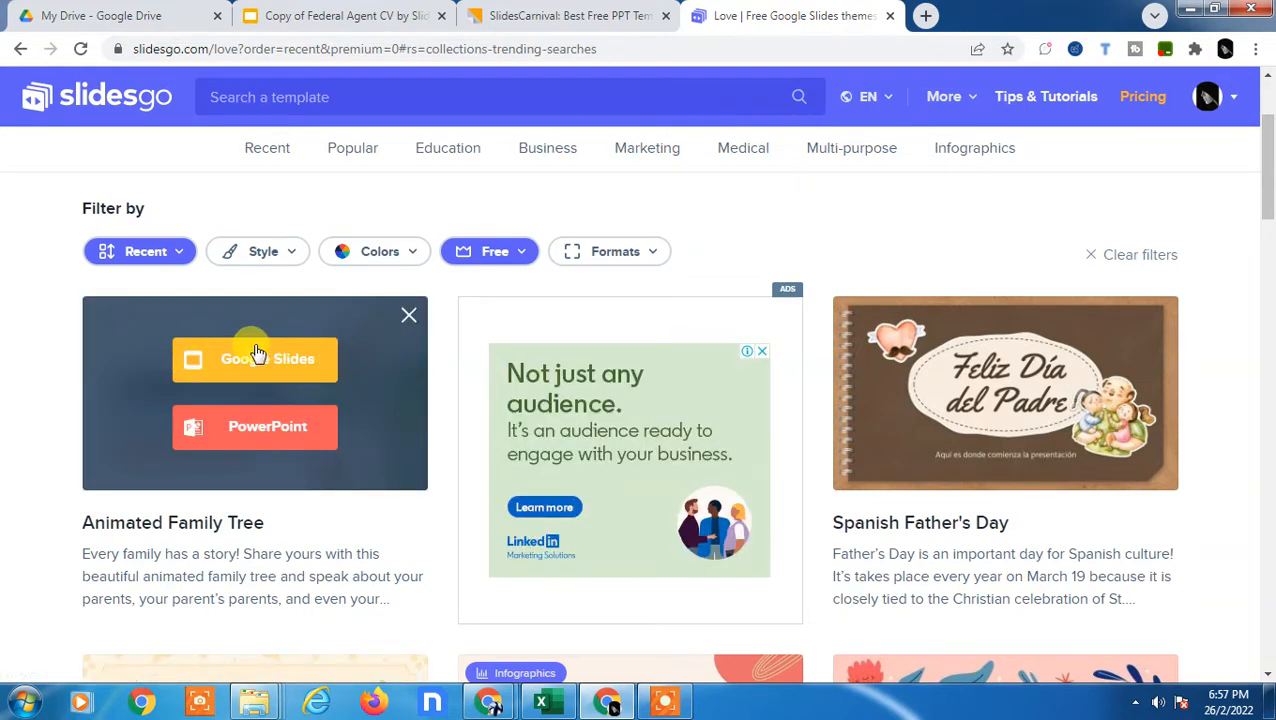
left_click(254, 359)
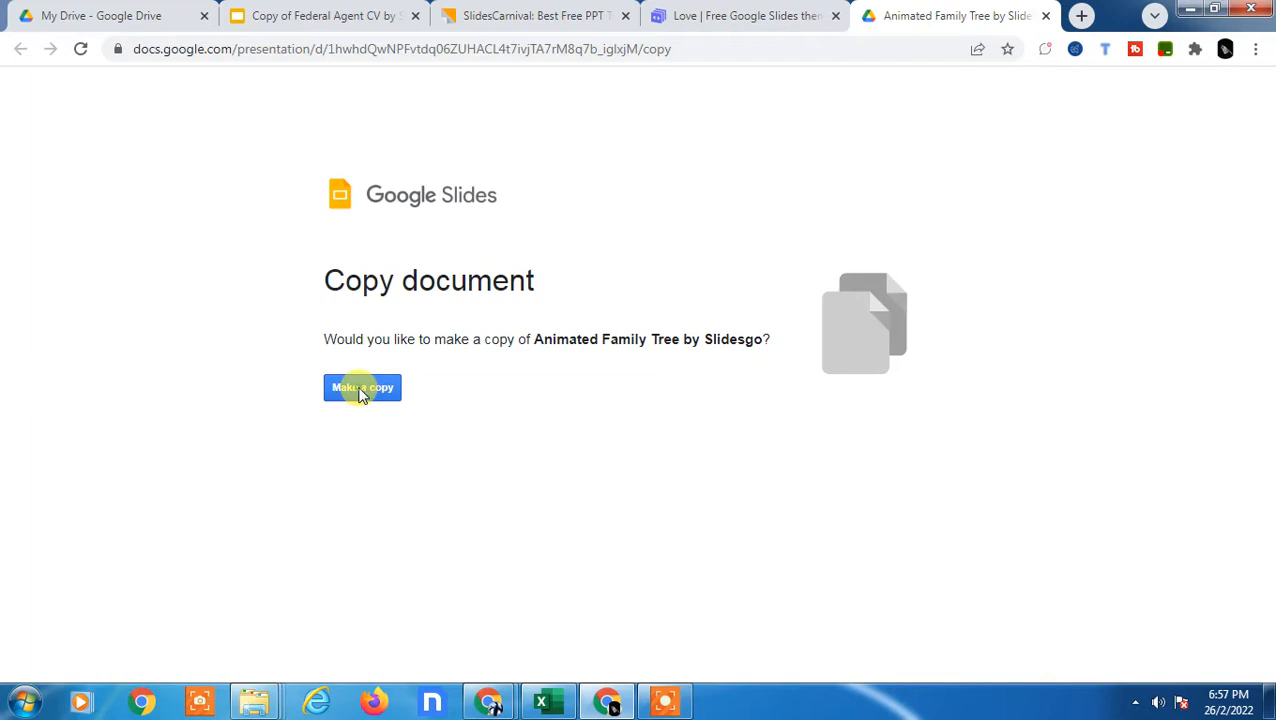
Make a copy of Animated Family Tree, then go back to the Slidesgo tab.
left_click(362, 387)
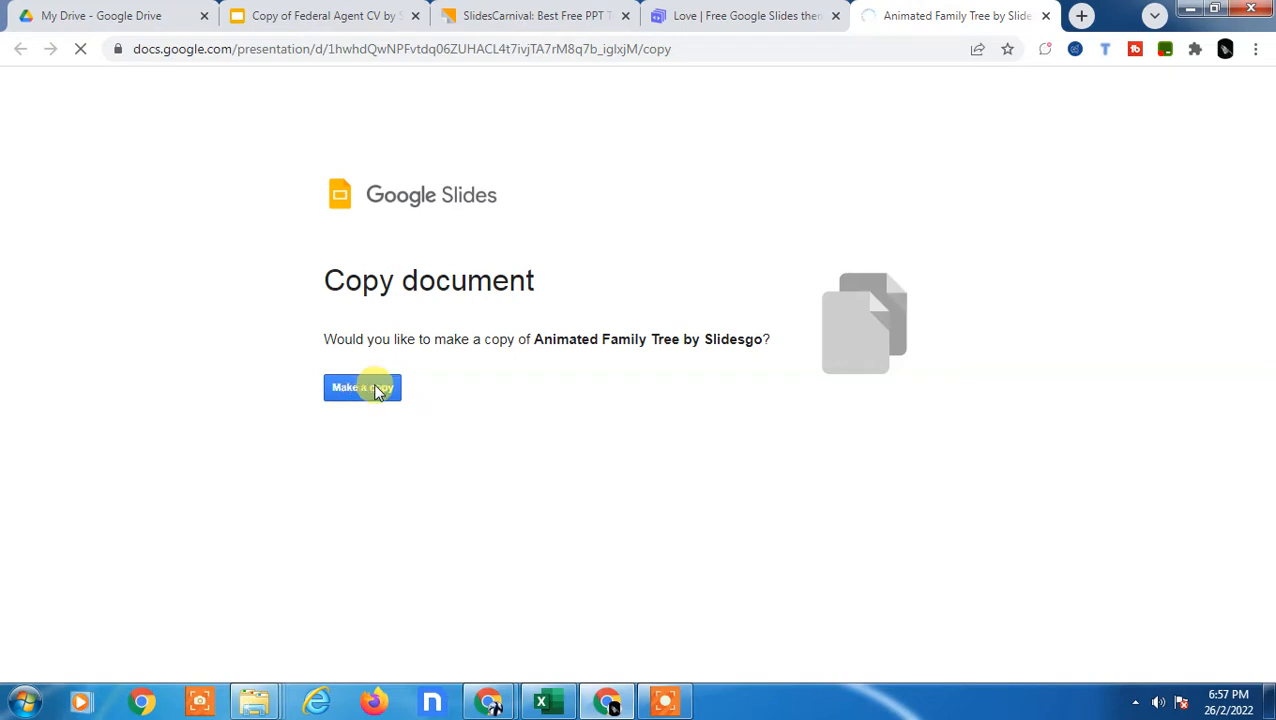
left_click(362, 388)
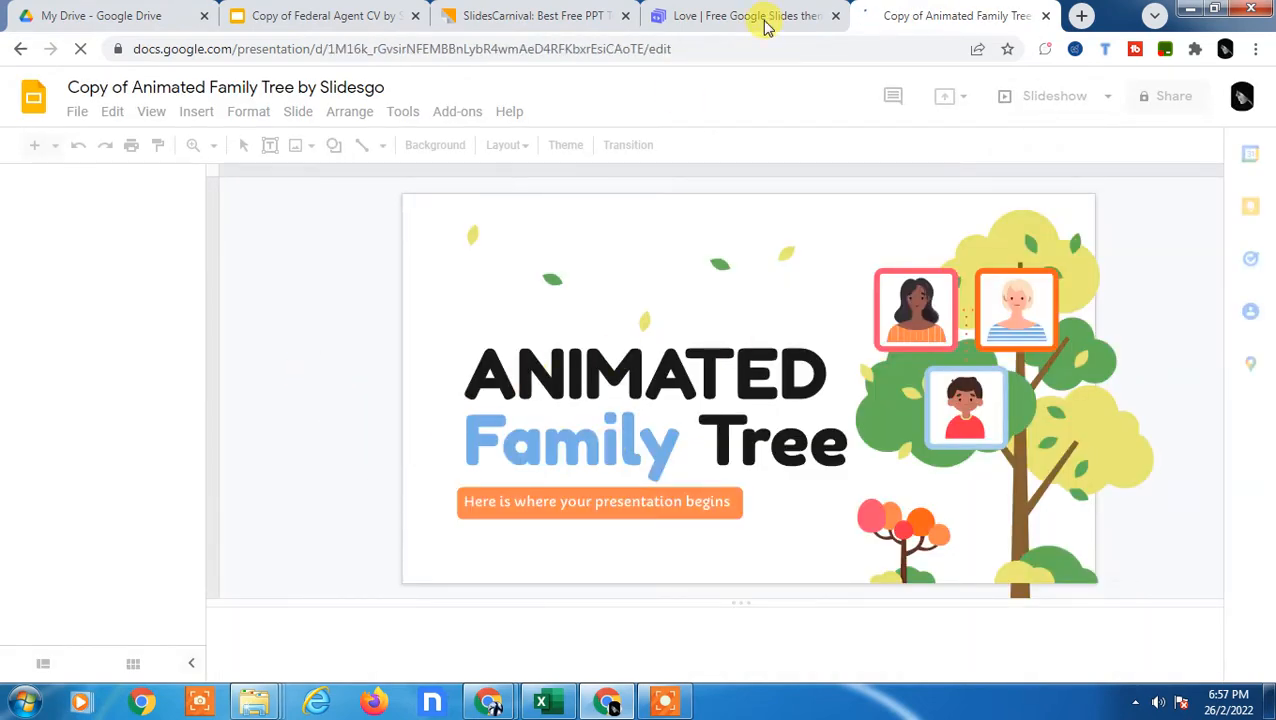
left_click(535, 15)
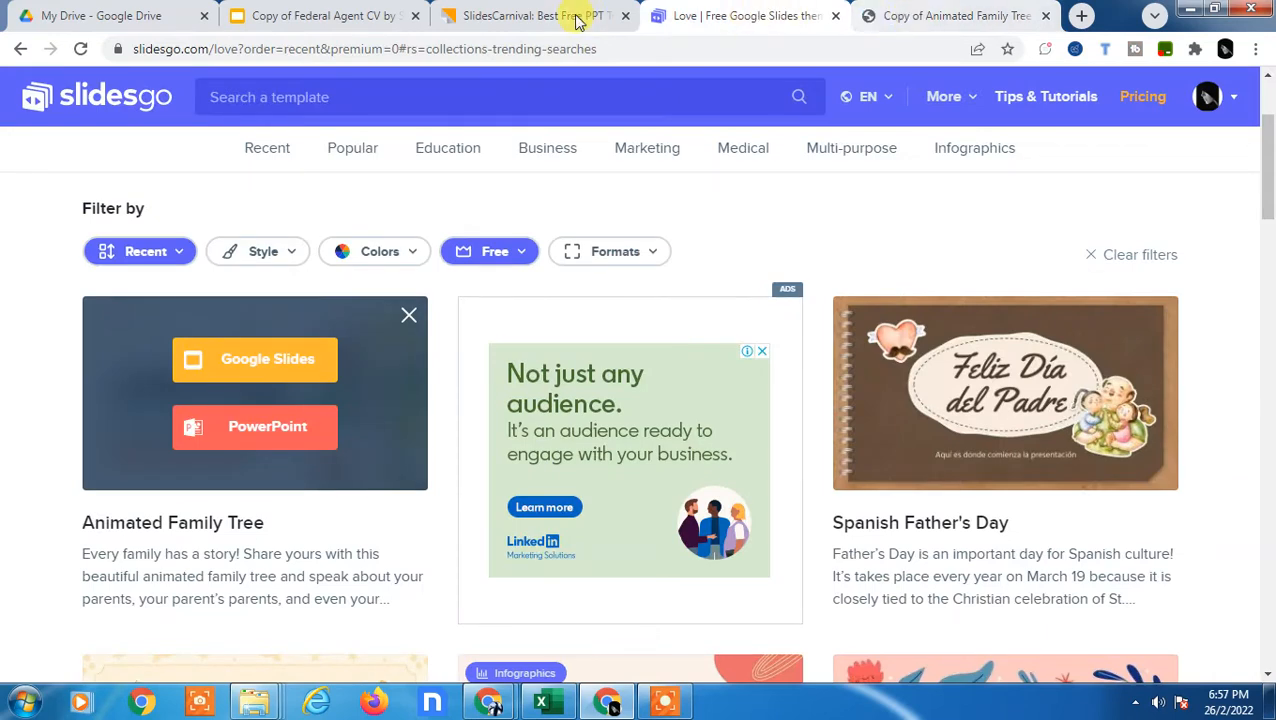
On SlidesCarnival, open the Education templates collection and browse its listing.
left_click(530, 16)
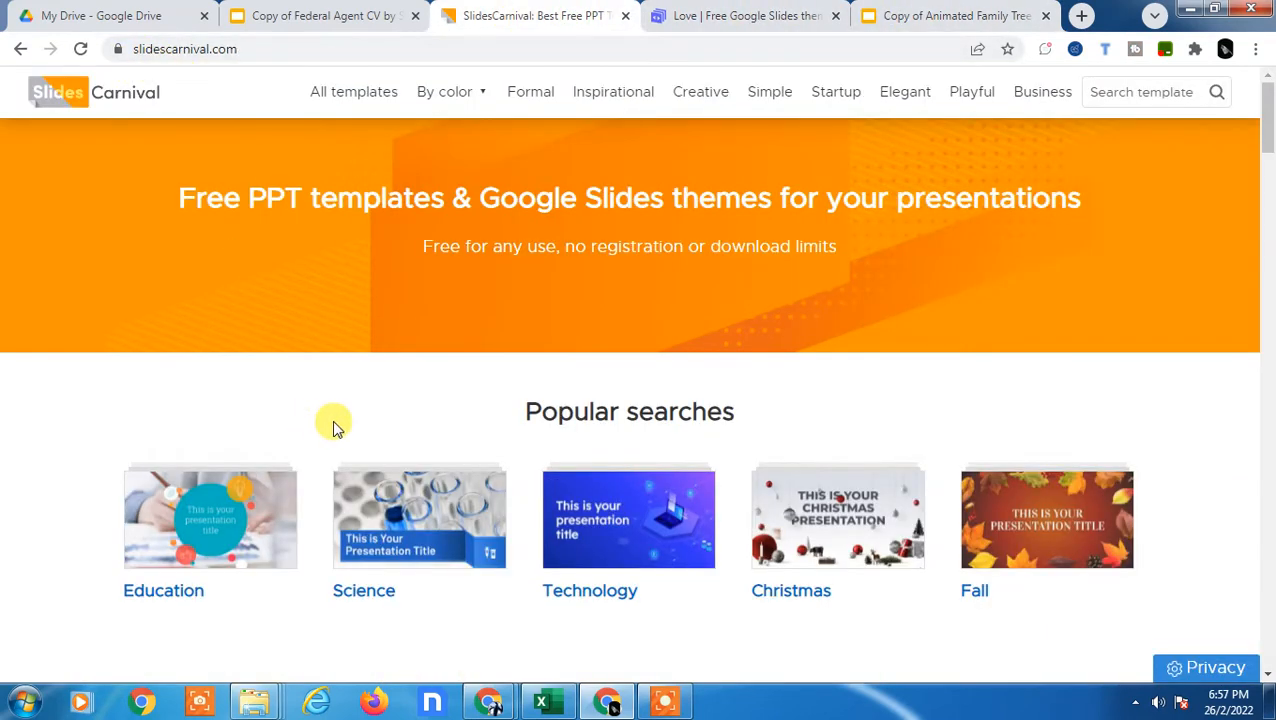
scroll("down", 3)
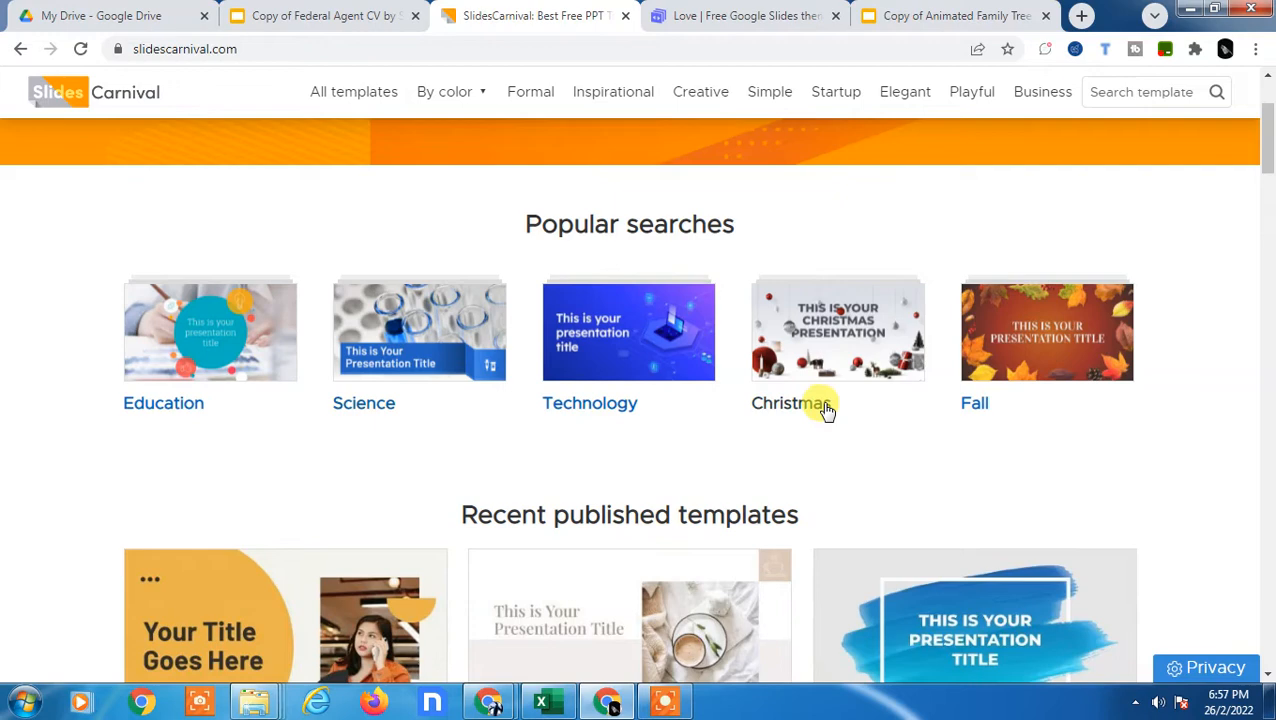
scroll("down", 3)
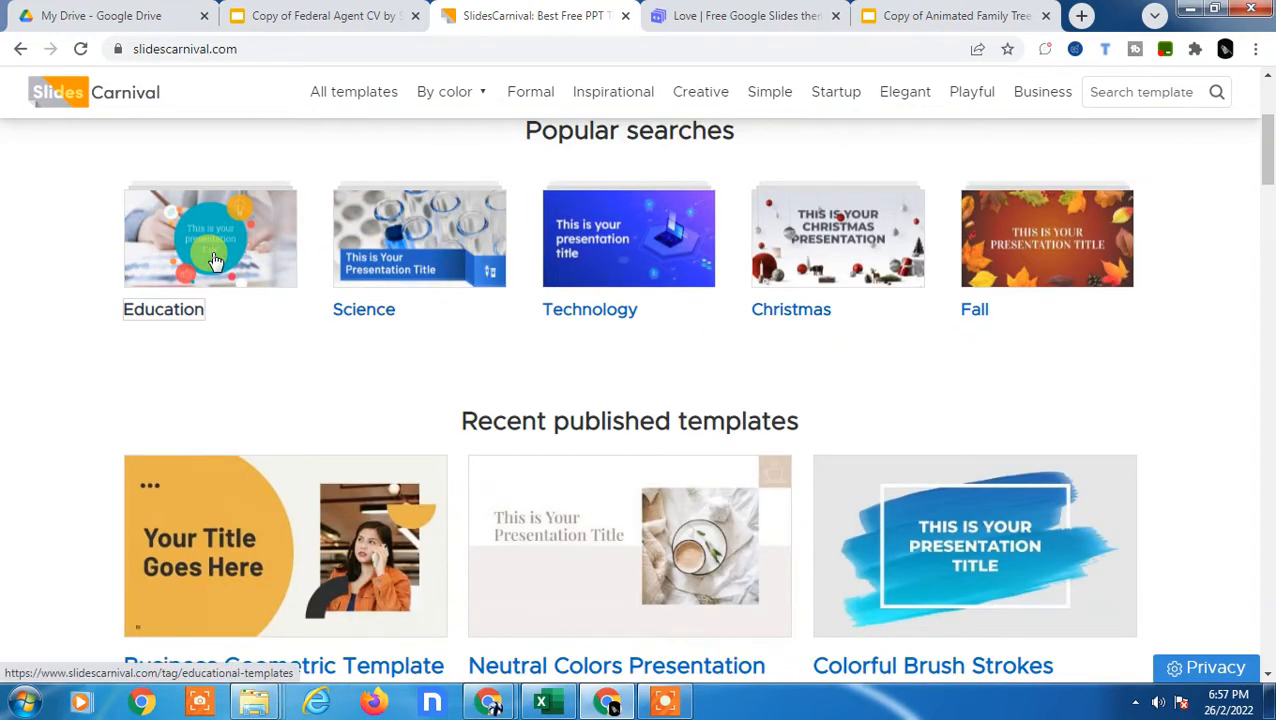
left_click(210, 237)
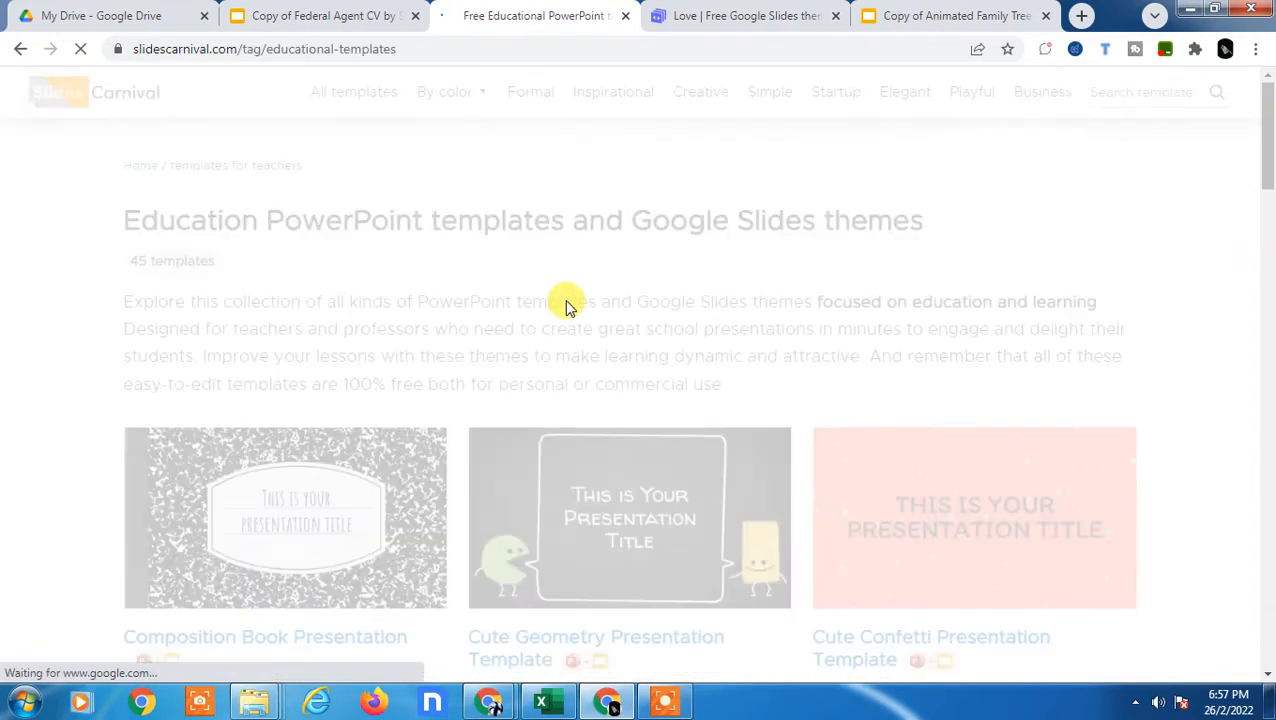
scroll("down", 3)
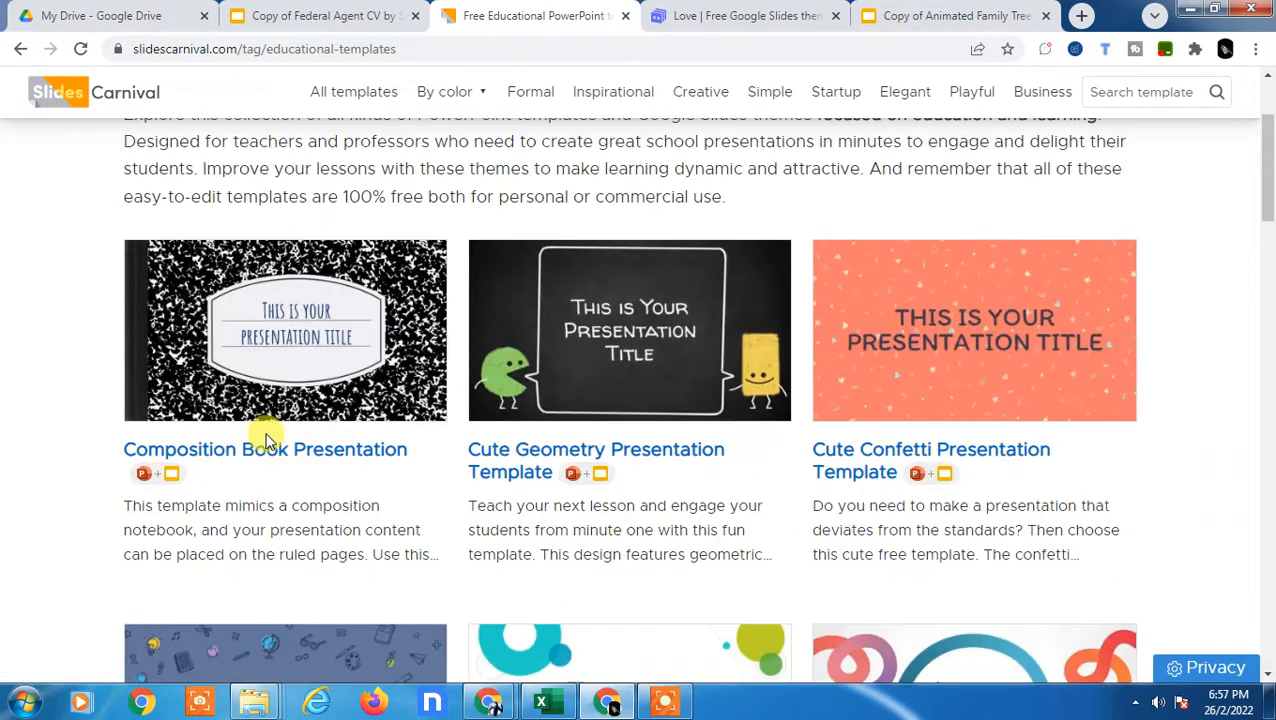
scroll("down", 3)
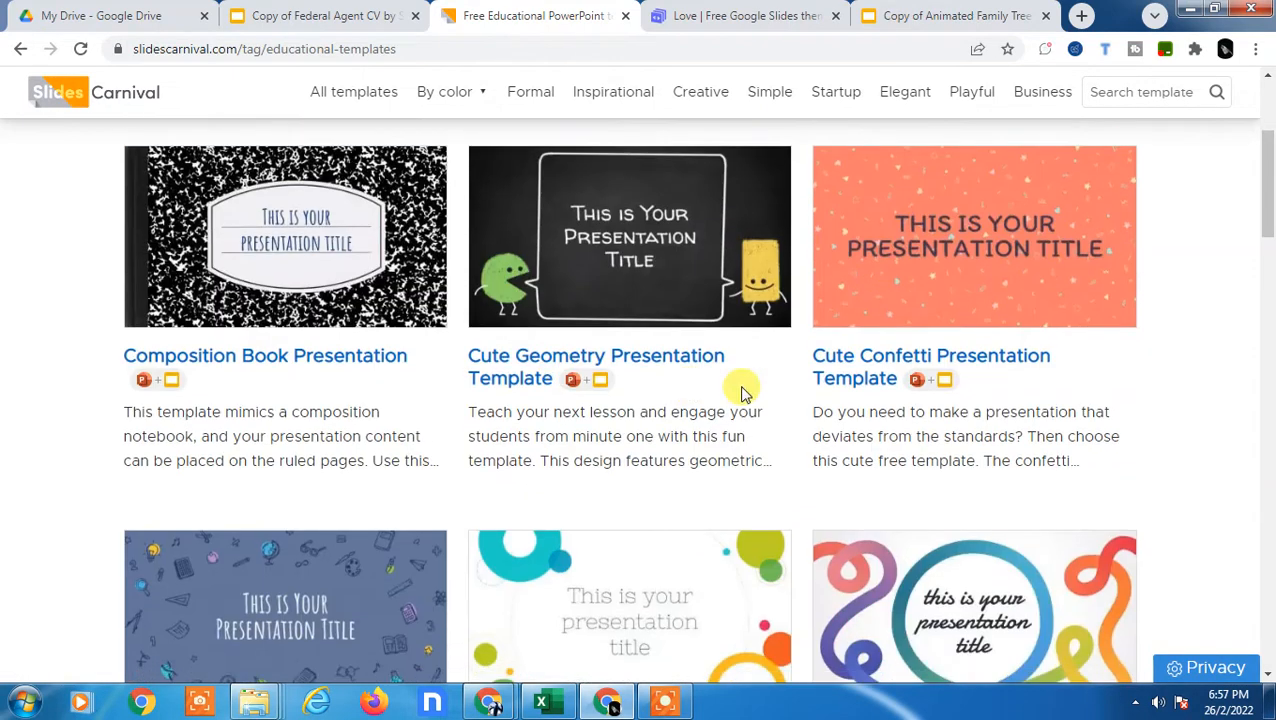
scroll("down", 3)
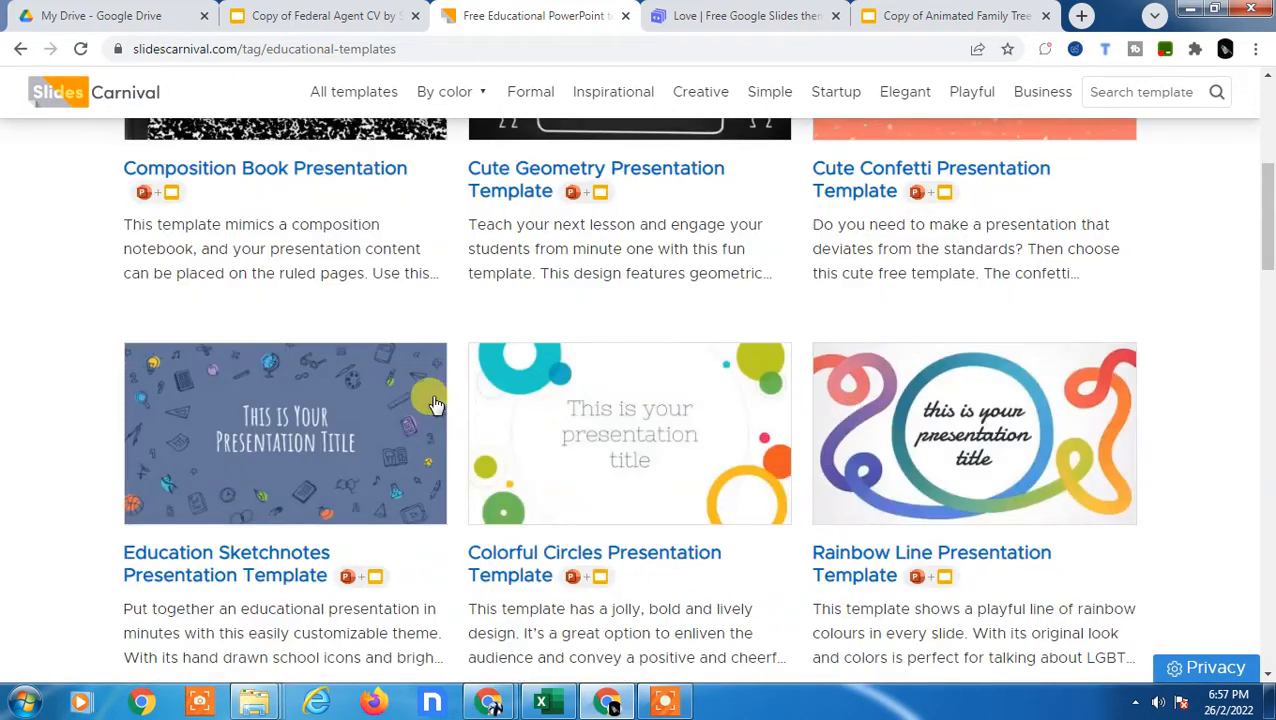
View the Education Sketchnotes template page and its download options.
left_click(285, 433)
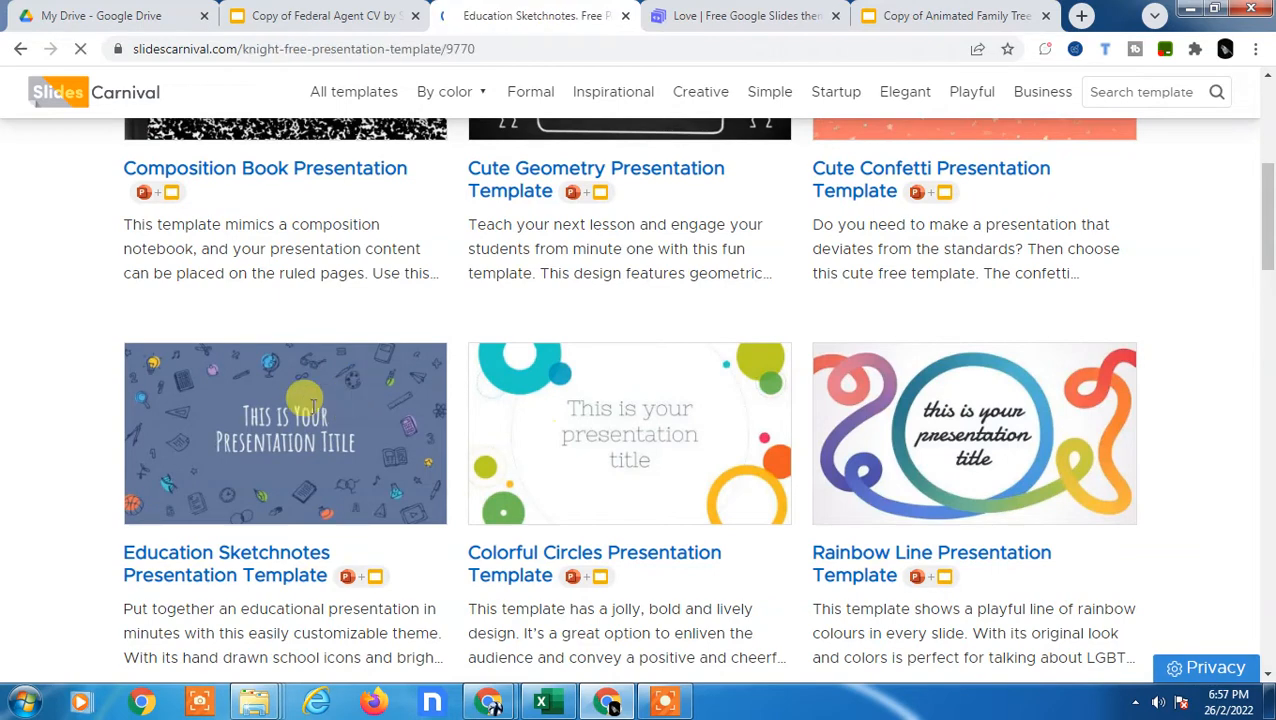
left_click(284, 433)
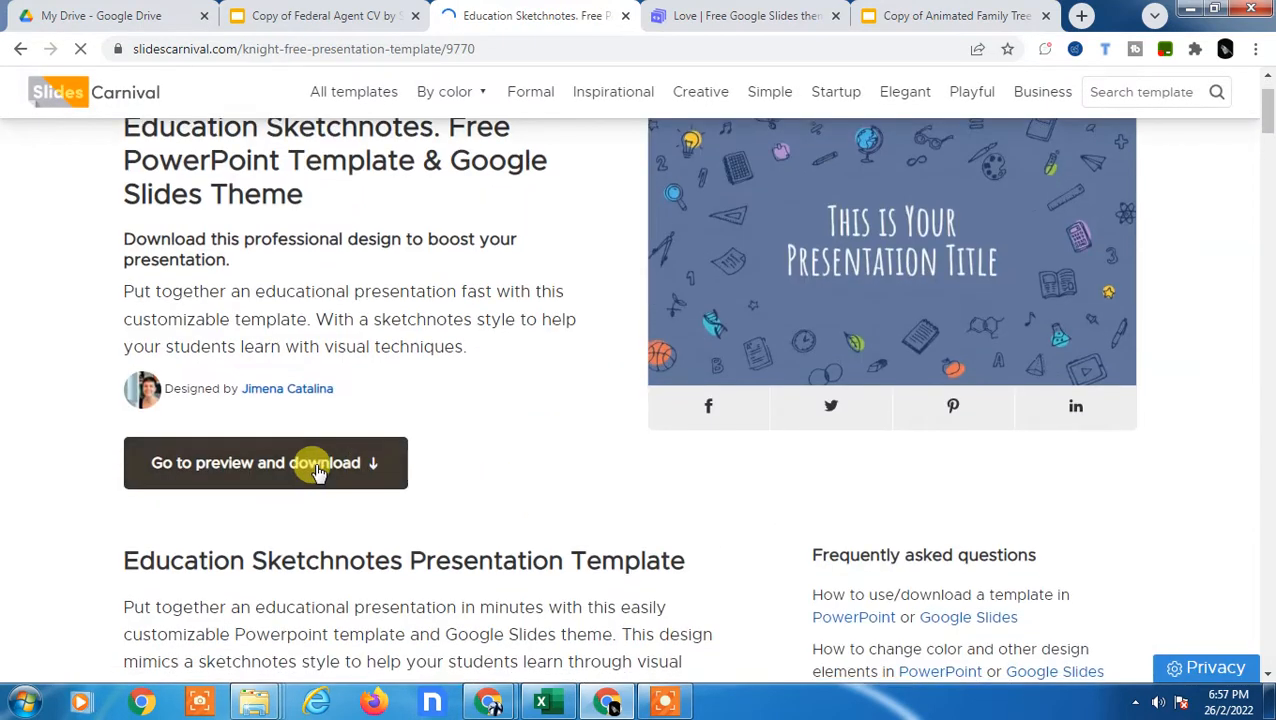
left_click(265, 462)
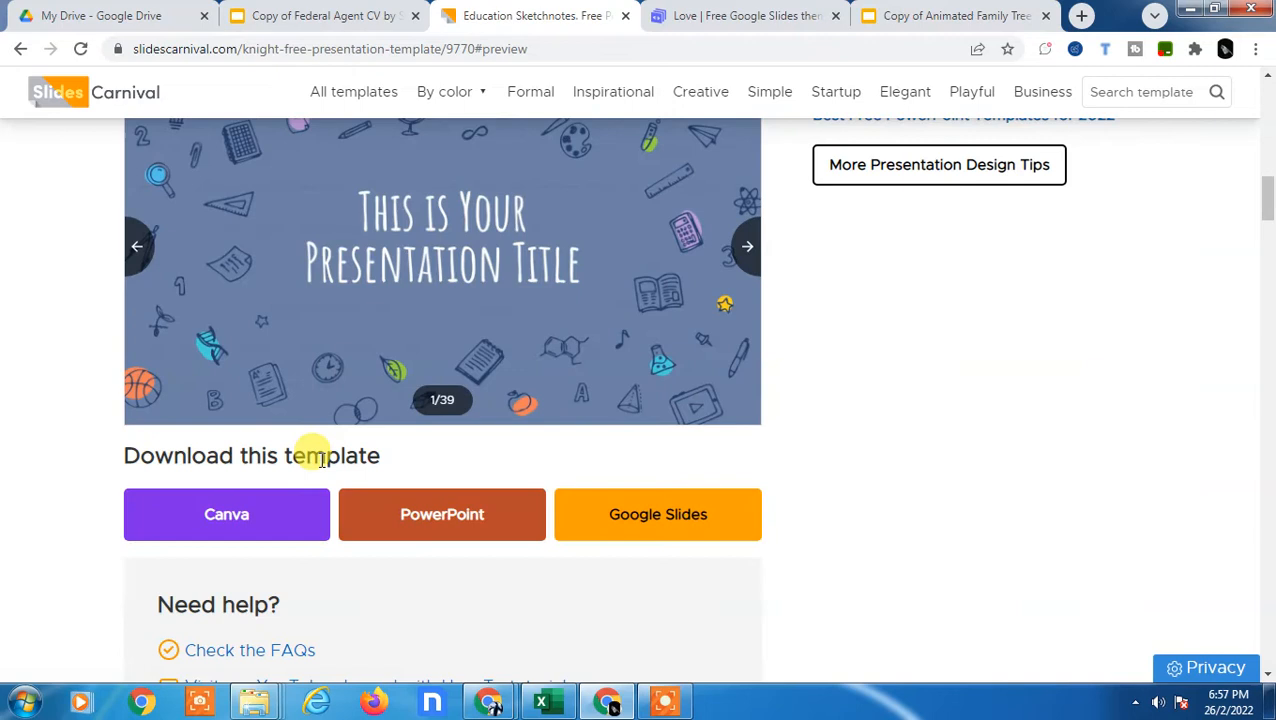
mouse_move(685, 490)
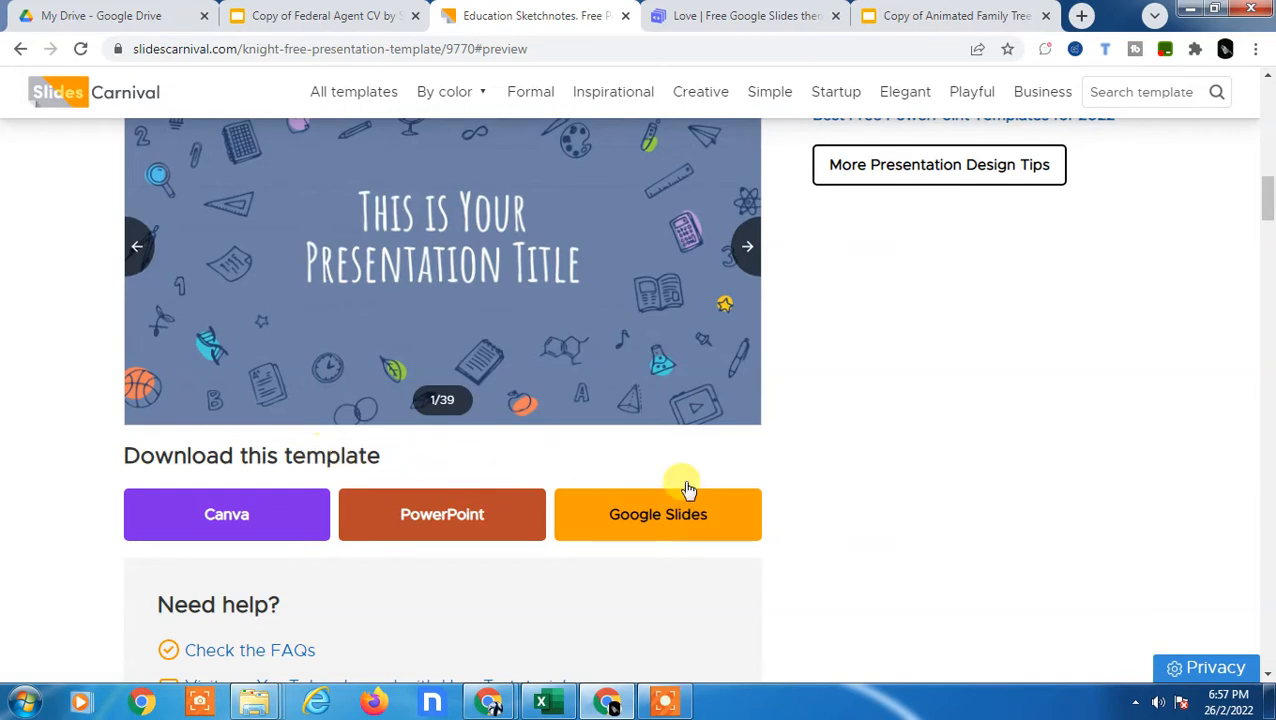
scroll("down", 3)
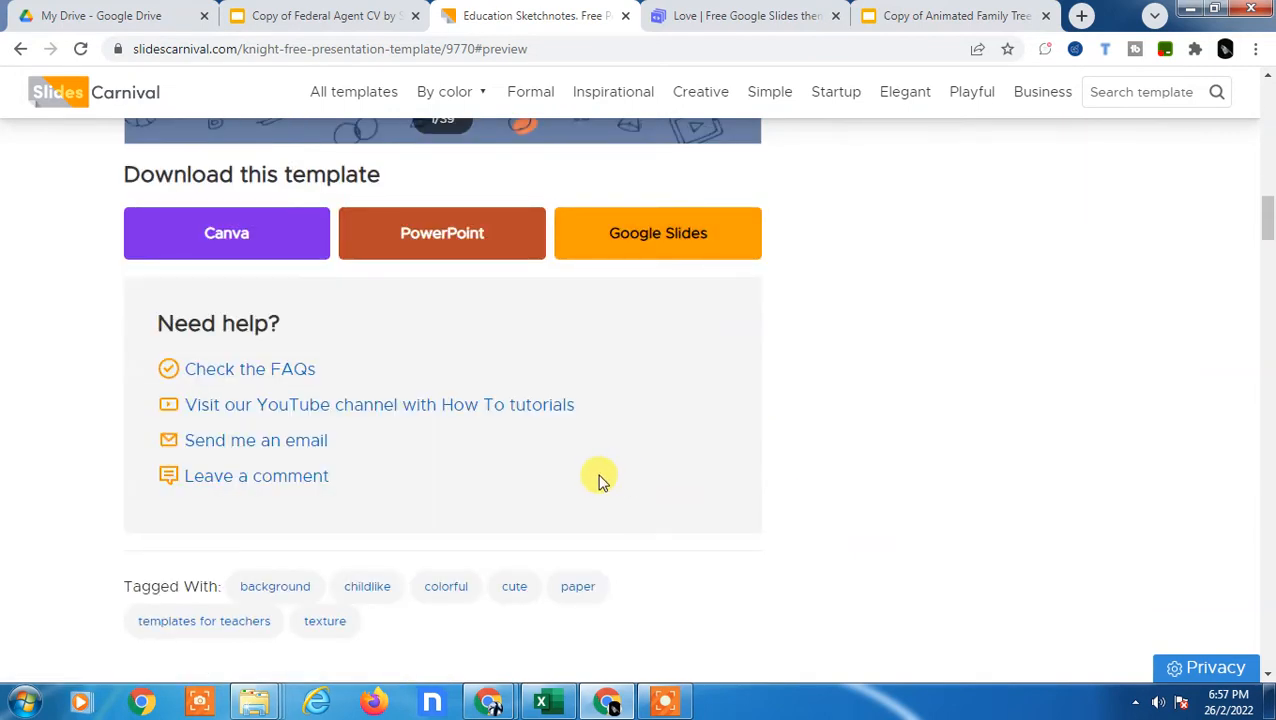
mouse_move(607, 485)
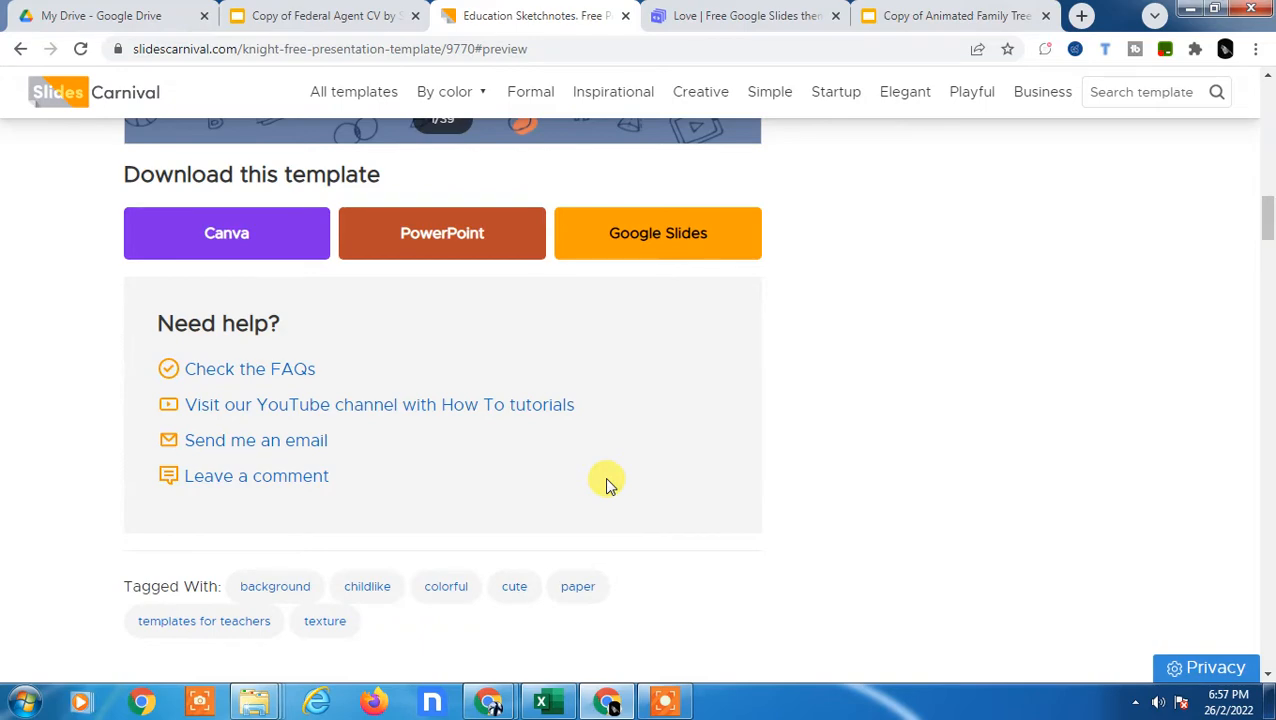
scroll("up", 3)
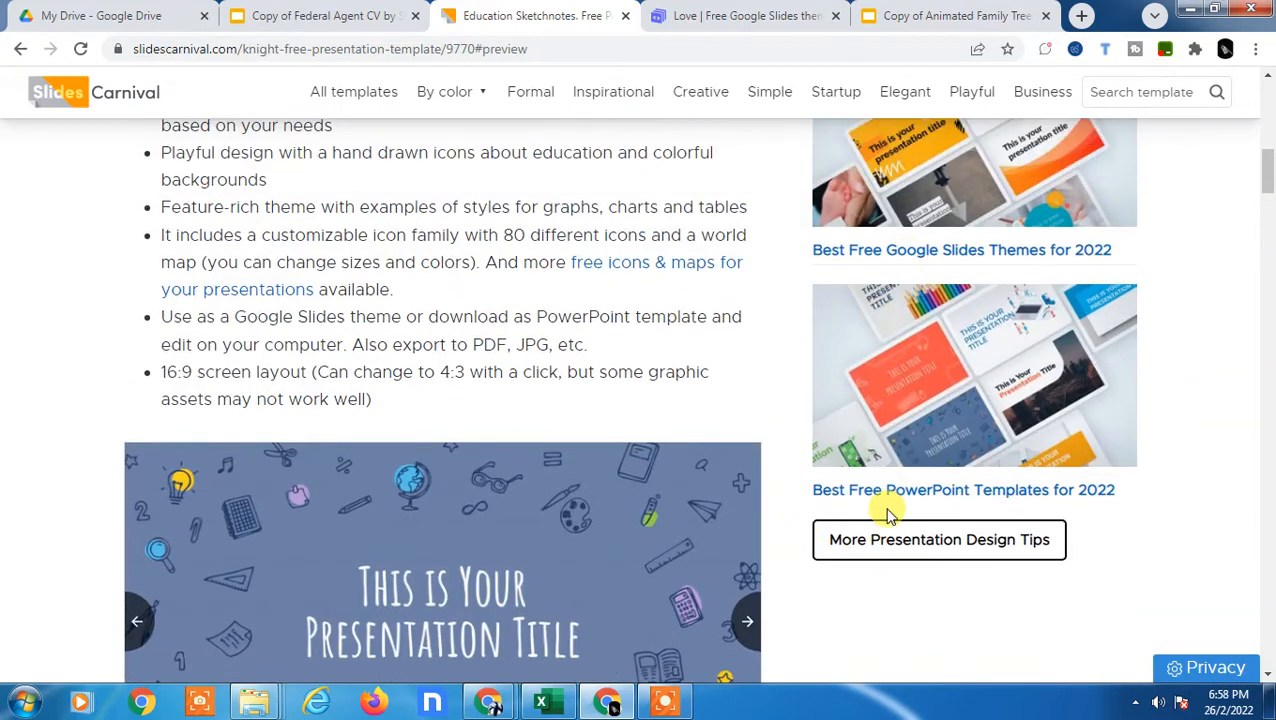
scroll("down", 3)
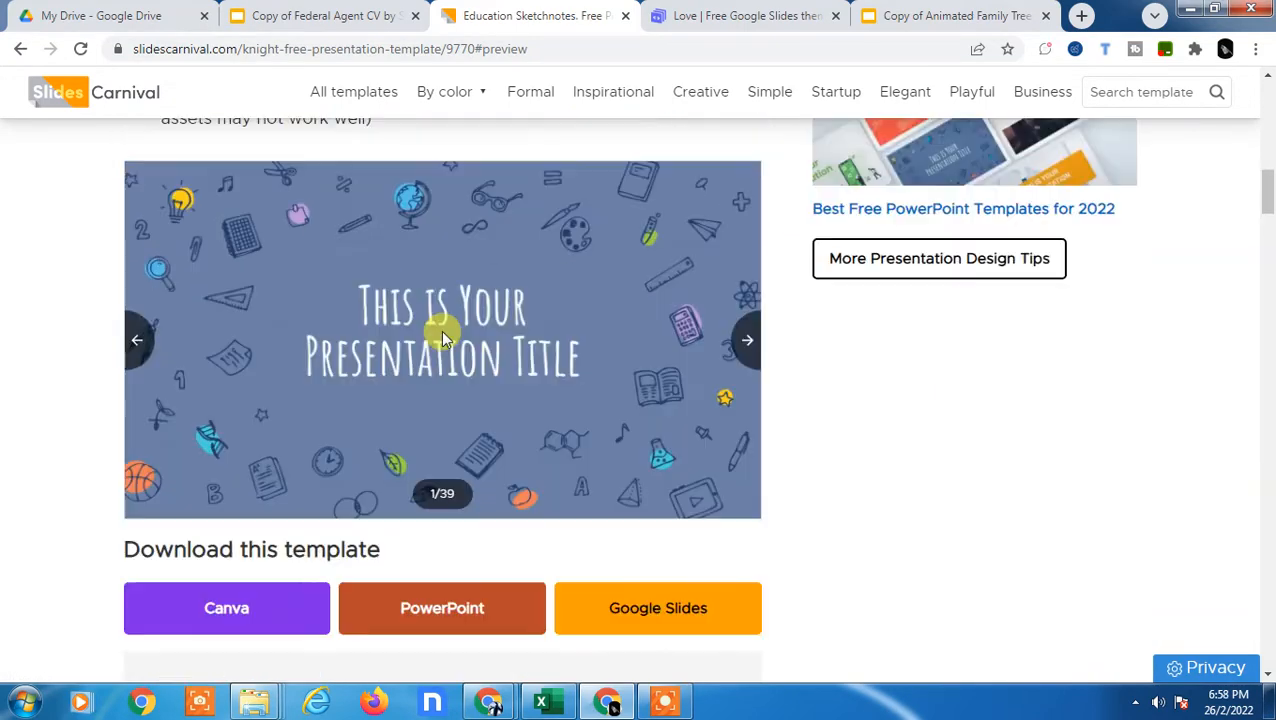
scroll("up", 3)
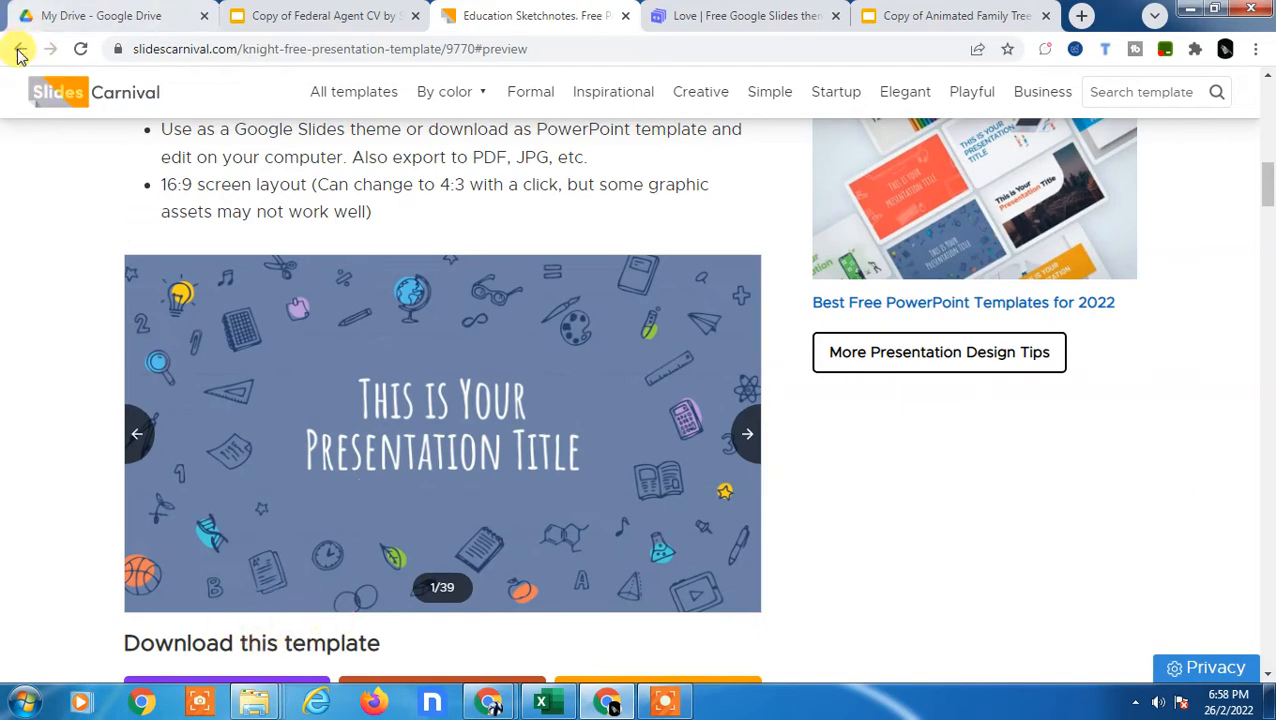
Return to the educational templates list, then go to the SlidesCarnival home page.
left_click(20, 49)
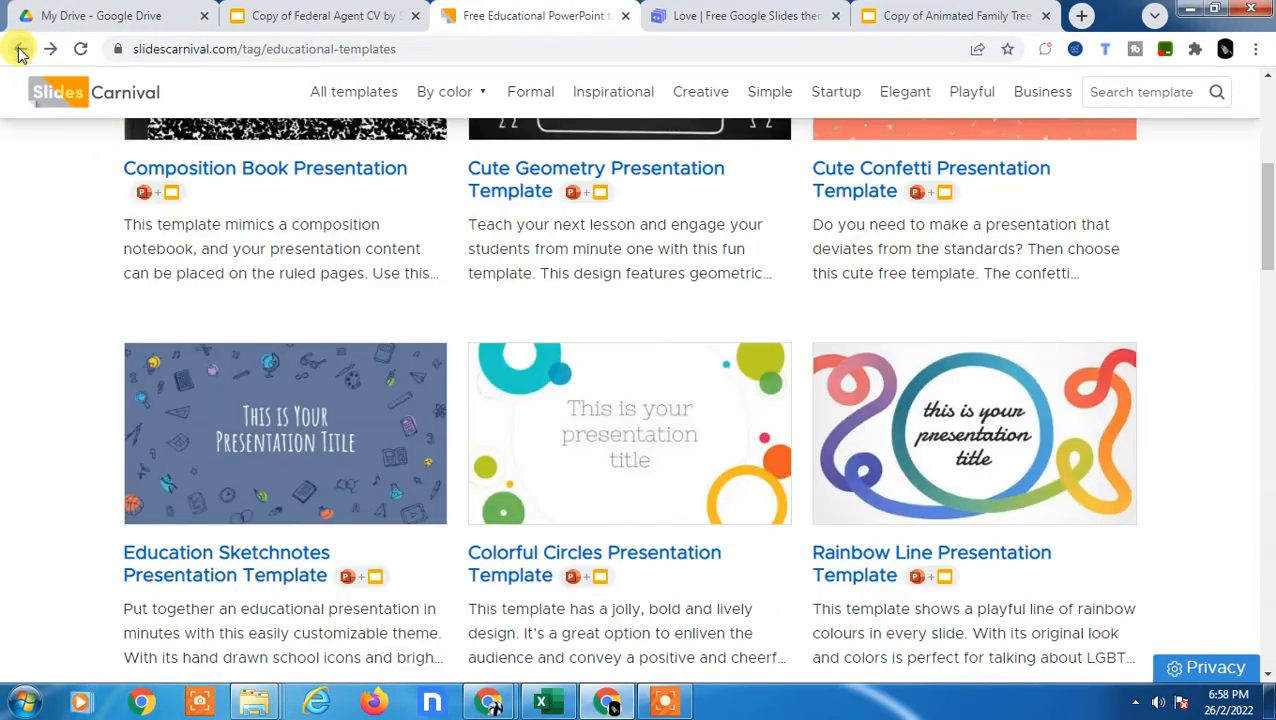
scroll("up", 3)
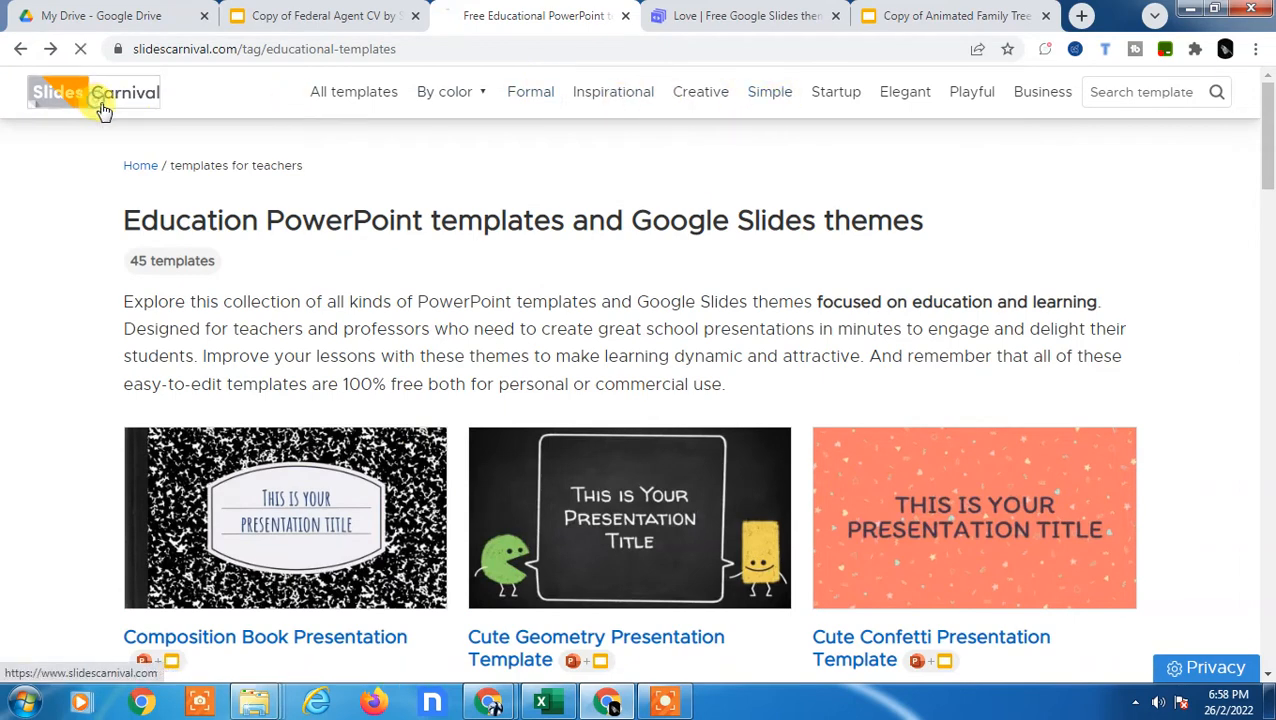
left_click(95, 92)
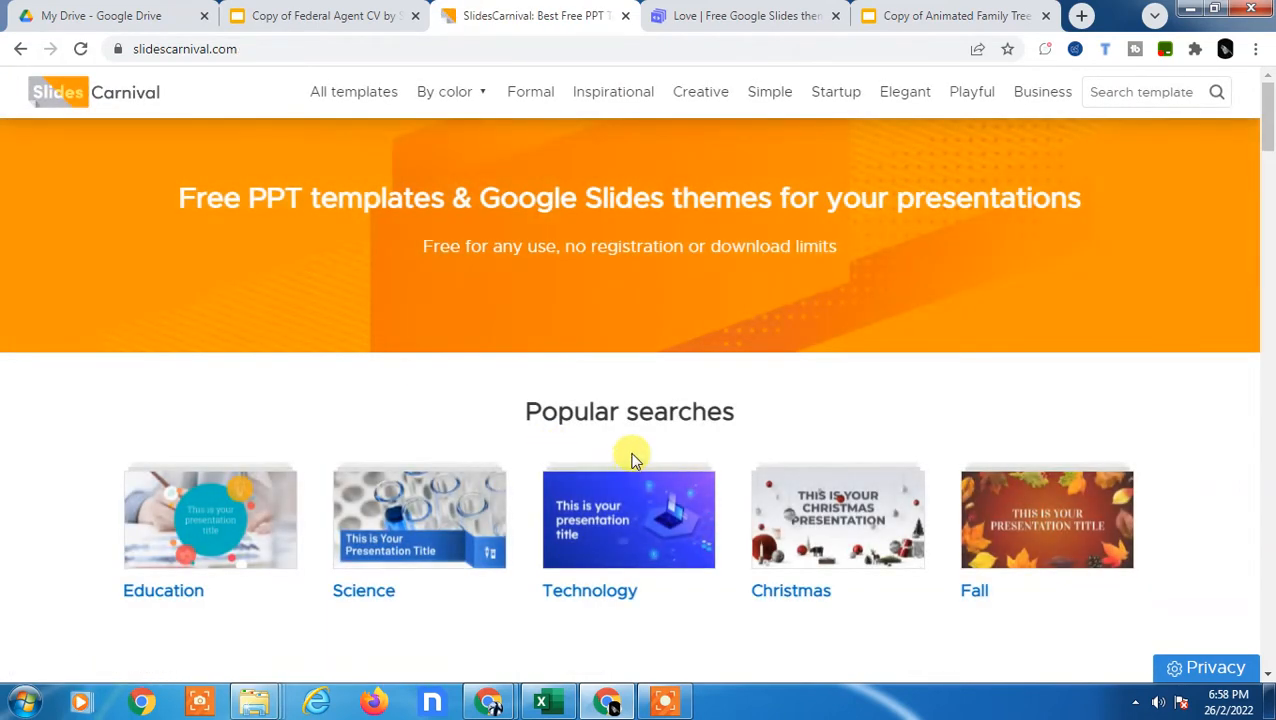
Scroll to Popular templates and open the Colorful Brush Strokes Presentation Template.
scroll("down", 3)
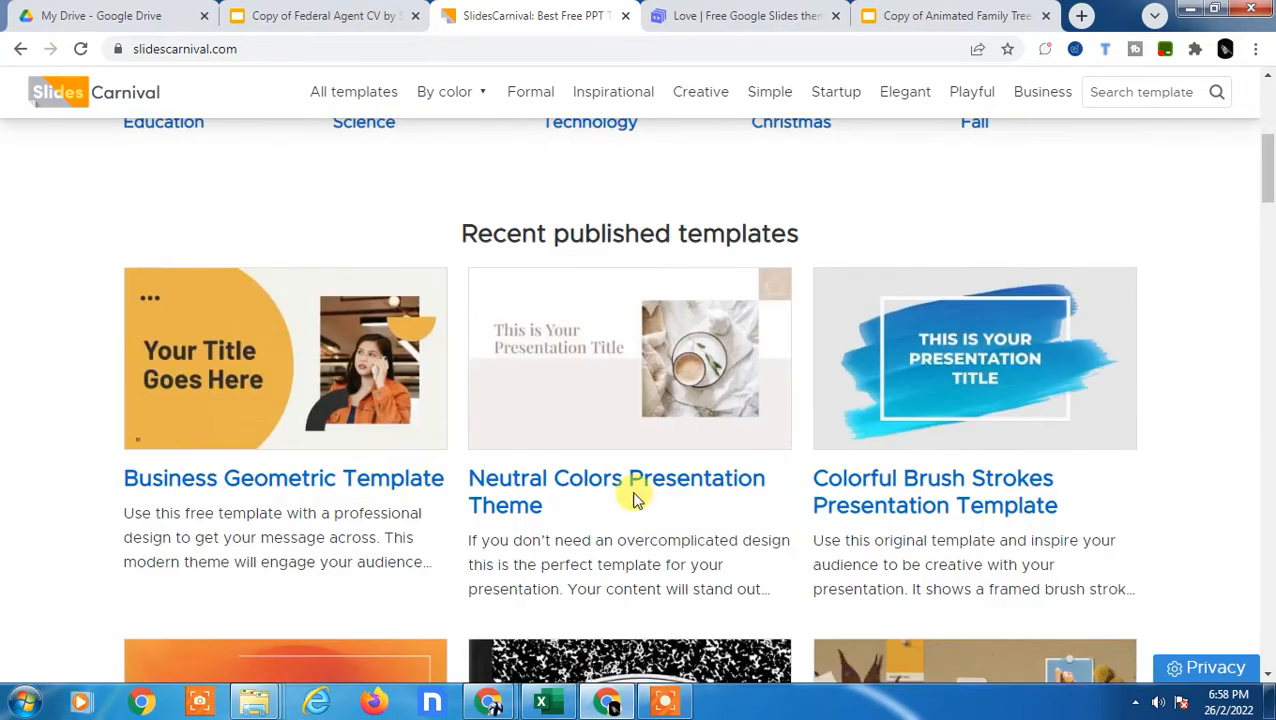
scroll("down", 3)
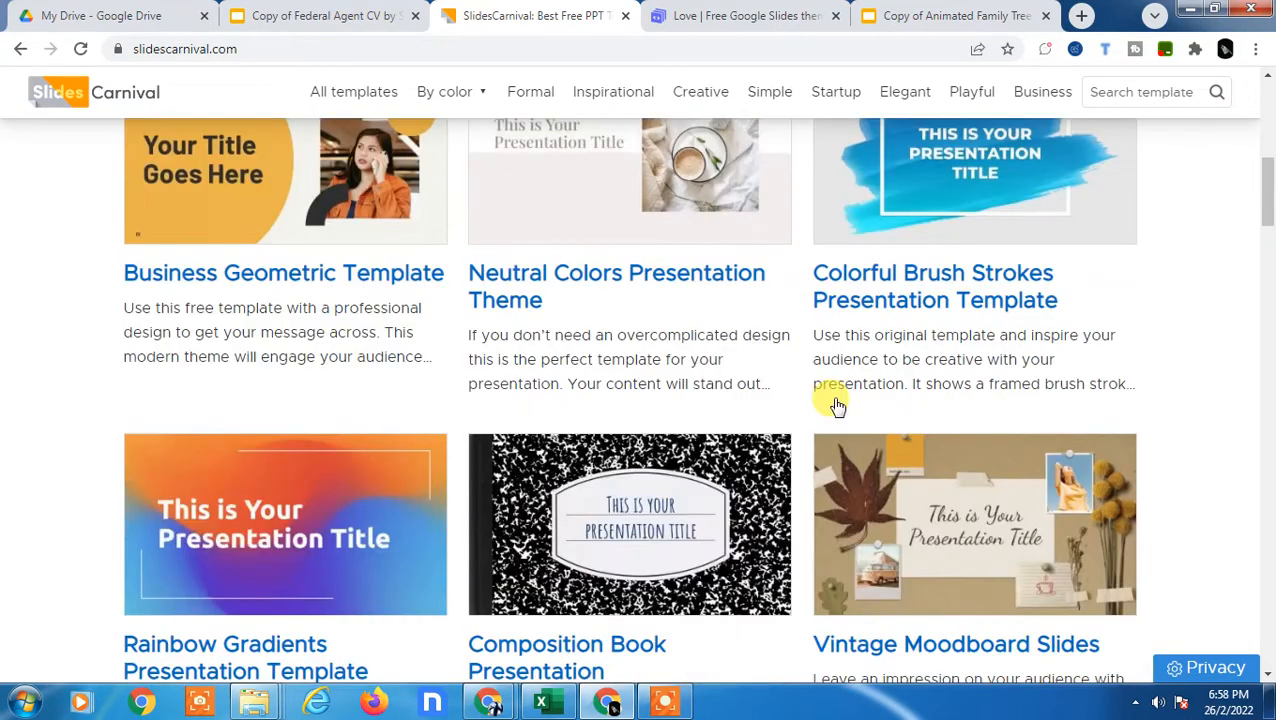
scroll("down", 3)
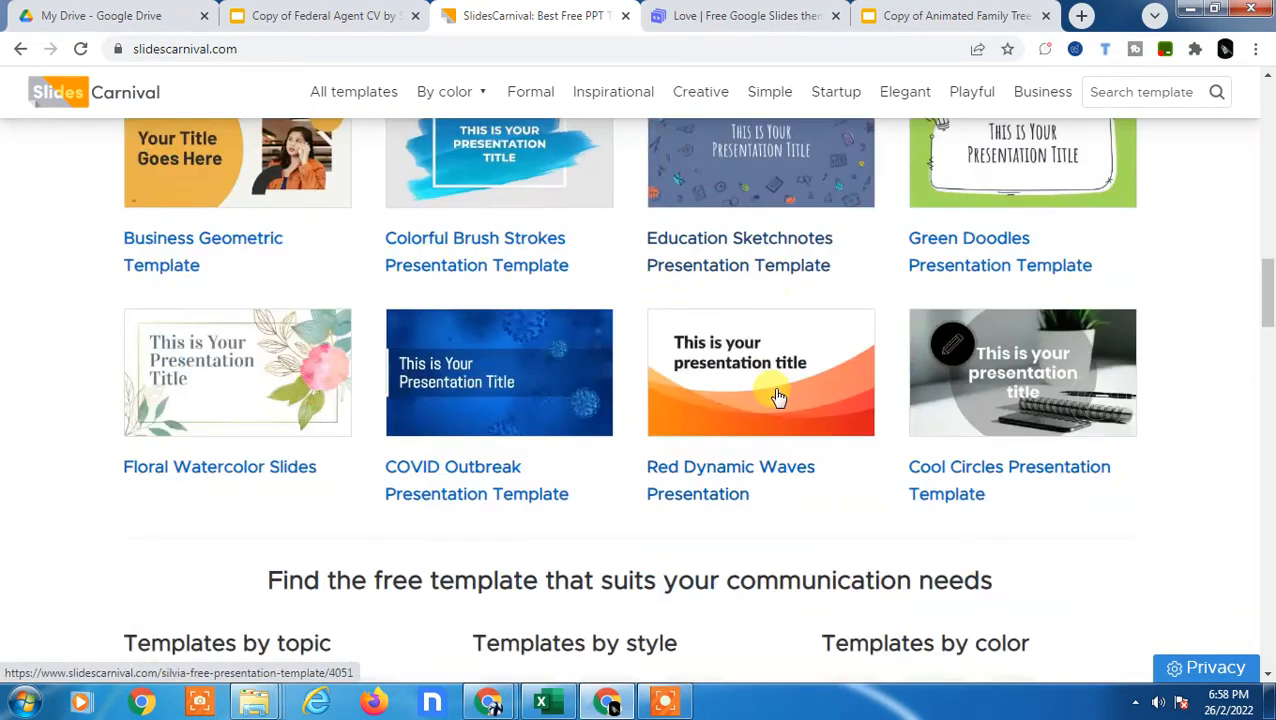
scroll("up", 3)
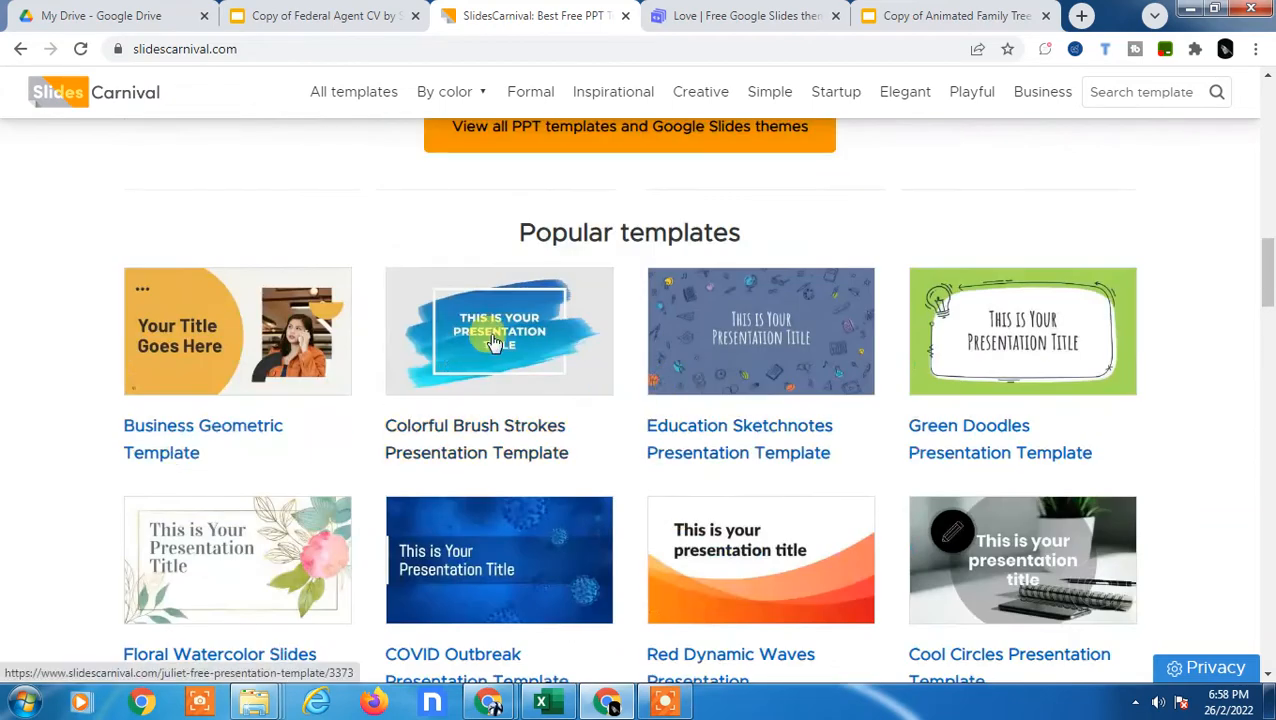
left_click(499, 331)
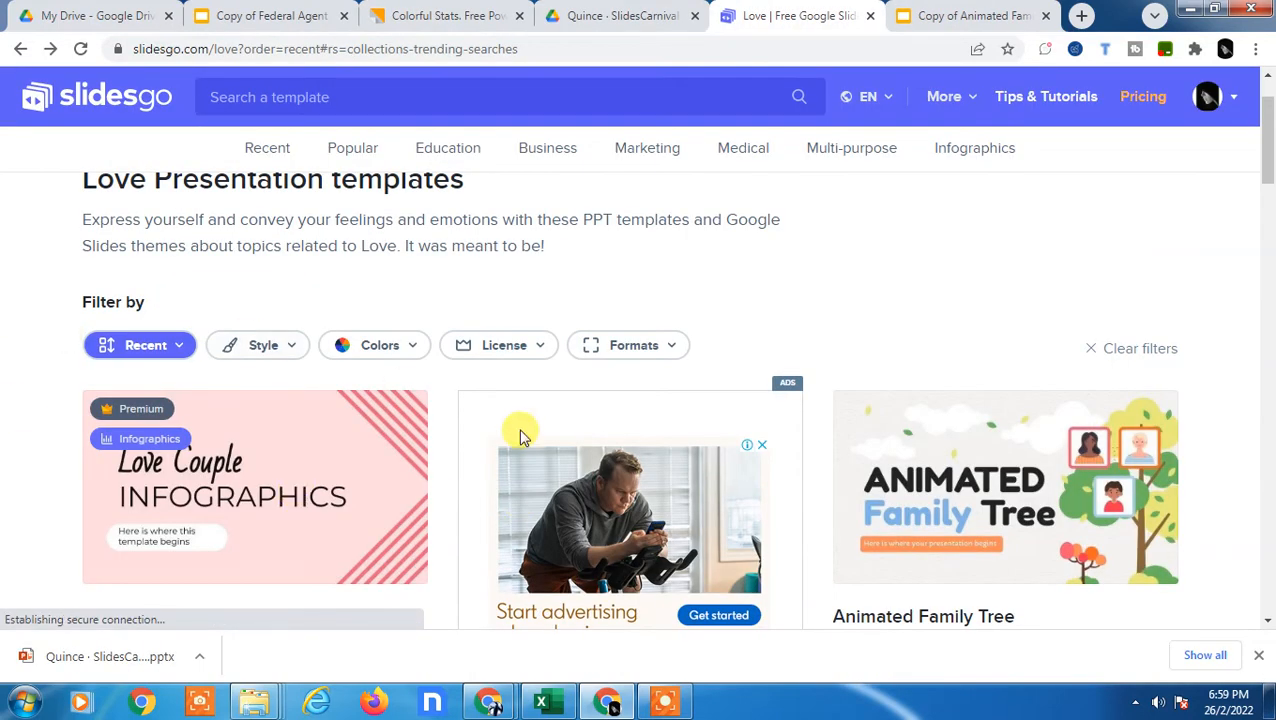
Open Animated Family Tree, choose its Google Slides download, and request a copy.
scroll("down", 3)
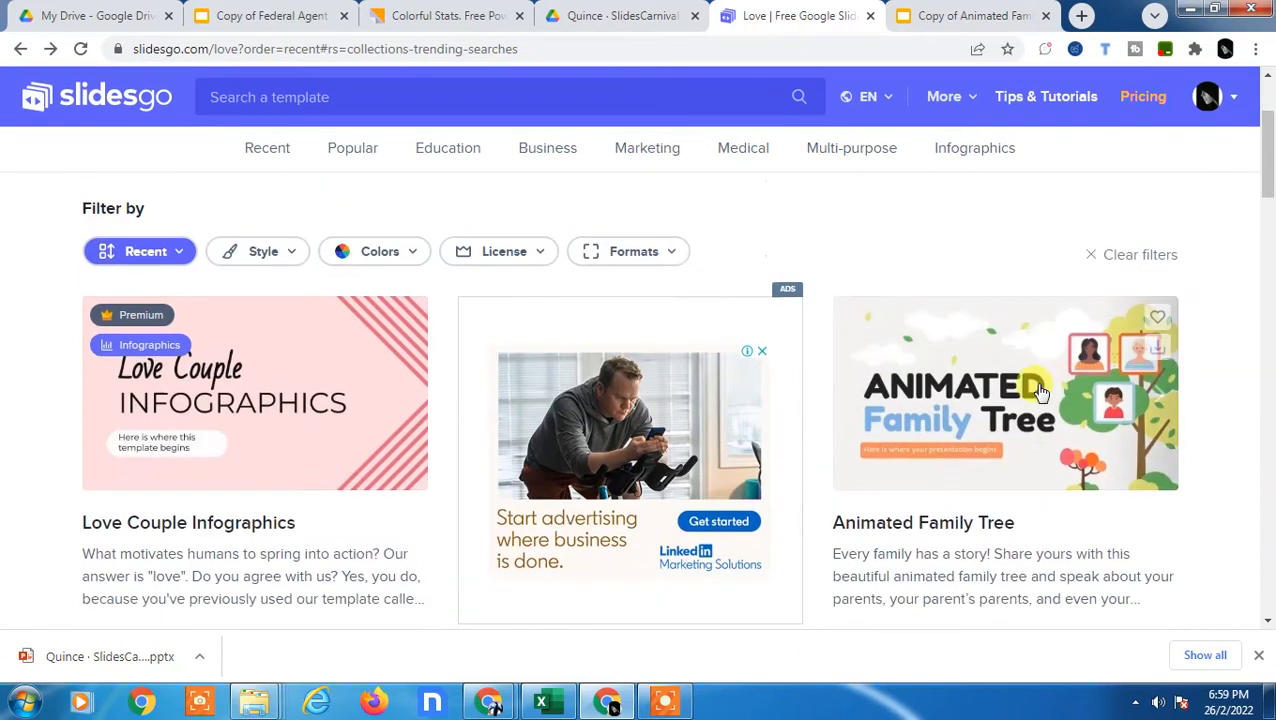
left_click(1000, 392)
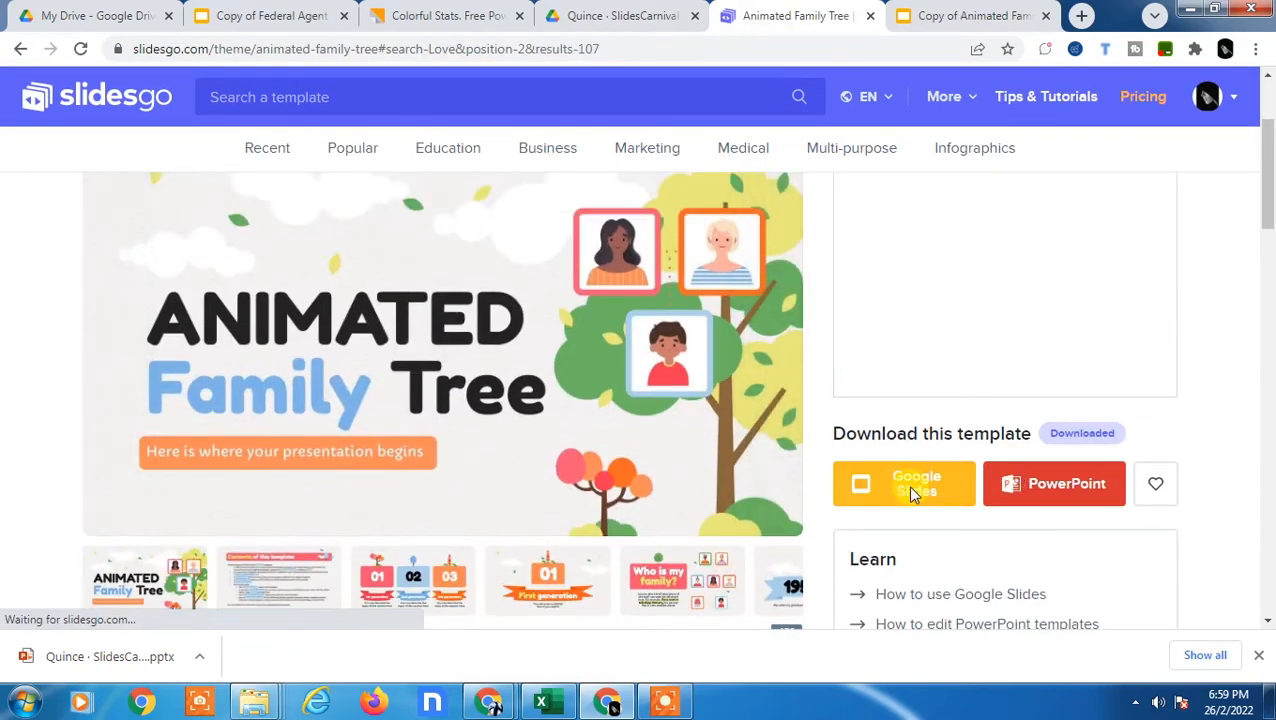
left_click(903, 483)
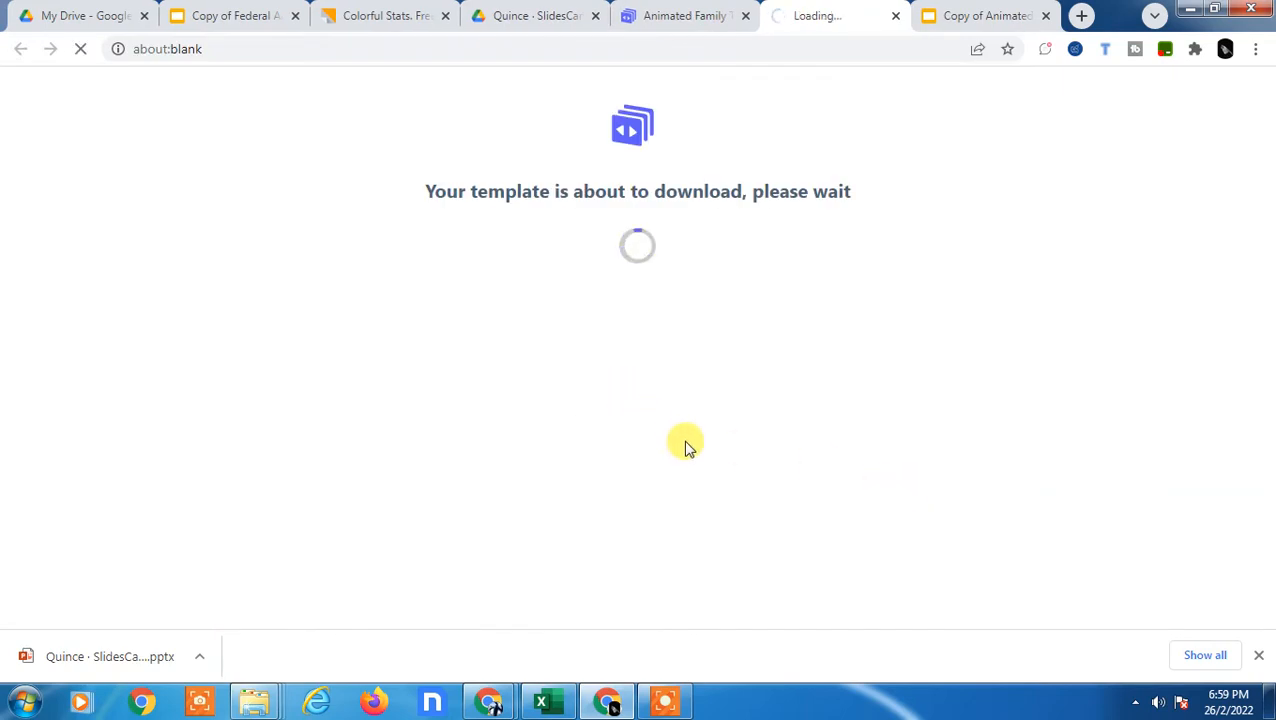
mouse_move(692, 443)
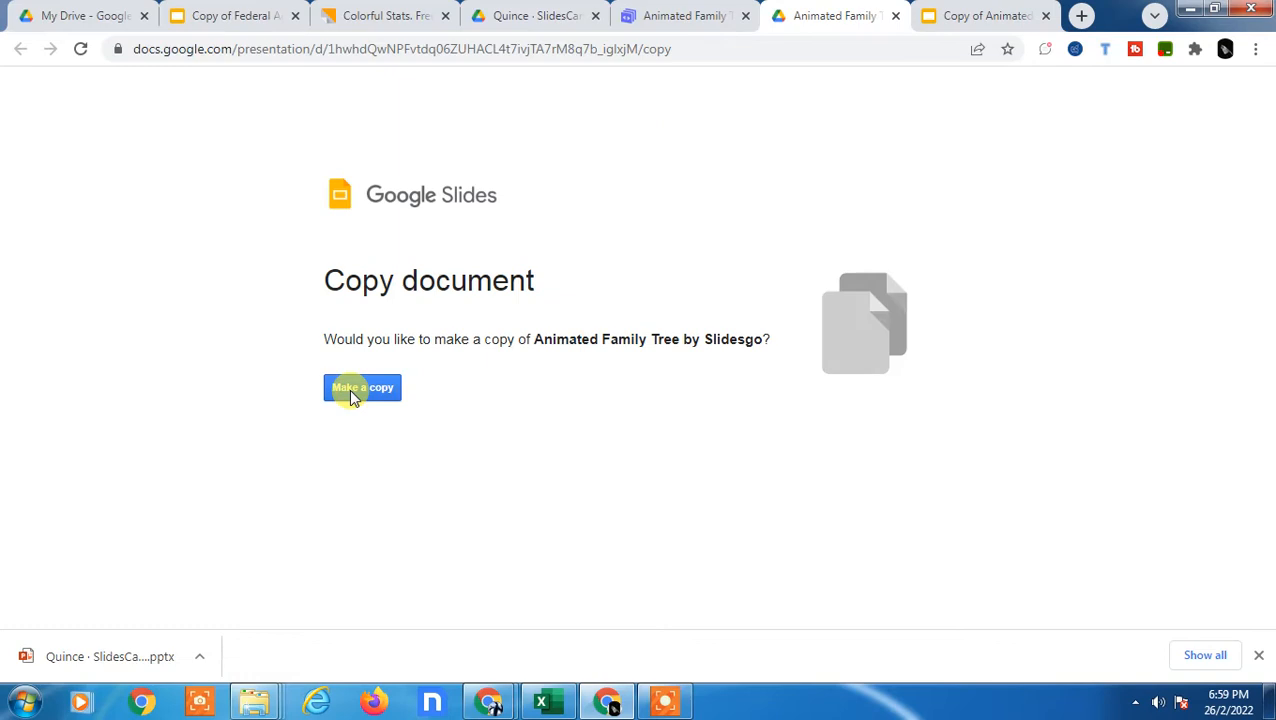
left_click(362, 388)
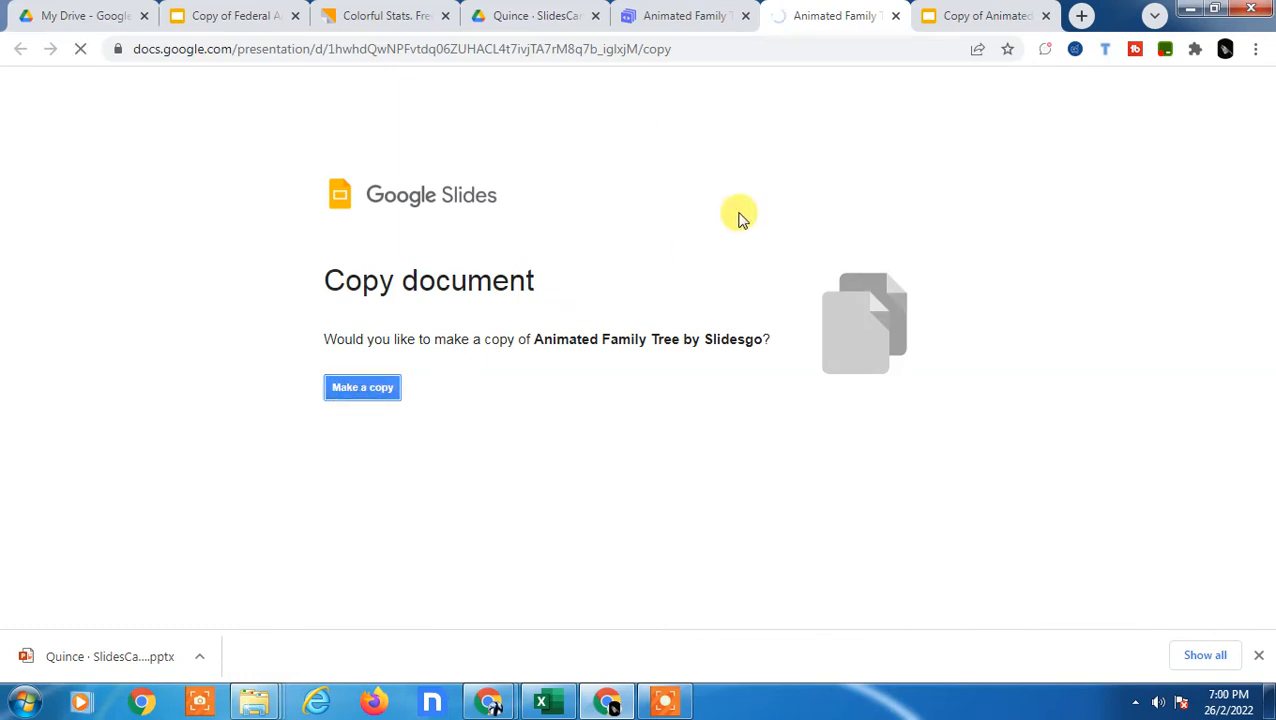
mouse_move(885, 160)
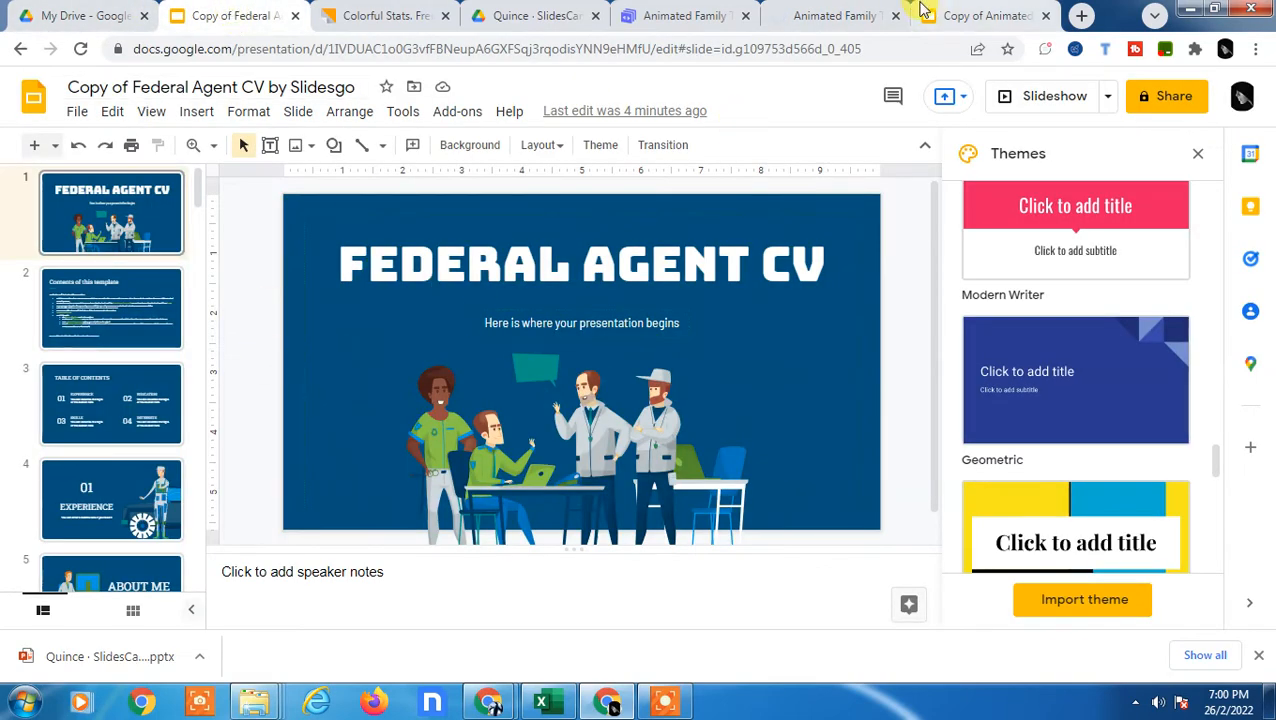
left_click(835, 15)
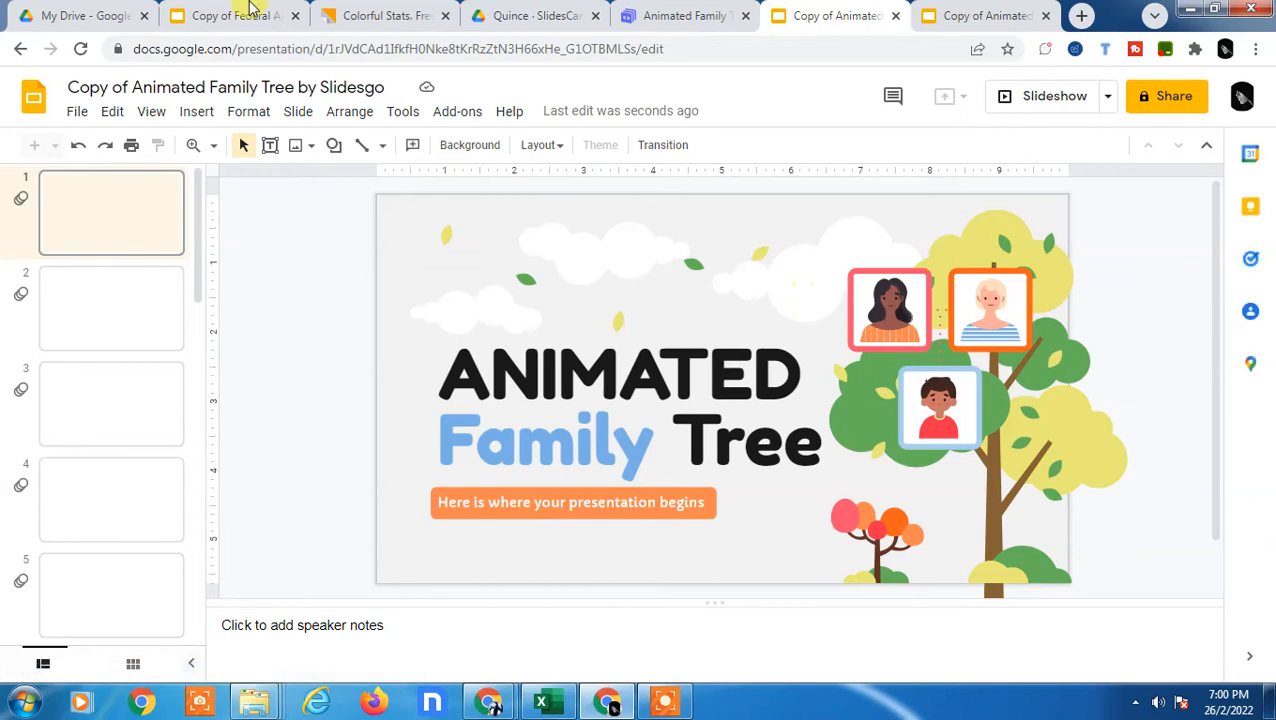
left_click(230, 15)
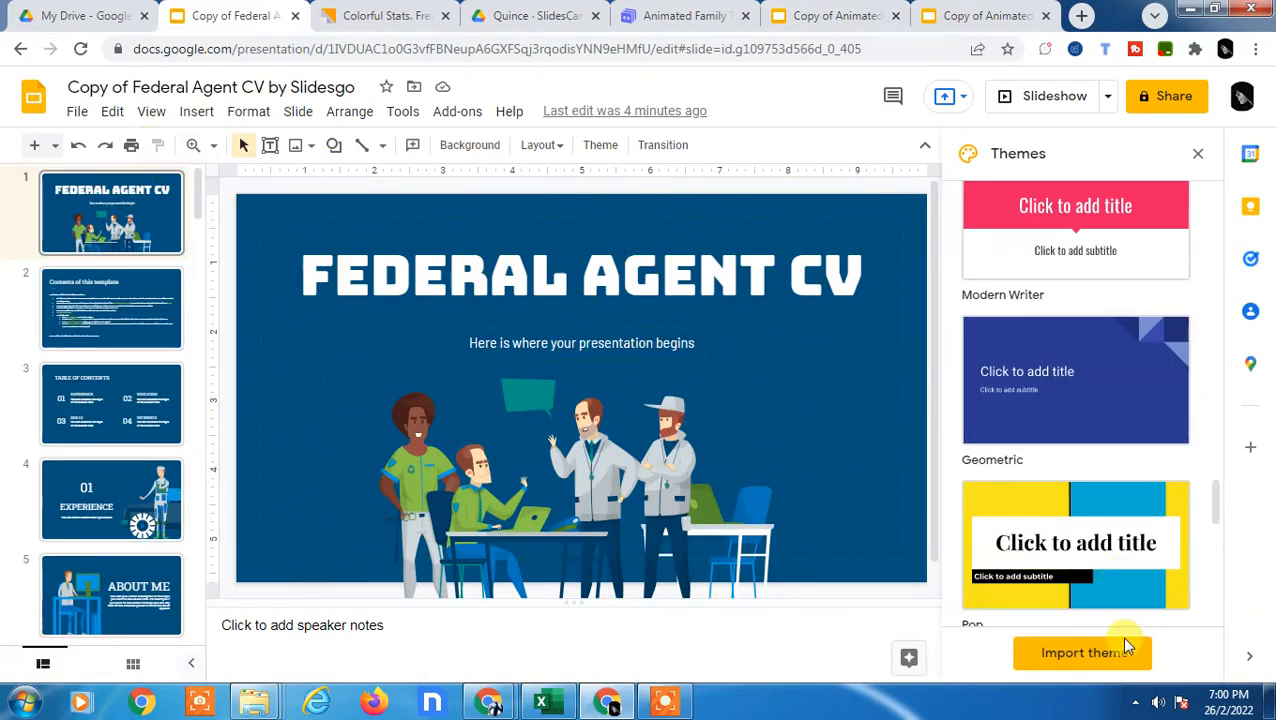
mouse_move(600, 145)
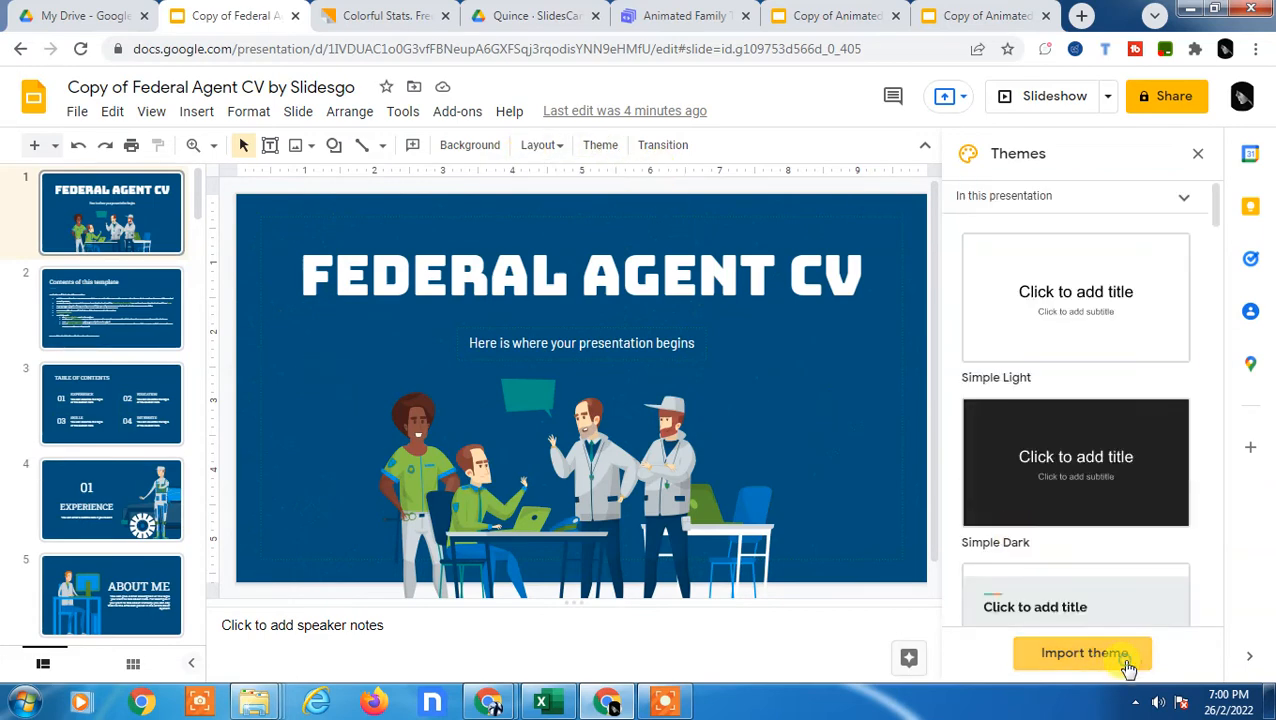
left_click(1083, 653)
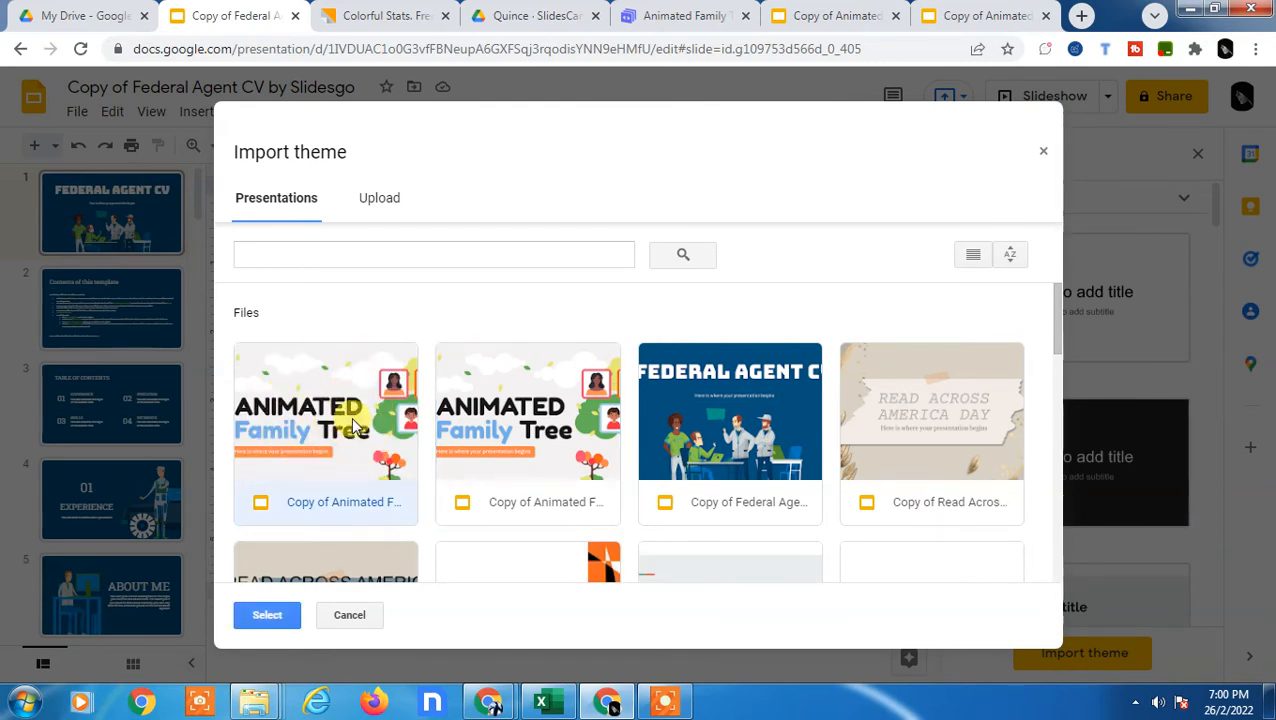
Choose Copy of Animated Family Tree as the theme source presentation.
scroll("down", 3)
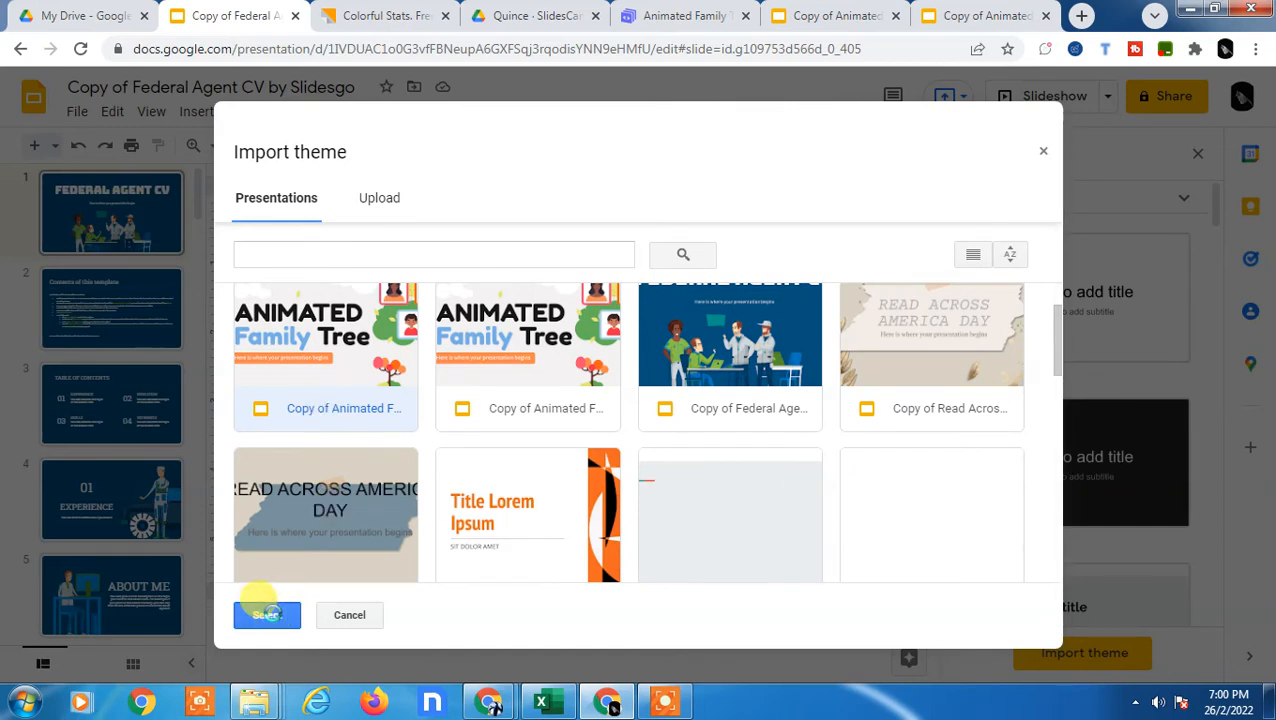
left_click(266, 614)
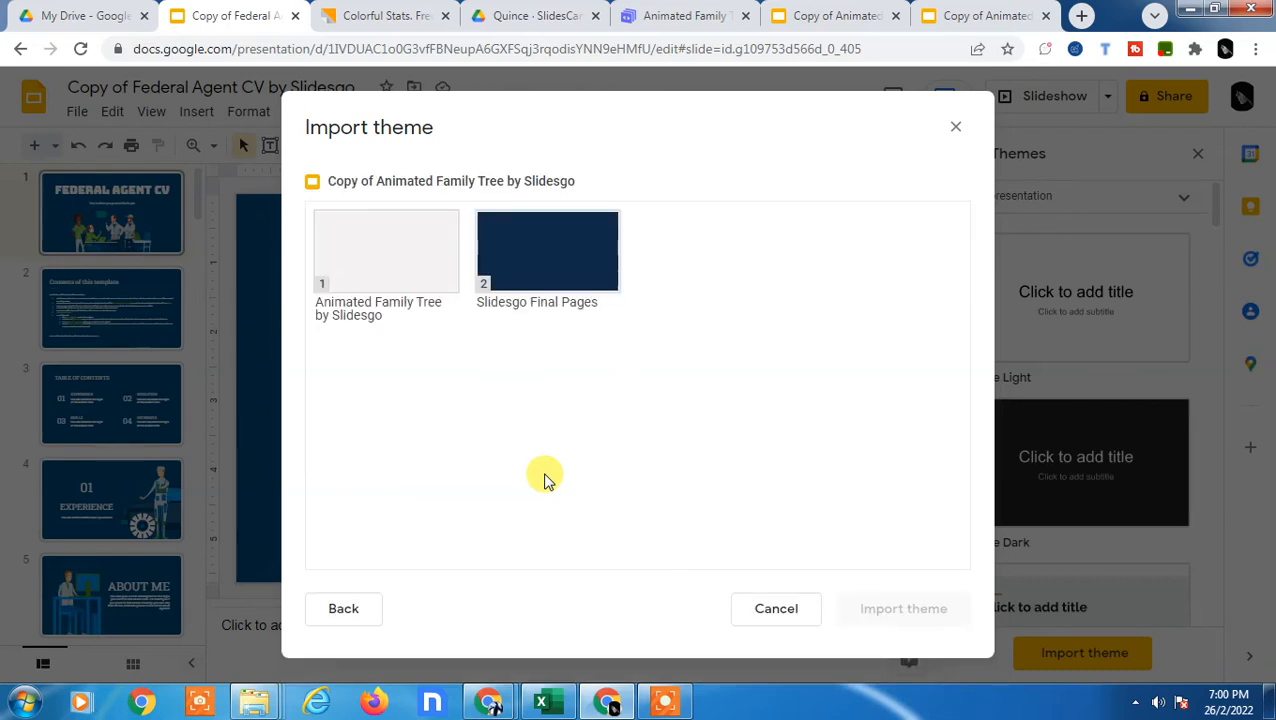
mouse_move(371, 277)
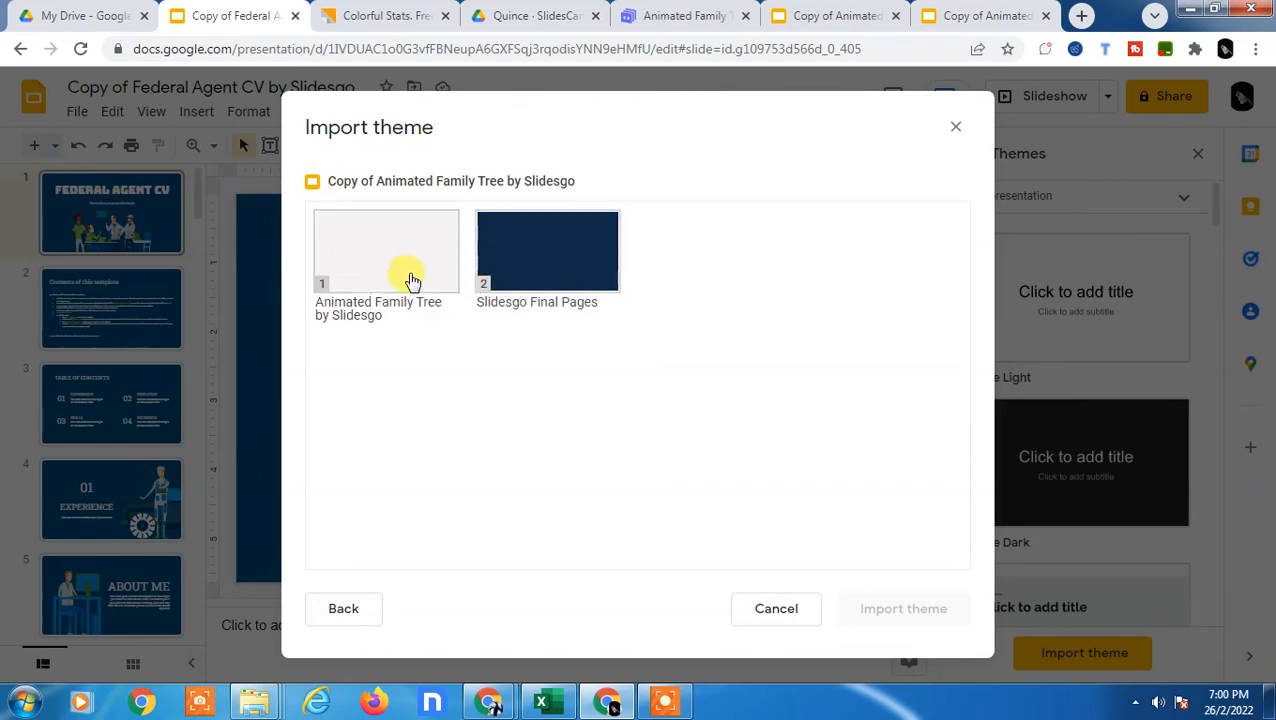
Select the Animated Family Tree by Slidesgo theme and import it into the CV deck.
left_click(386, 250)
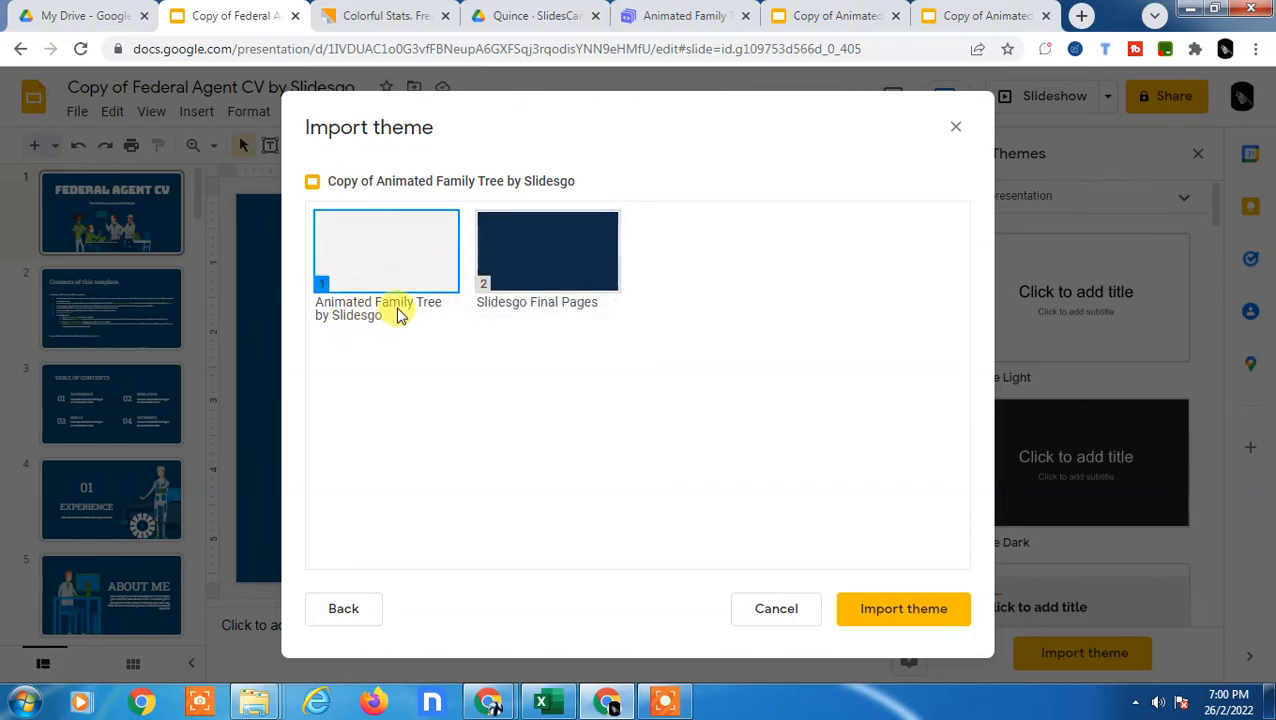
left_click(547, 250)
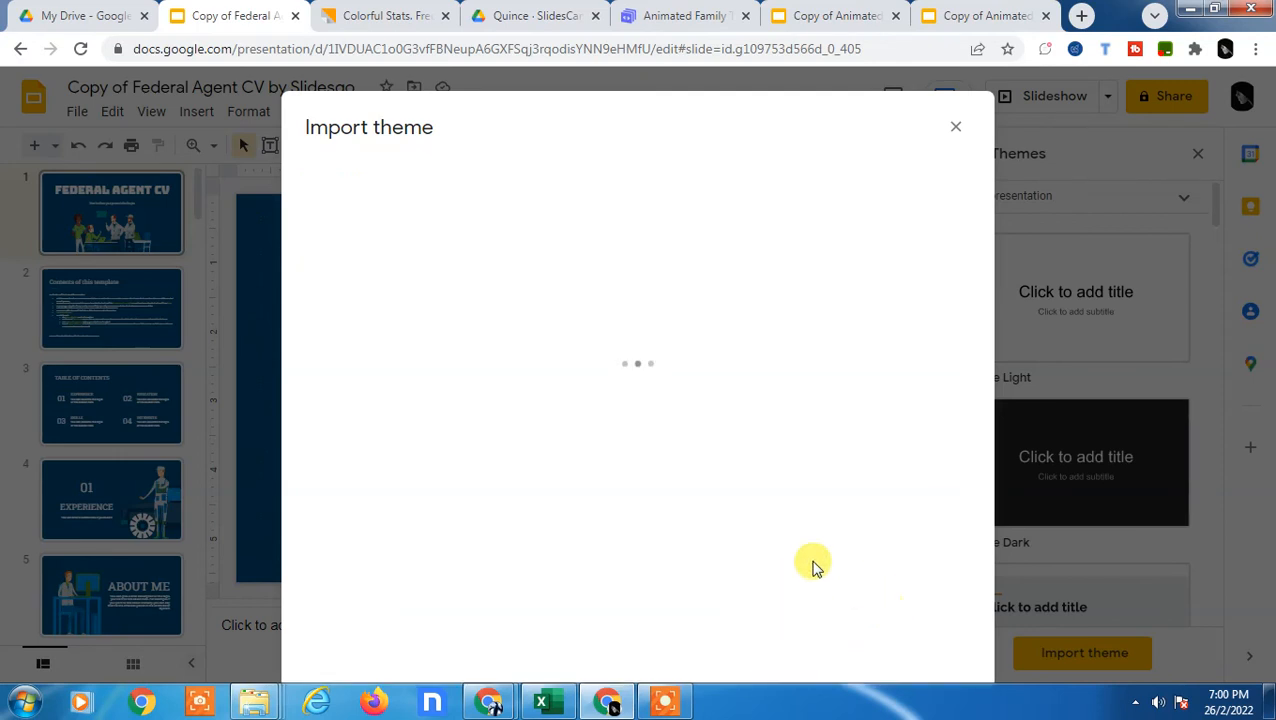
mouse_move(515, 410)
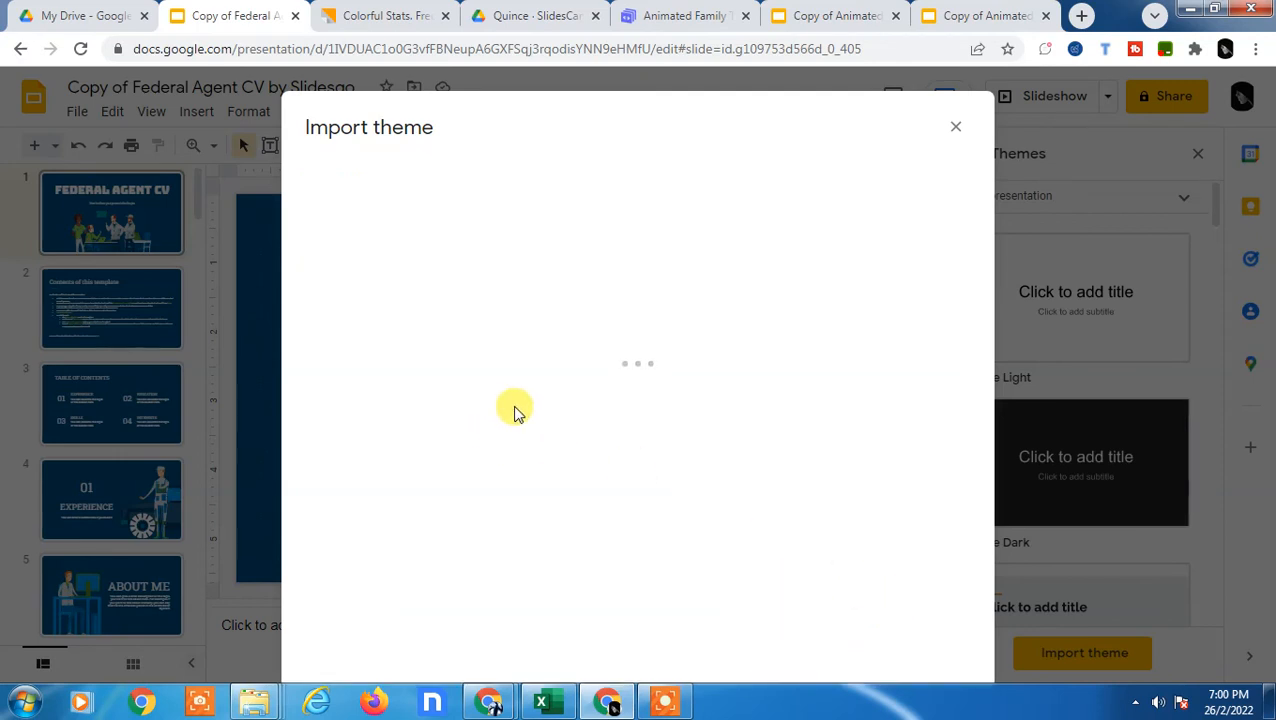
mouse_move(671, 402)
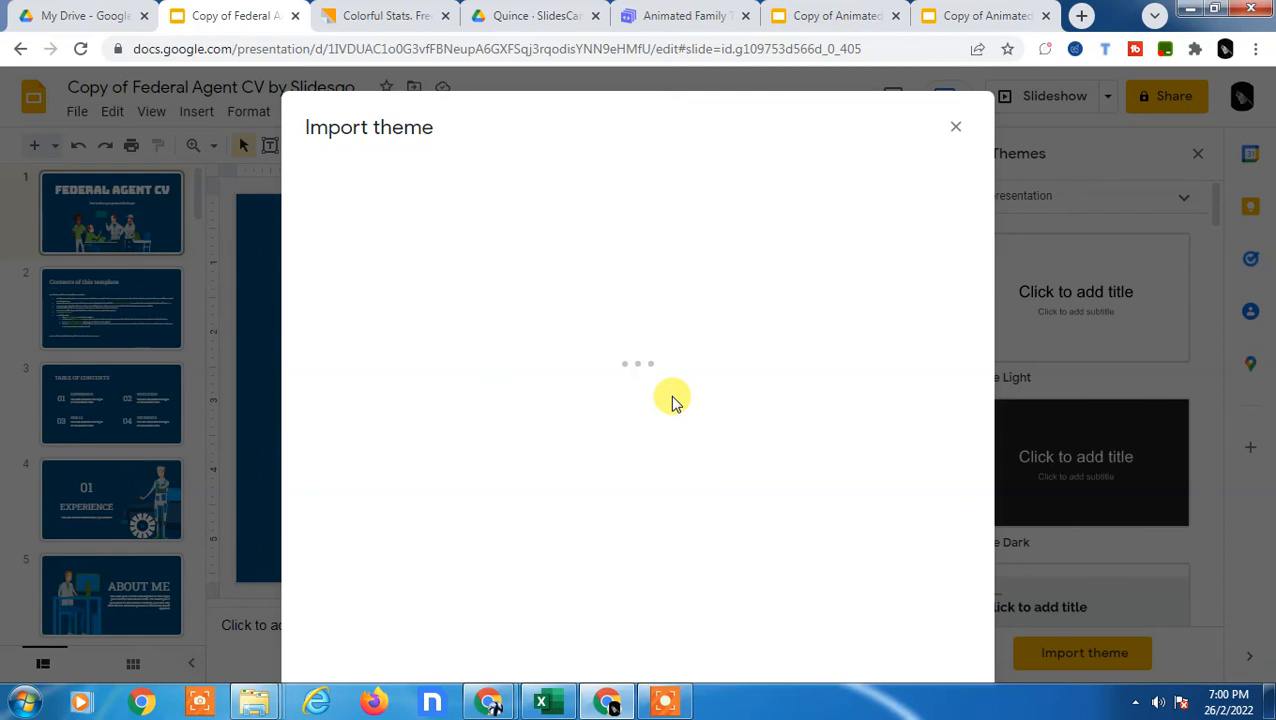
mouse_move(648, 460)
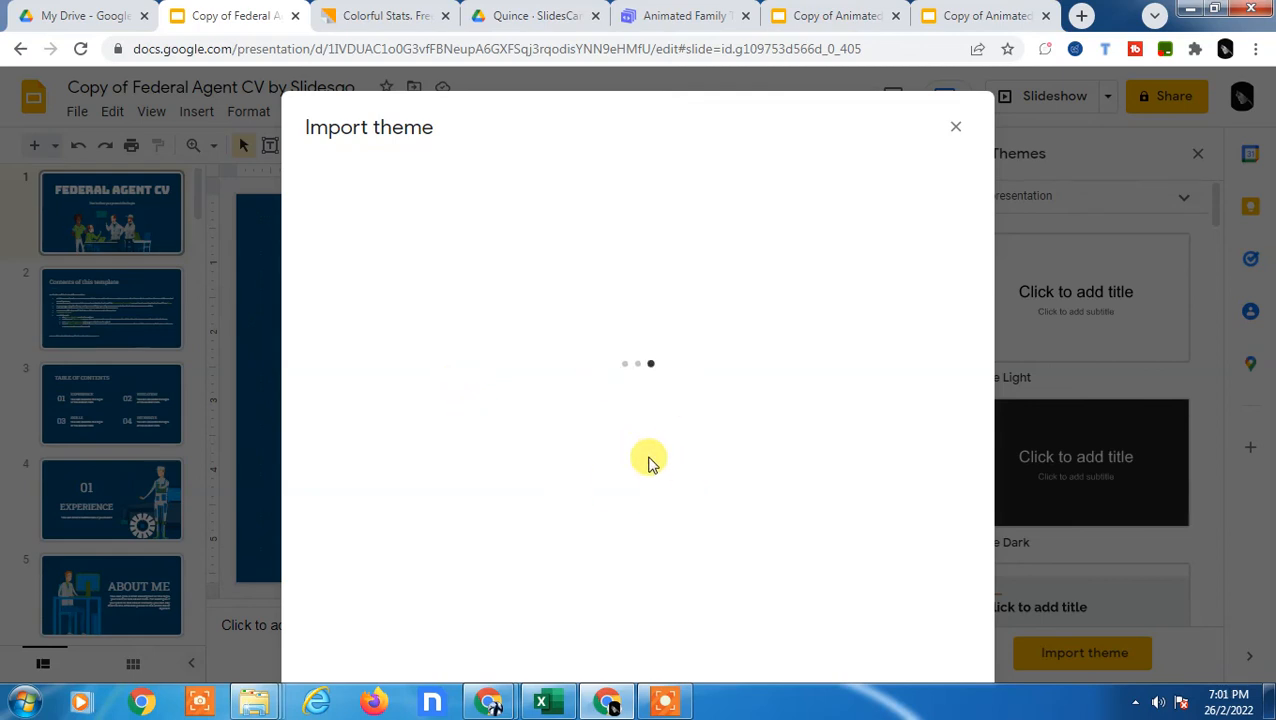
mouse_move(918, 464)
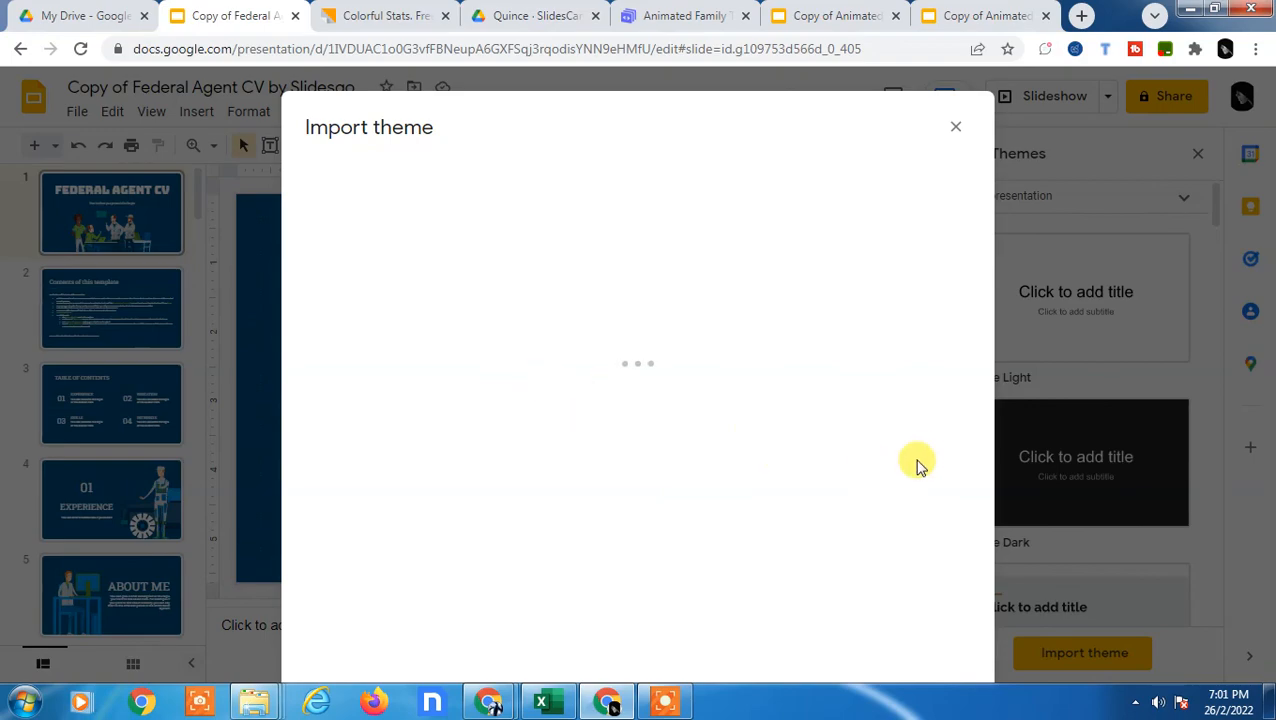